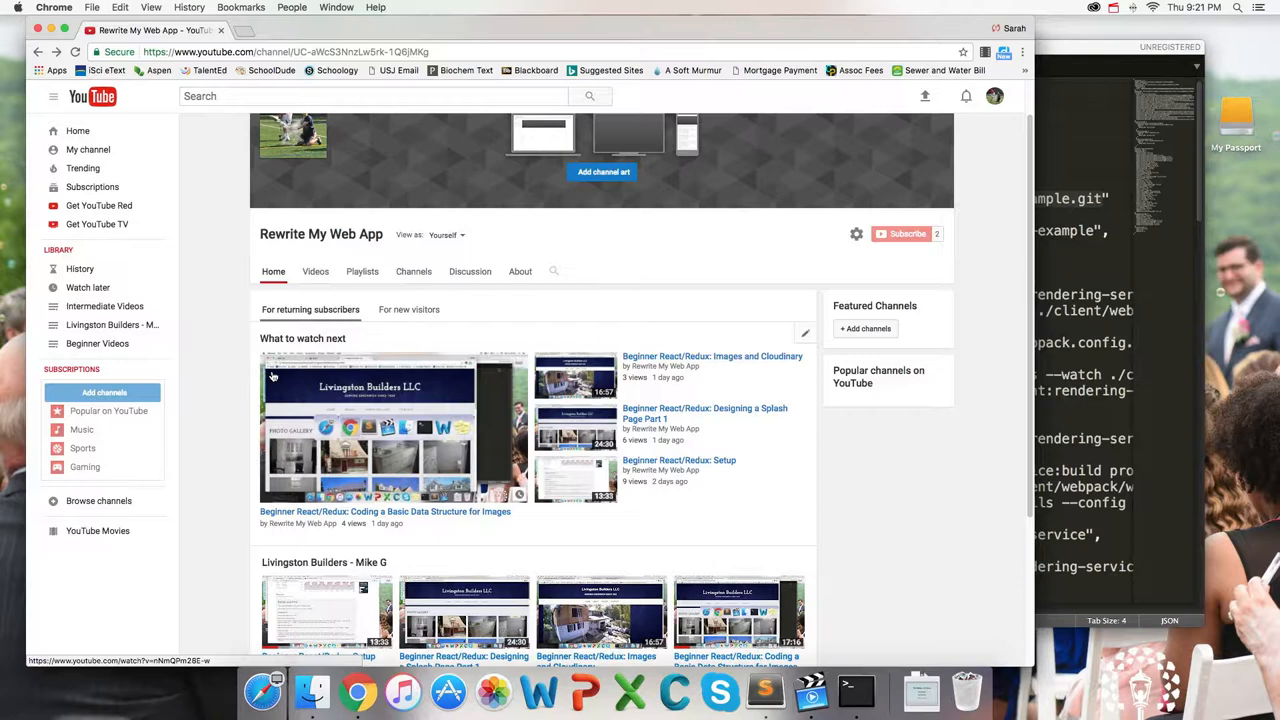
mouse_move(308, 497)
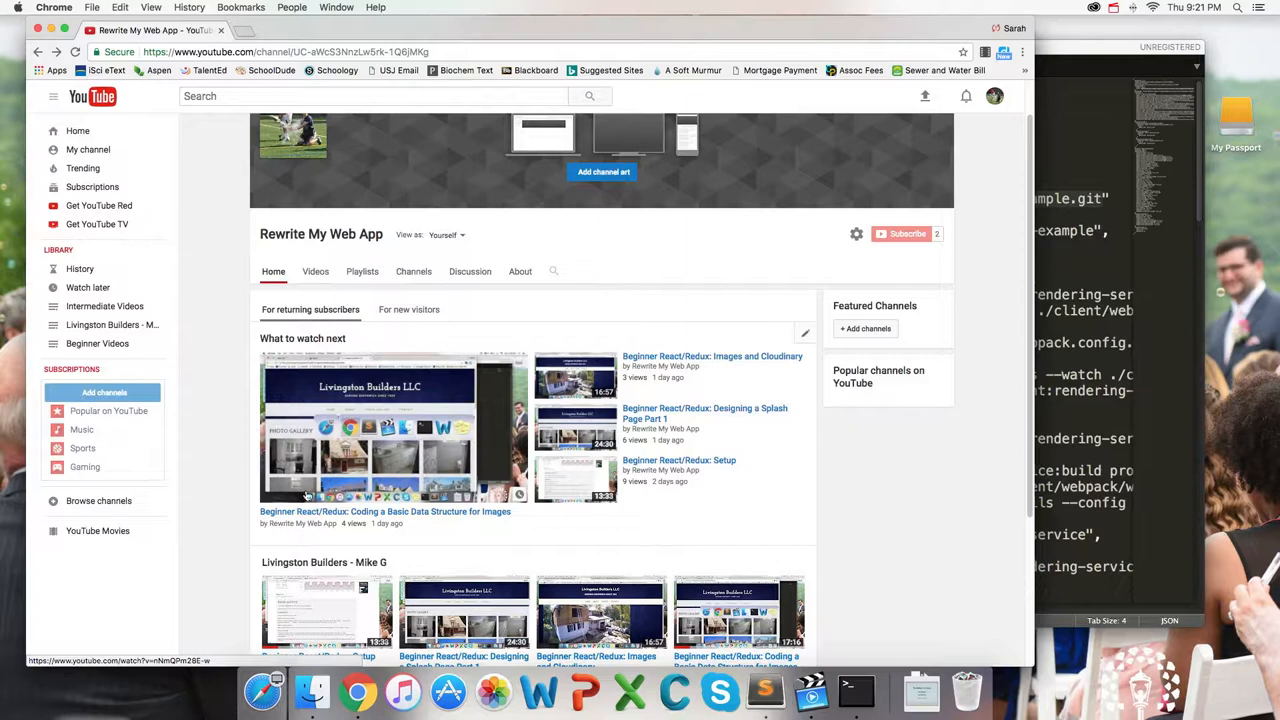
mouse_move(669, 521)
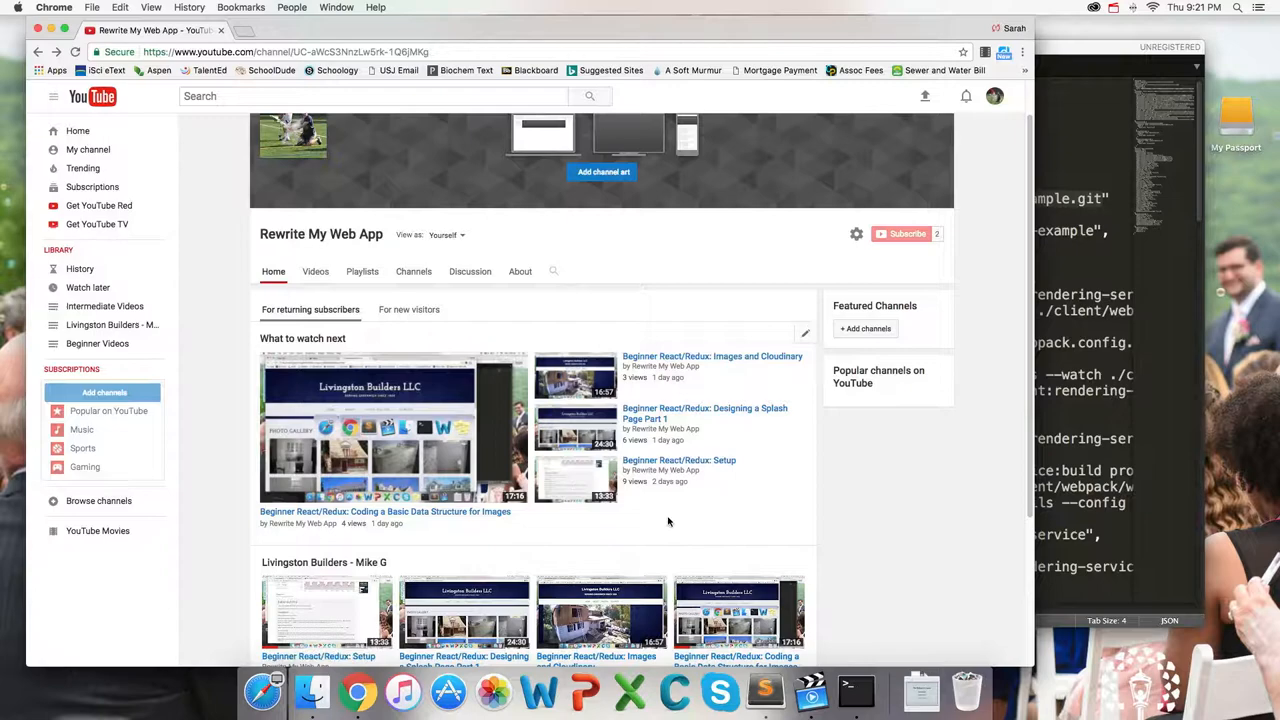
Show the Rewrite My Web App channel's About description, then bring Sublime Text forward
scroll("up", 3)
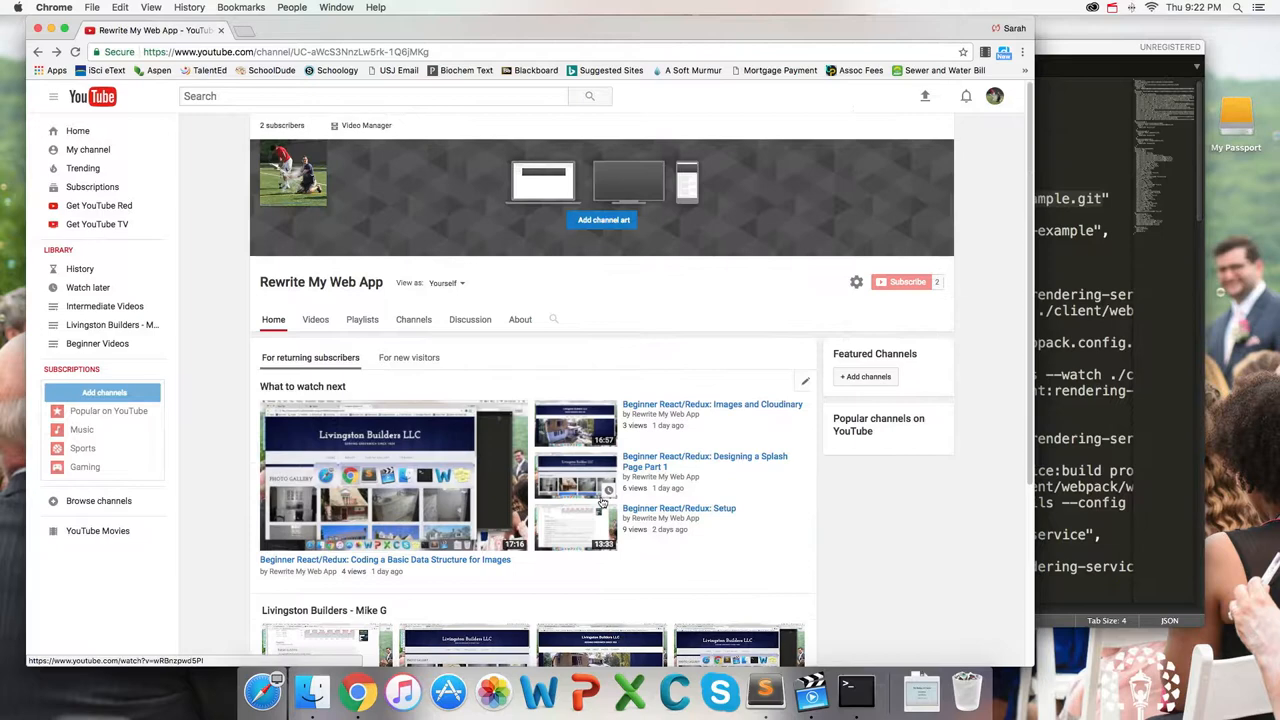
left_click(520, 319)
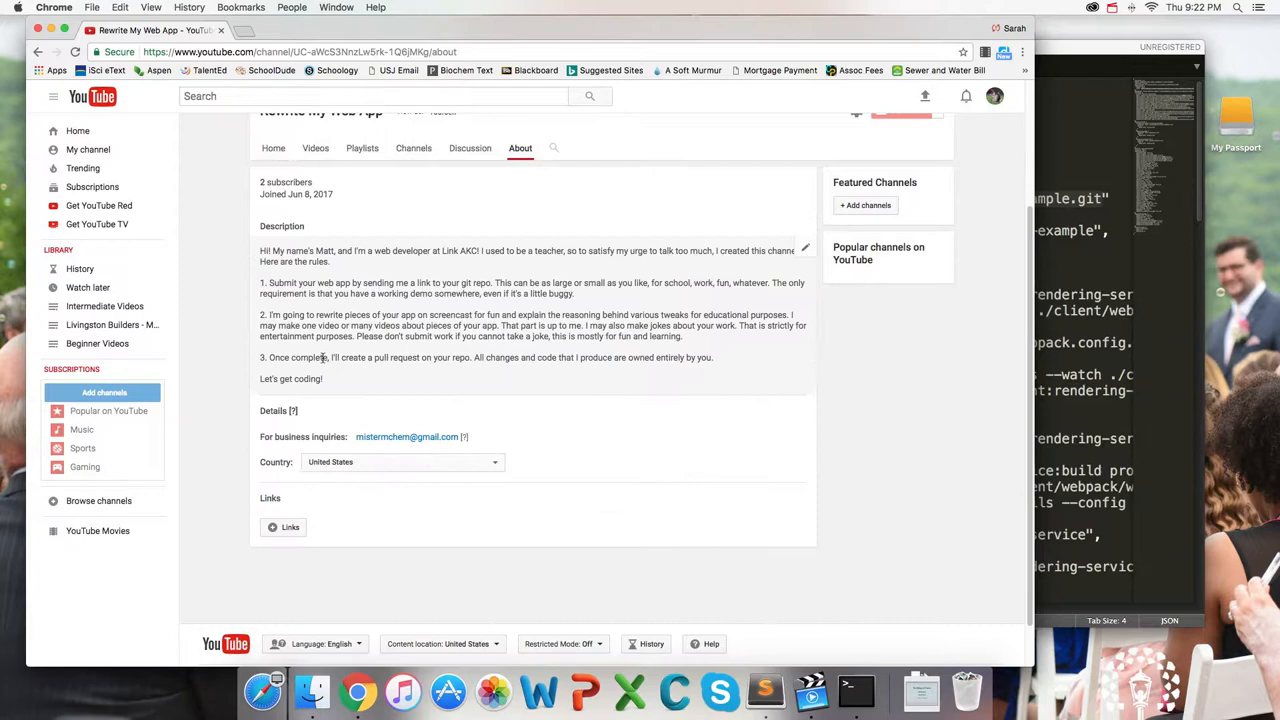
left_click(273, 183)
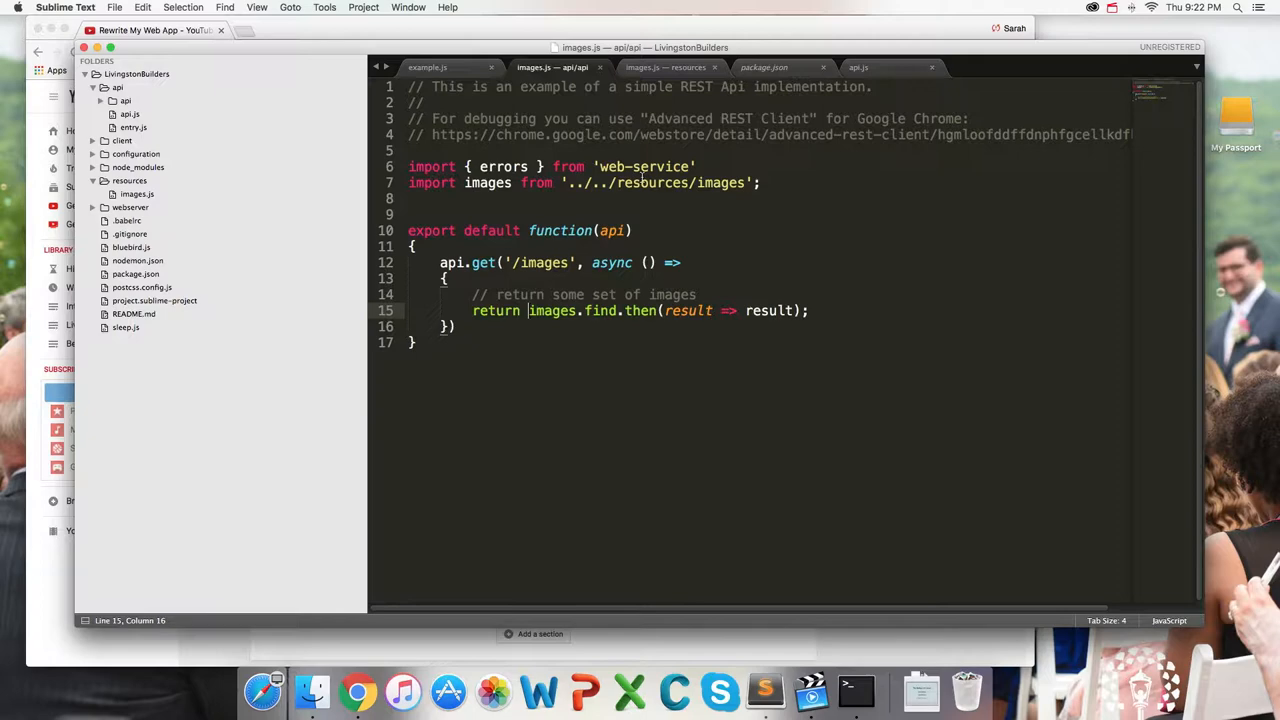
Leave the images.js editor and return to the Rewrite My Web App channel page
left_click(665, 67)
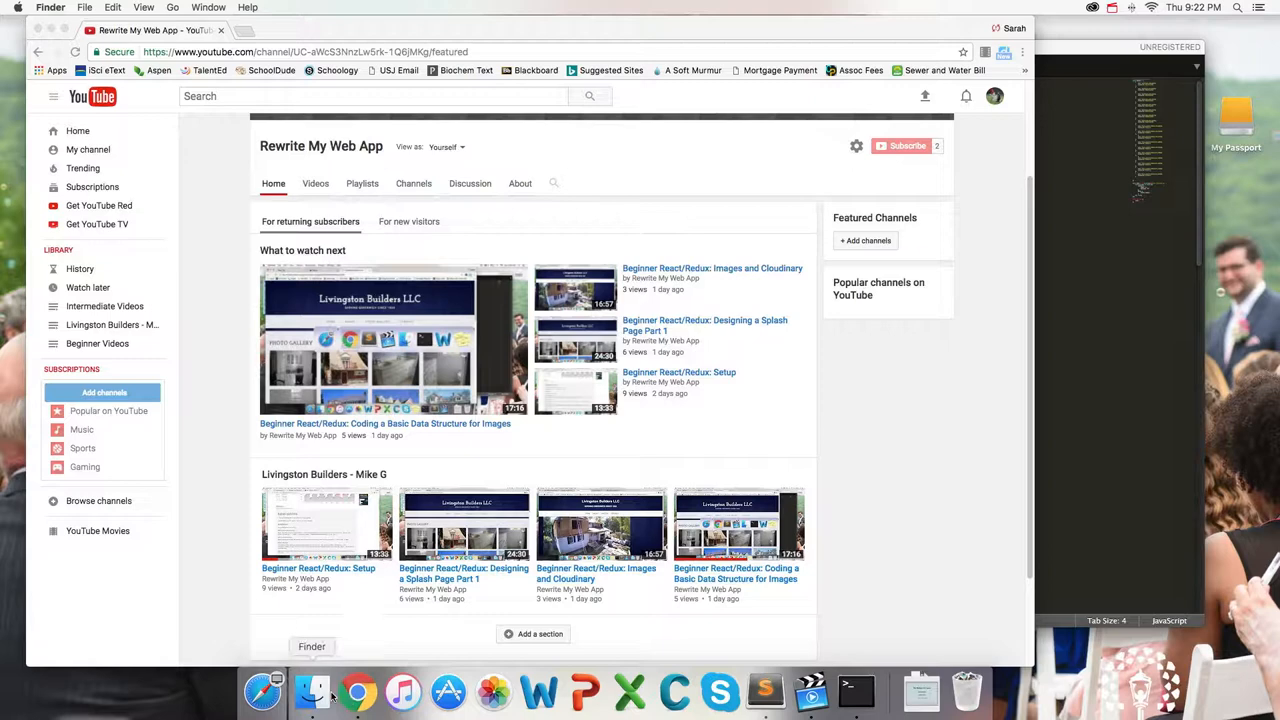
Open index.html from Downloads in the browser and view the Livingston Builders photo gallery
left_click(310, 690)
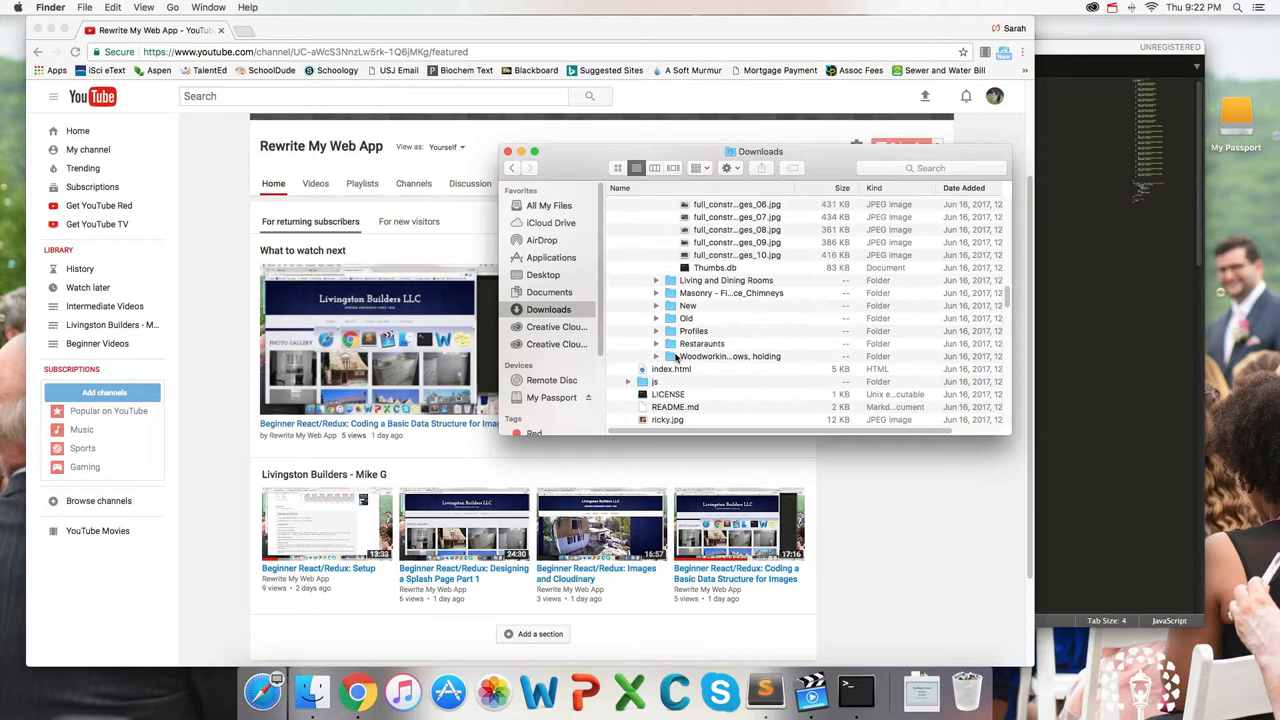
double_click(671, 369)
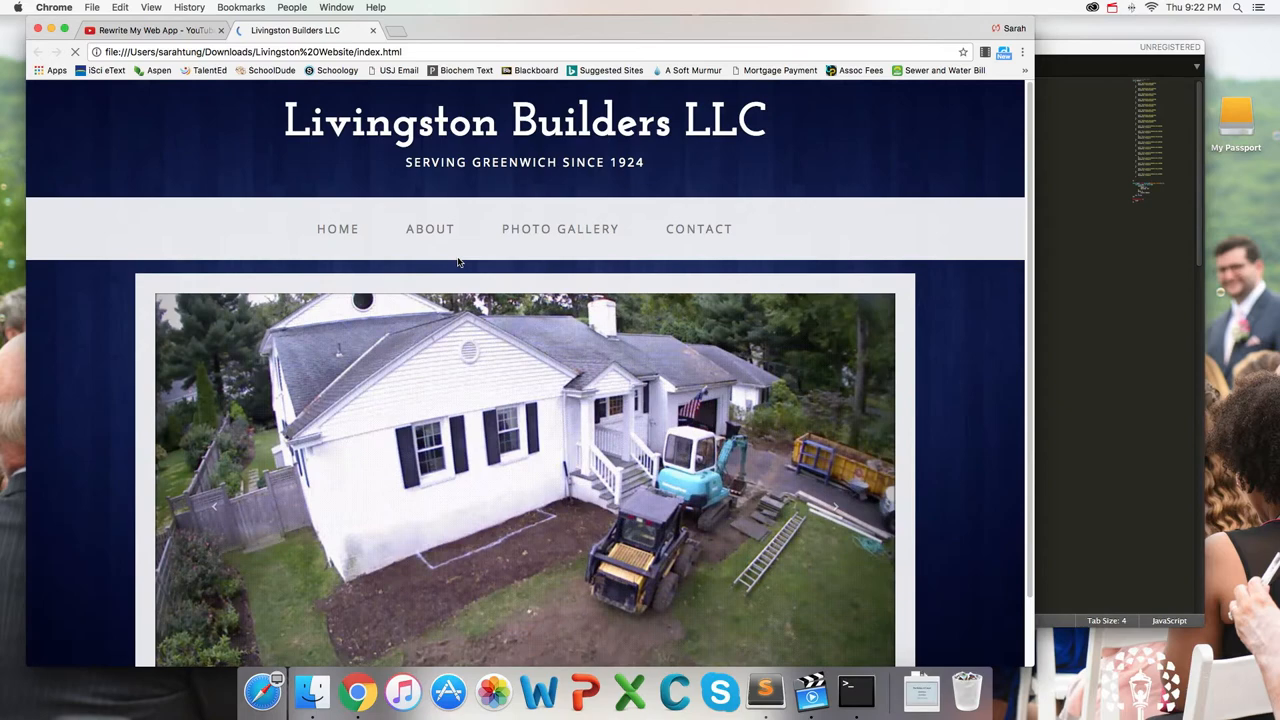
left_click(560, 228)
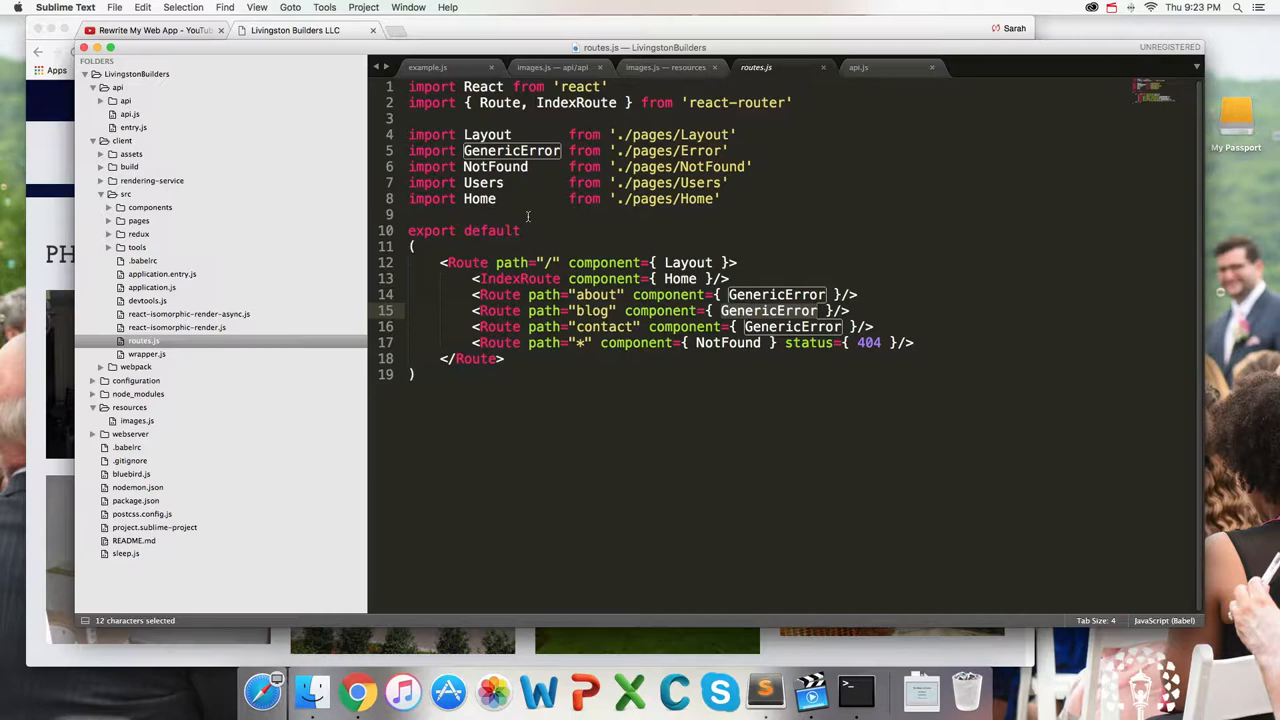
Create a new untitled file inside the client pages folder
right_click(138, 220)
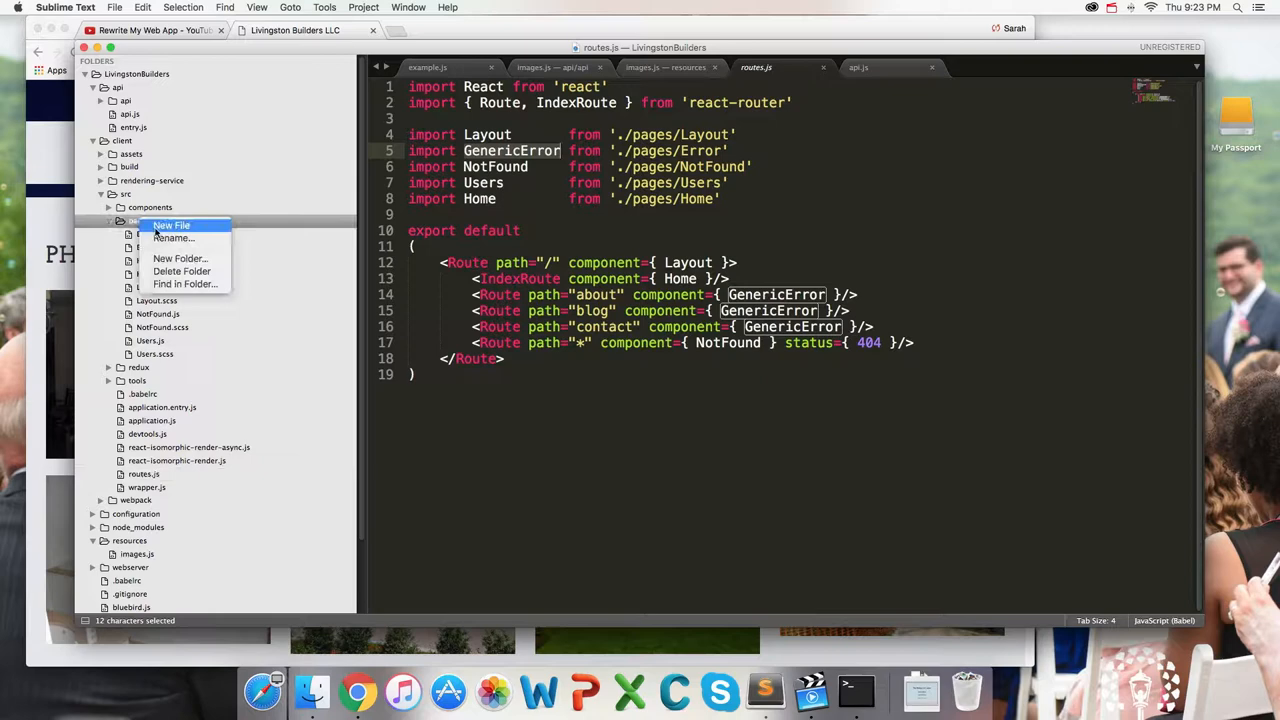
left_click(171, 225)
type("B")
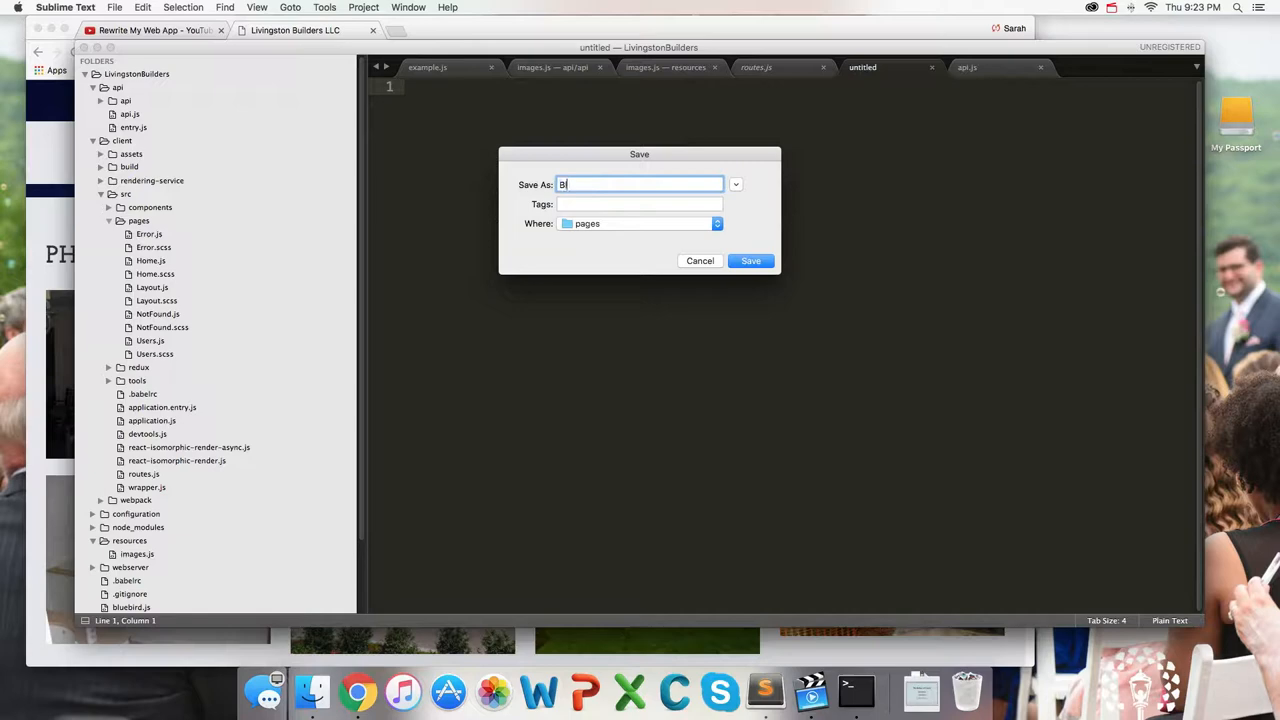
Save the new file as Blog.js and start another new file for Blog.scss
left_click(750, 260)
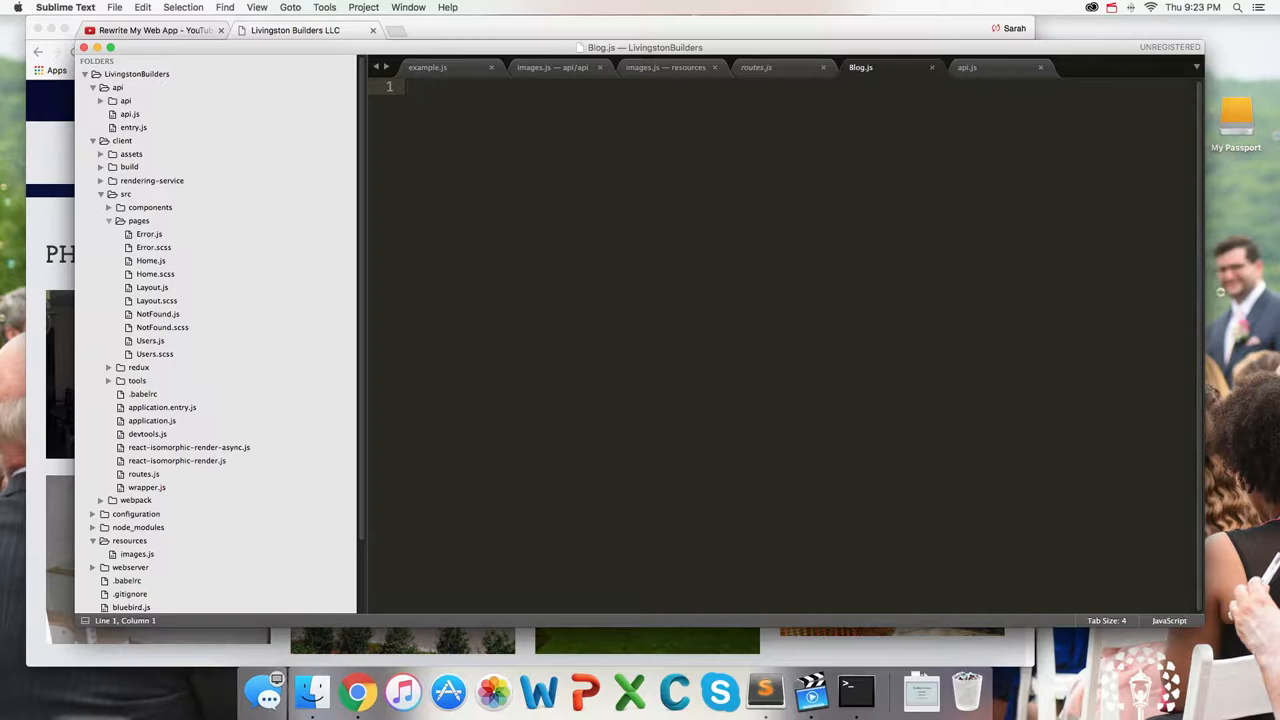
left_click(150, 260)
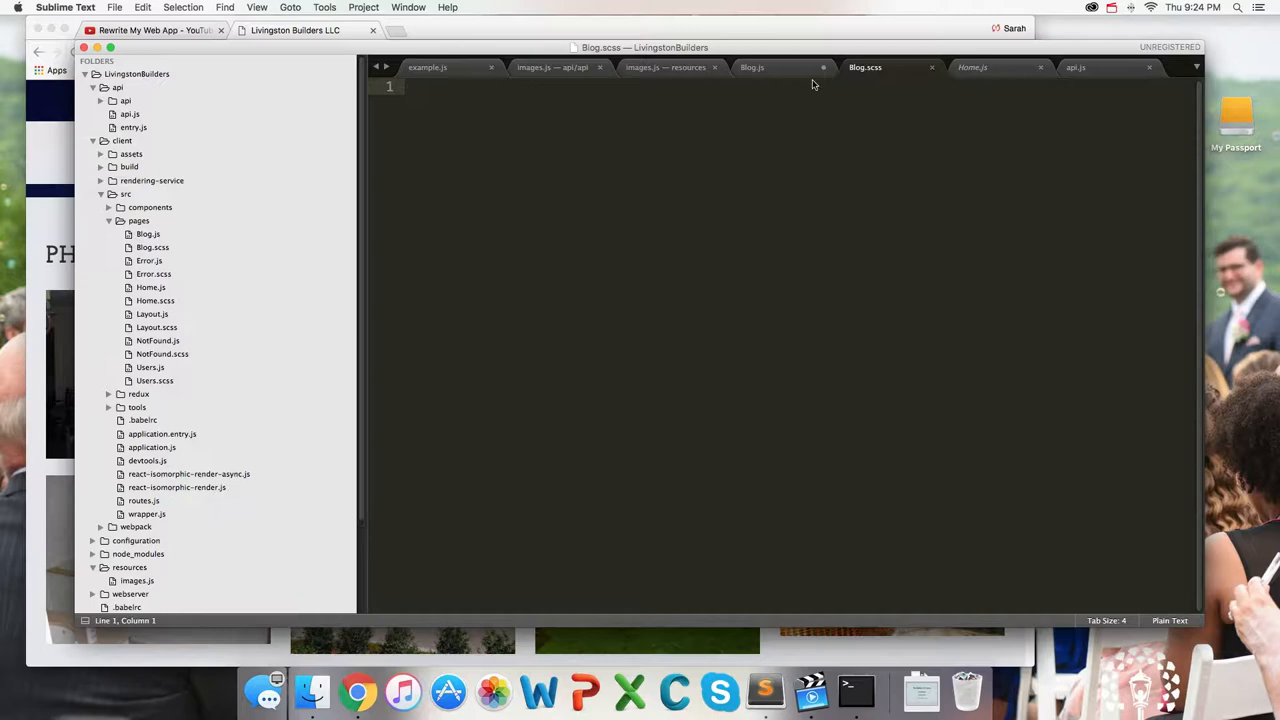
Rename the pasted component class to Blog and set its section className to cx('blog')
left_click(751, 67)
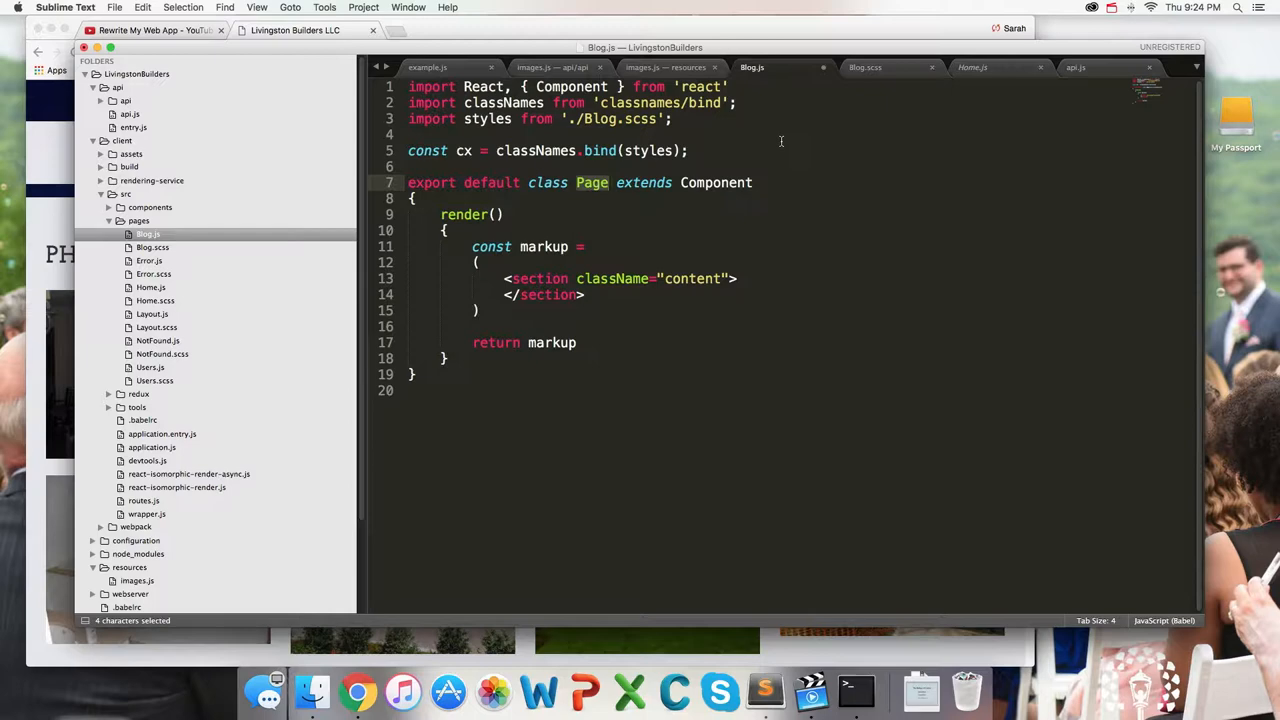
type("Blog")
left_click(795, 310)
type(";")
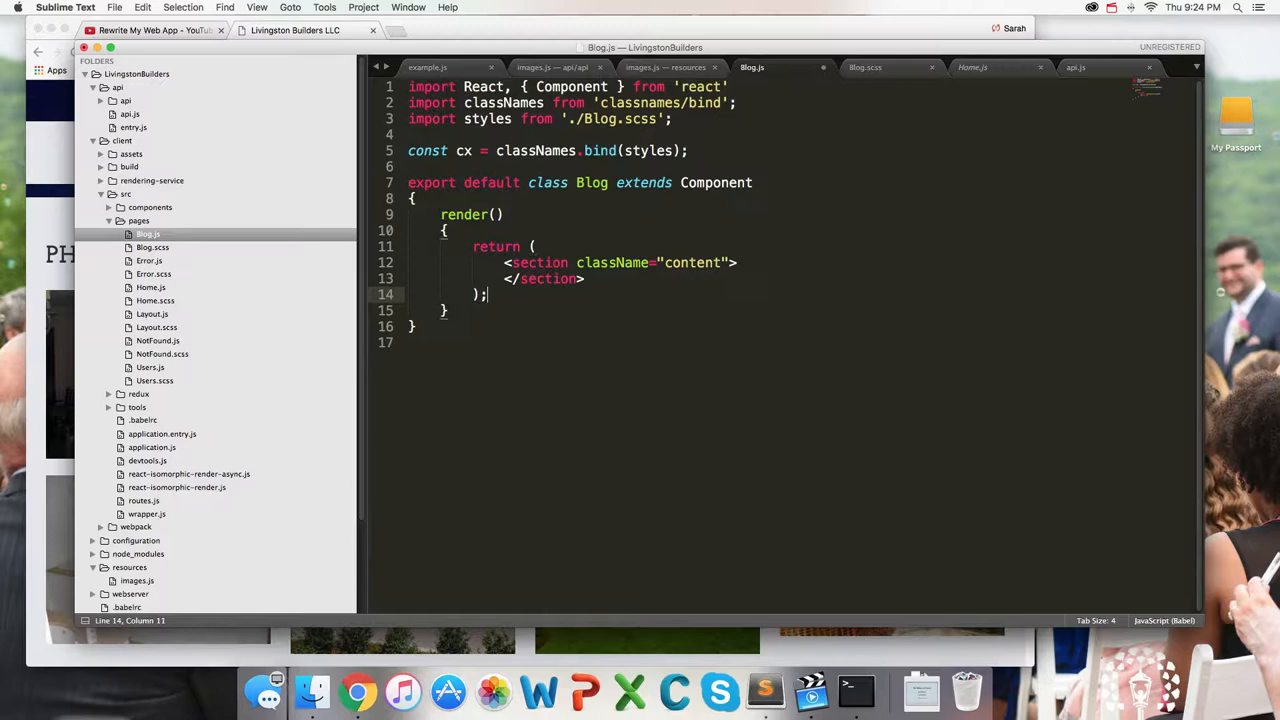
key("enter")
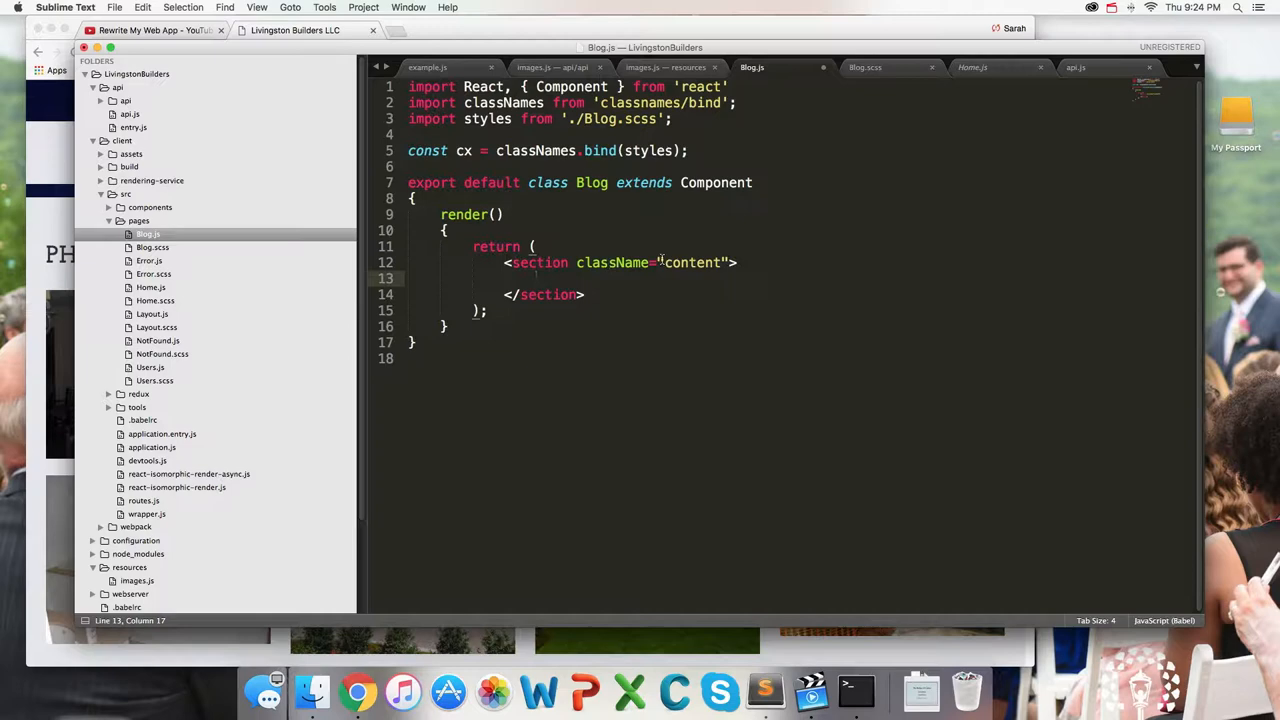
key("backspace")
type("{cx")
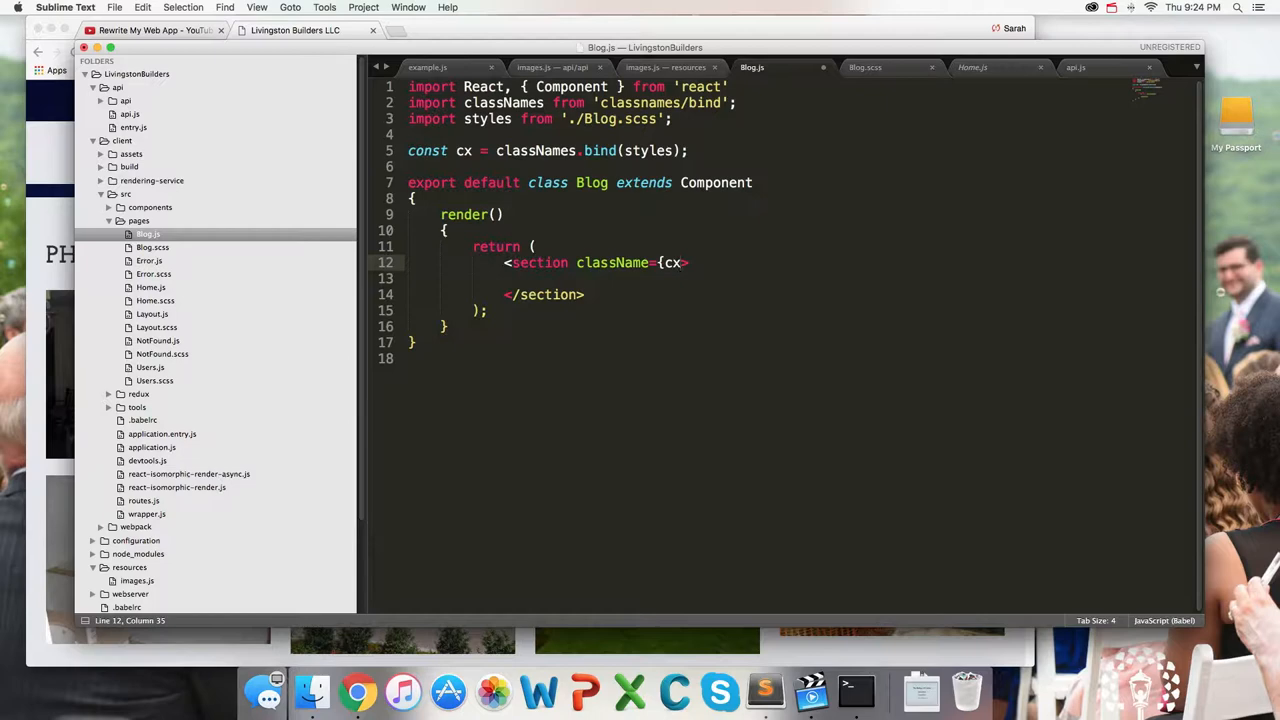
type("('blog')}")
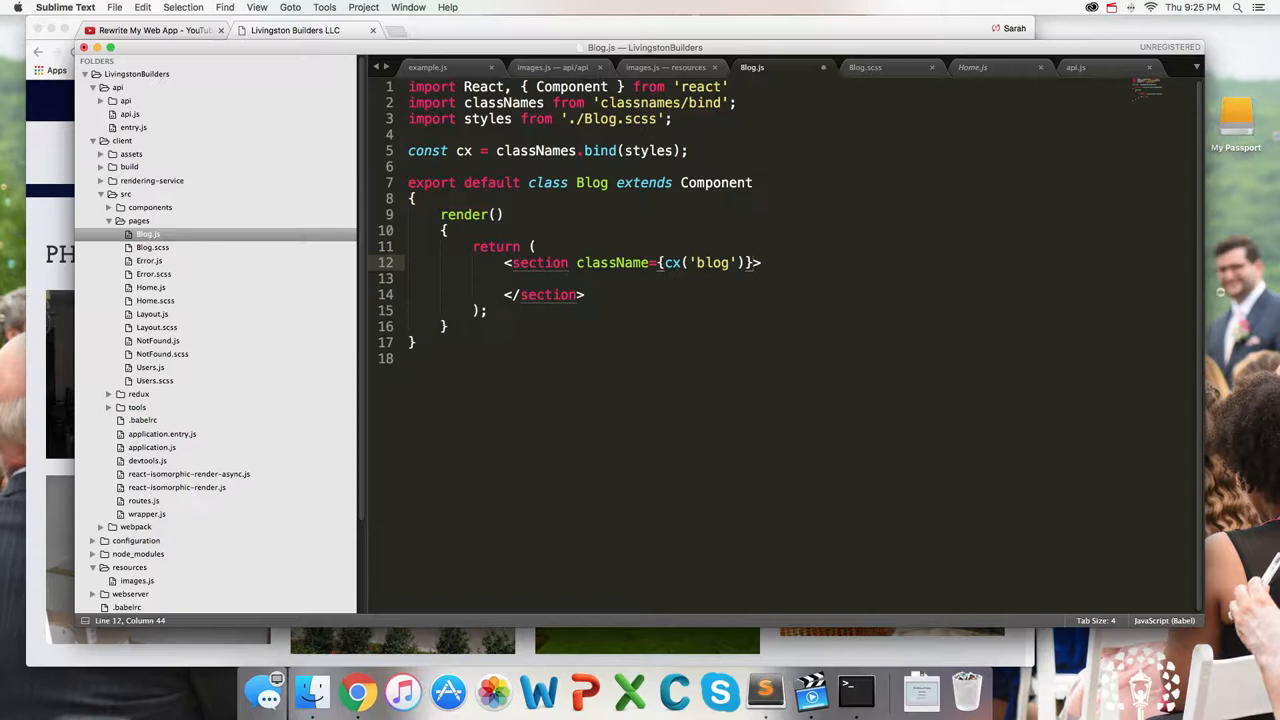
left_click(520, 278)
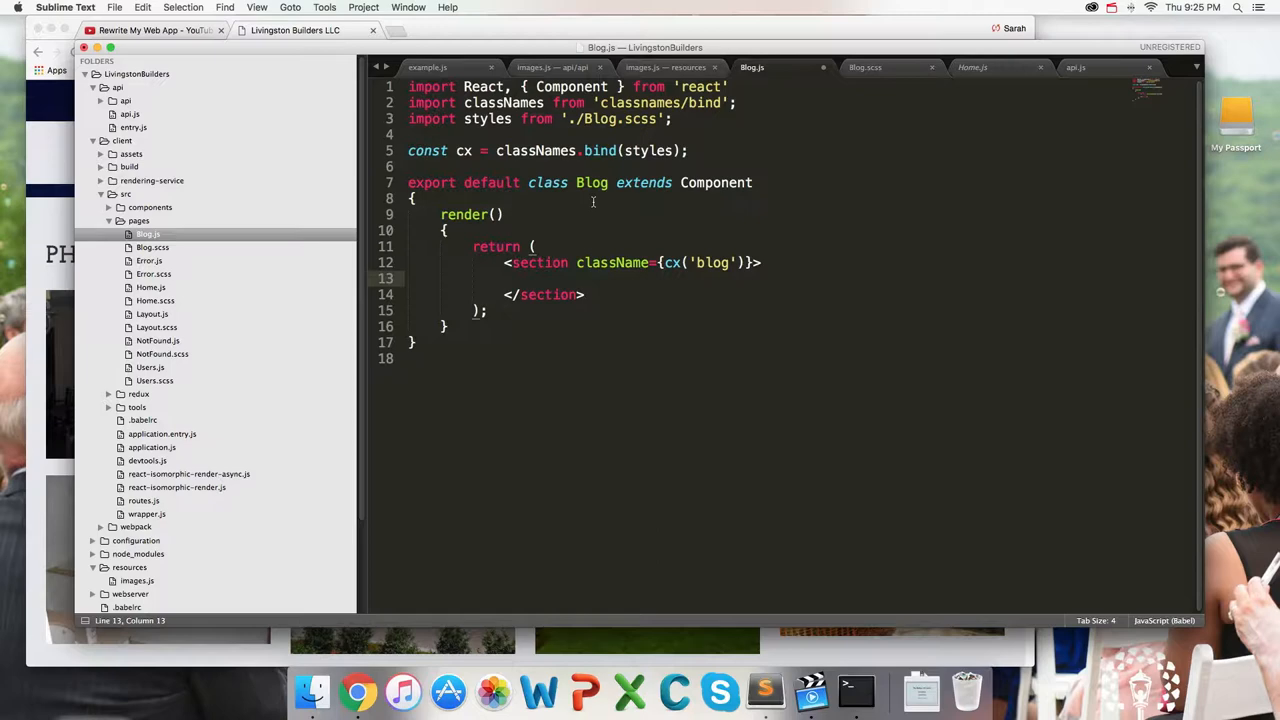
Render <MyComponent data={someData} /> with const someData = 'hello!', and begin importing connect
type("<MyComponent  />")
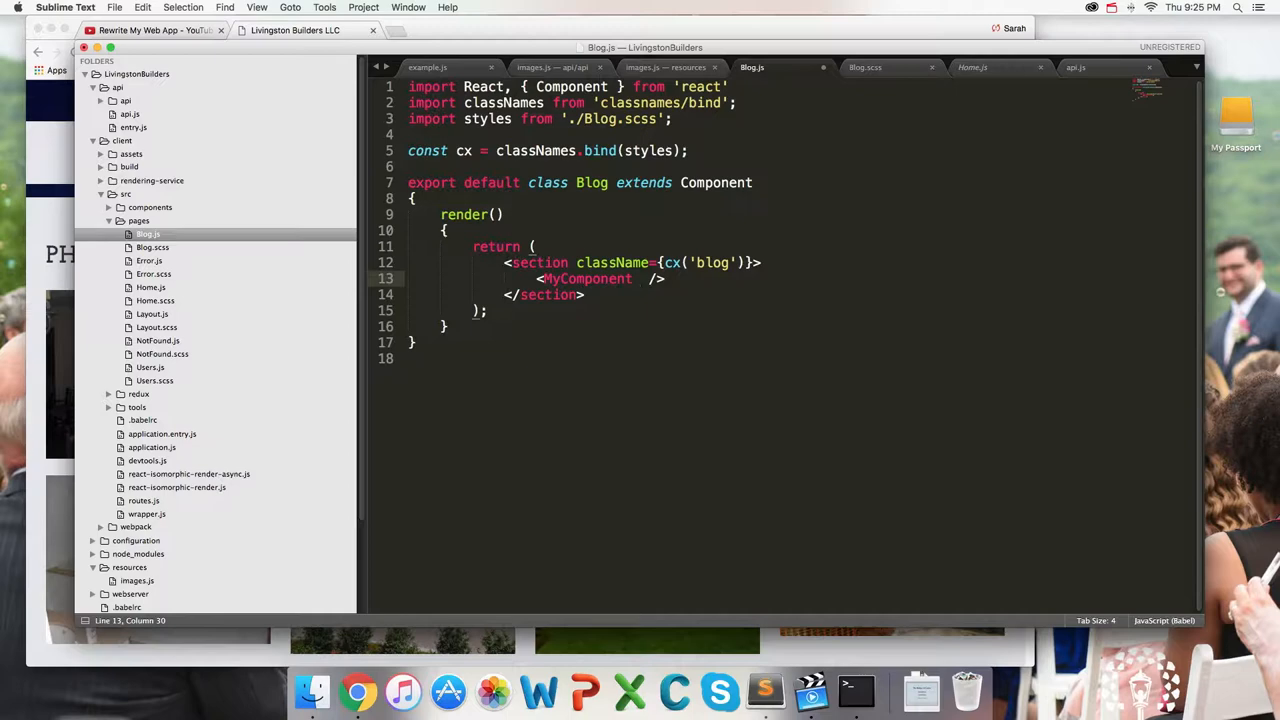
type("data={}")
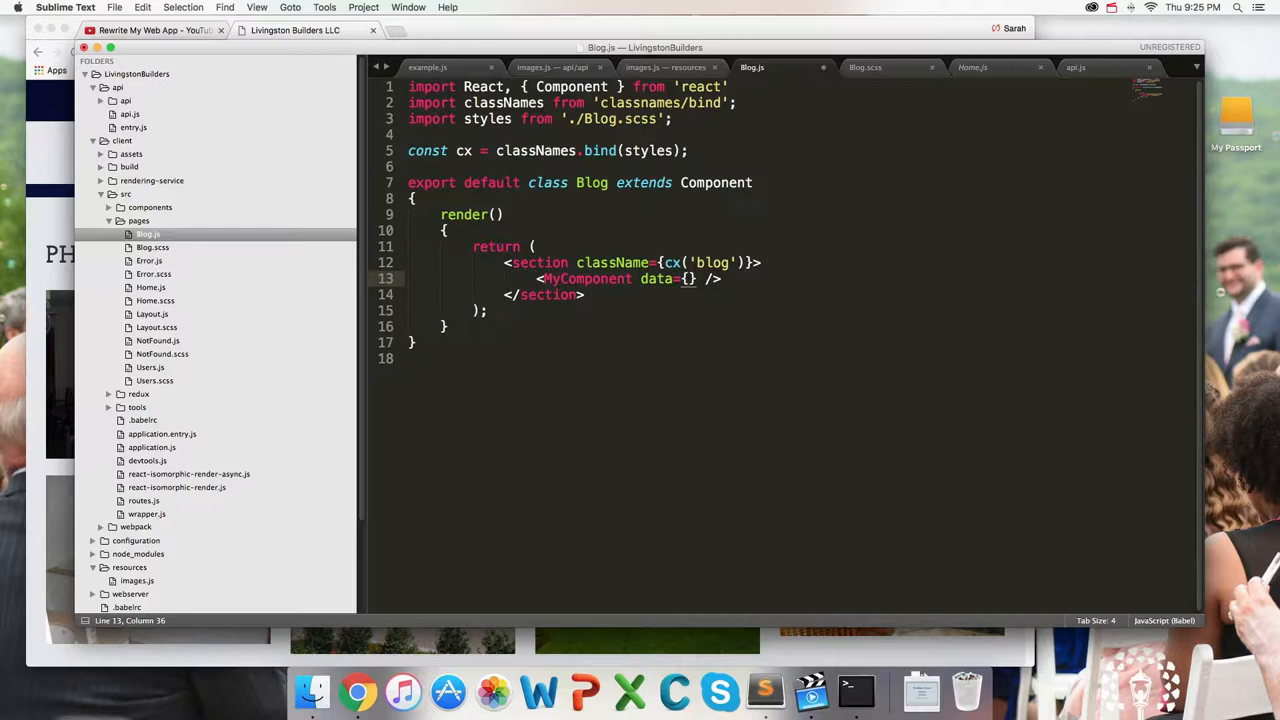
type("const someData")
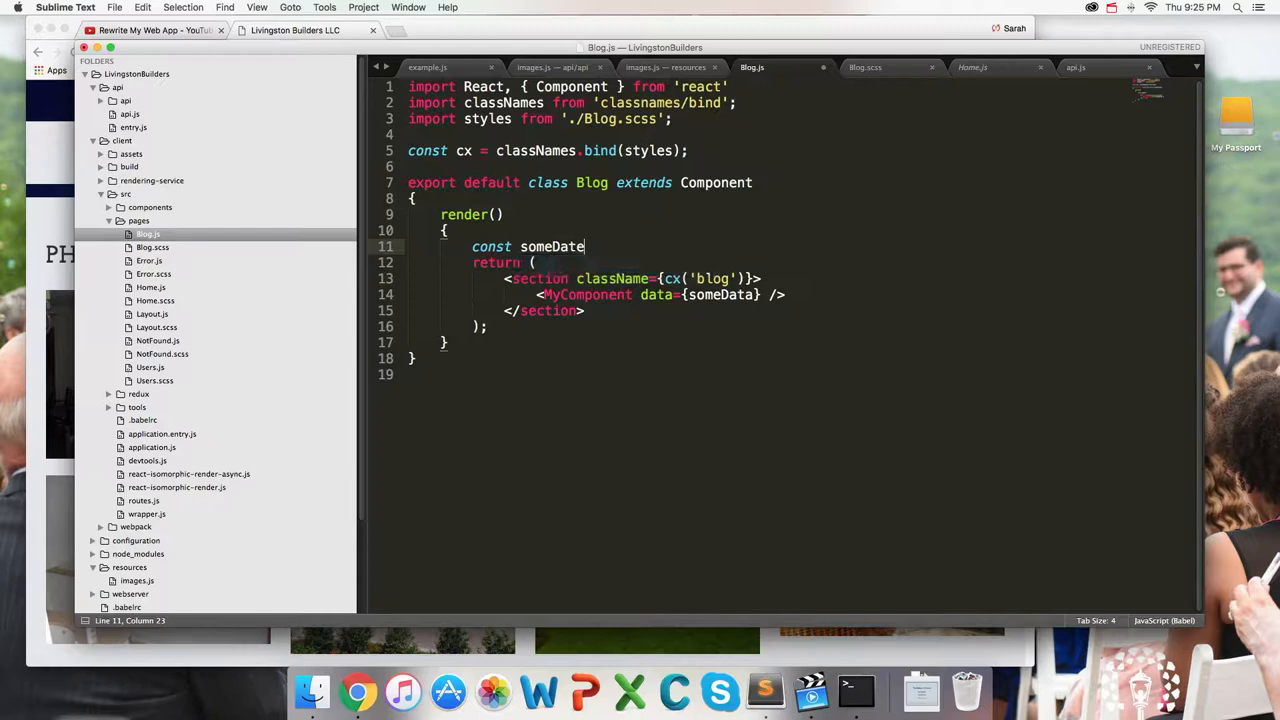
type("= 'hello!';")
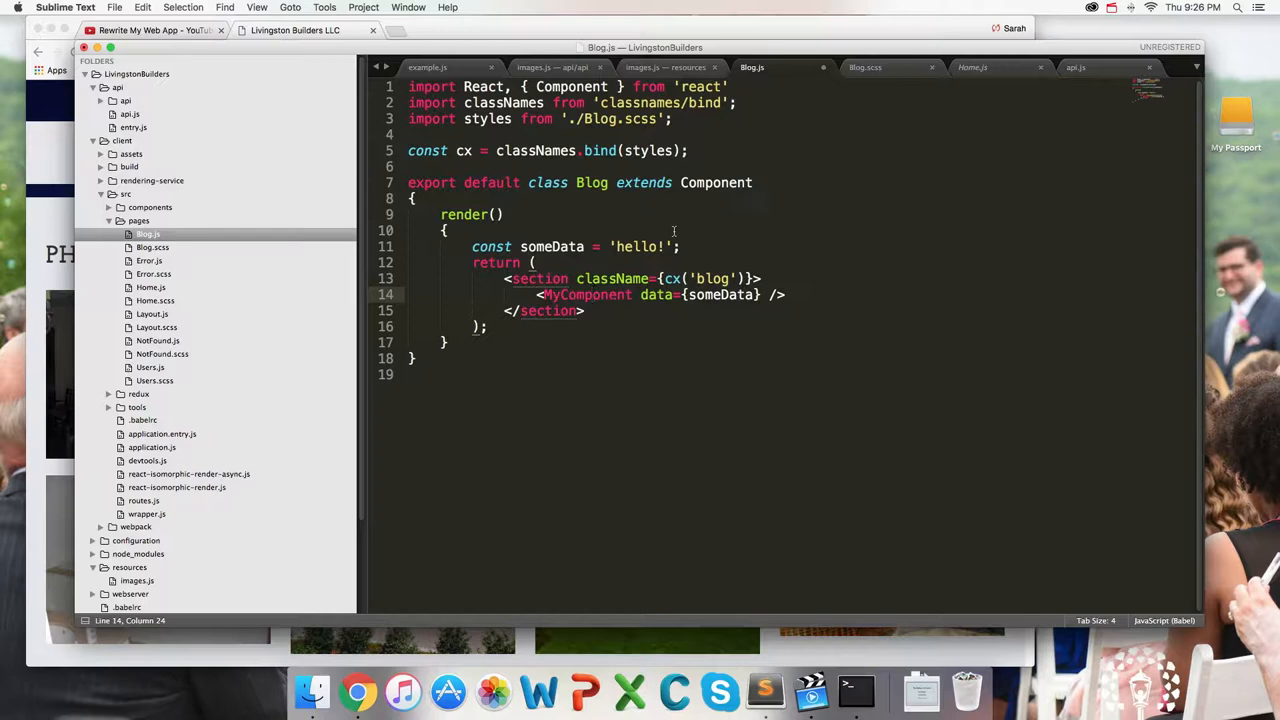
type("connect(")
type("import { connect } from 'react-redux';")
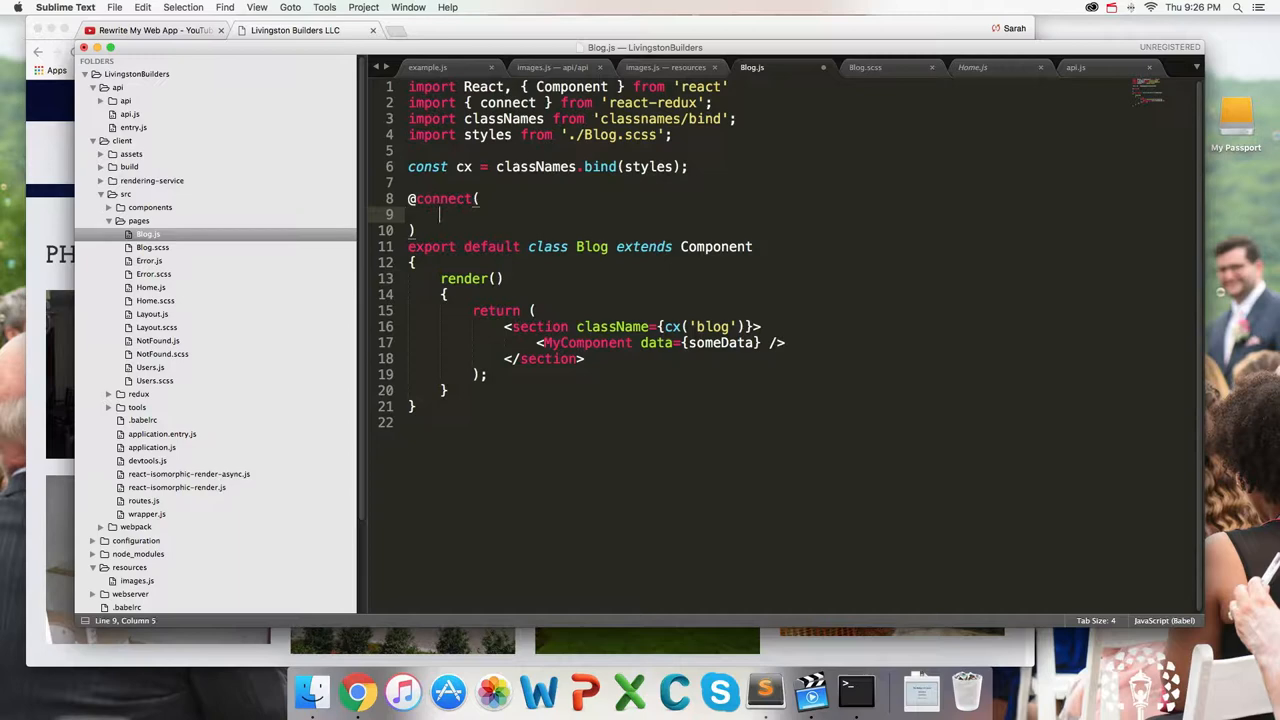
type("state =>")
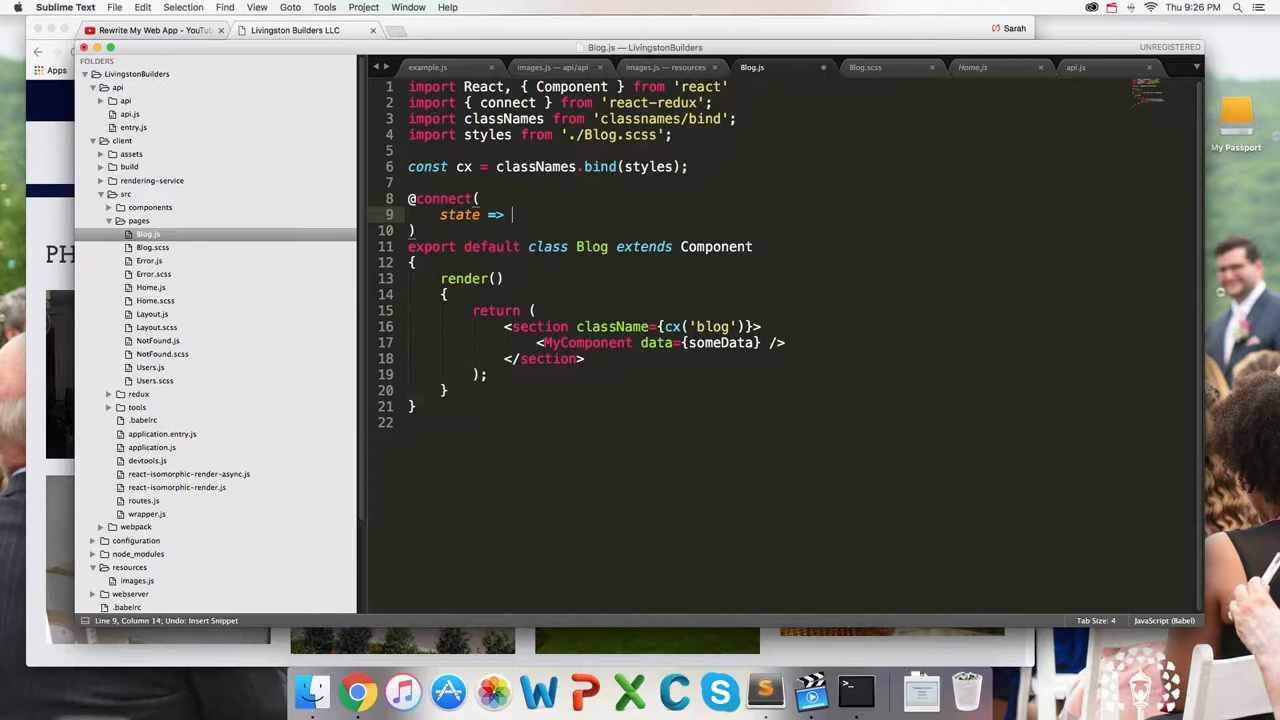
type("({")
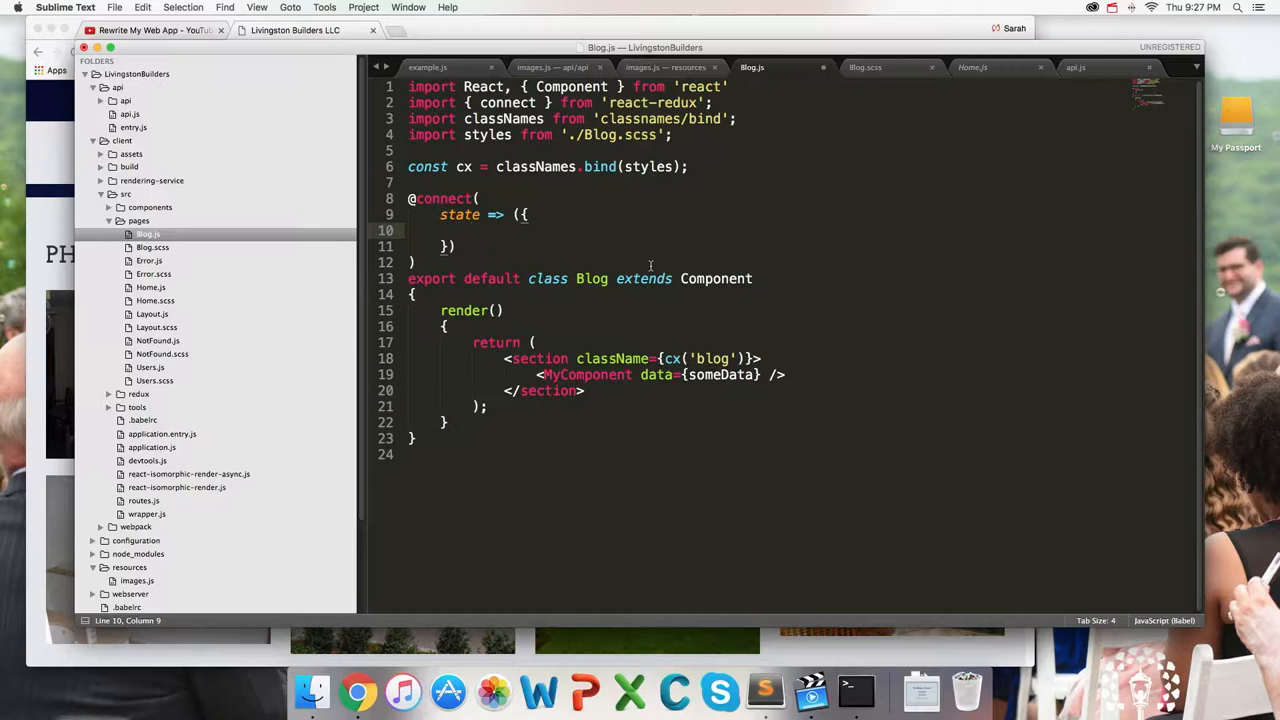
type("photos: state")
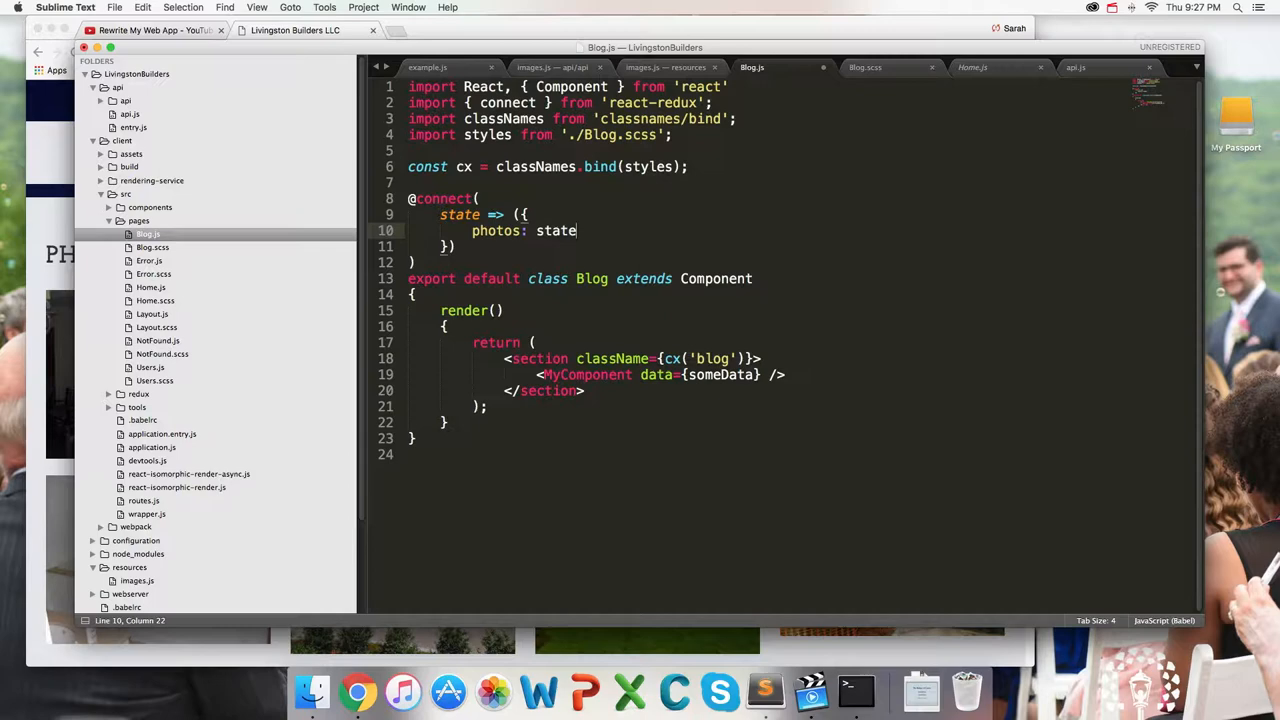
type(".")
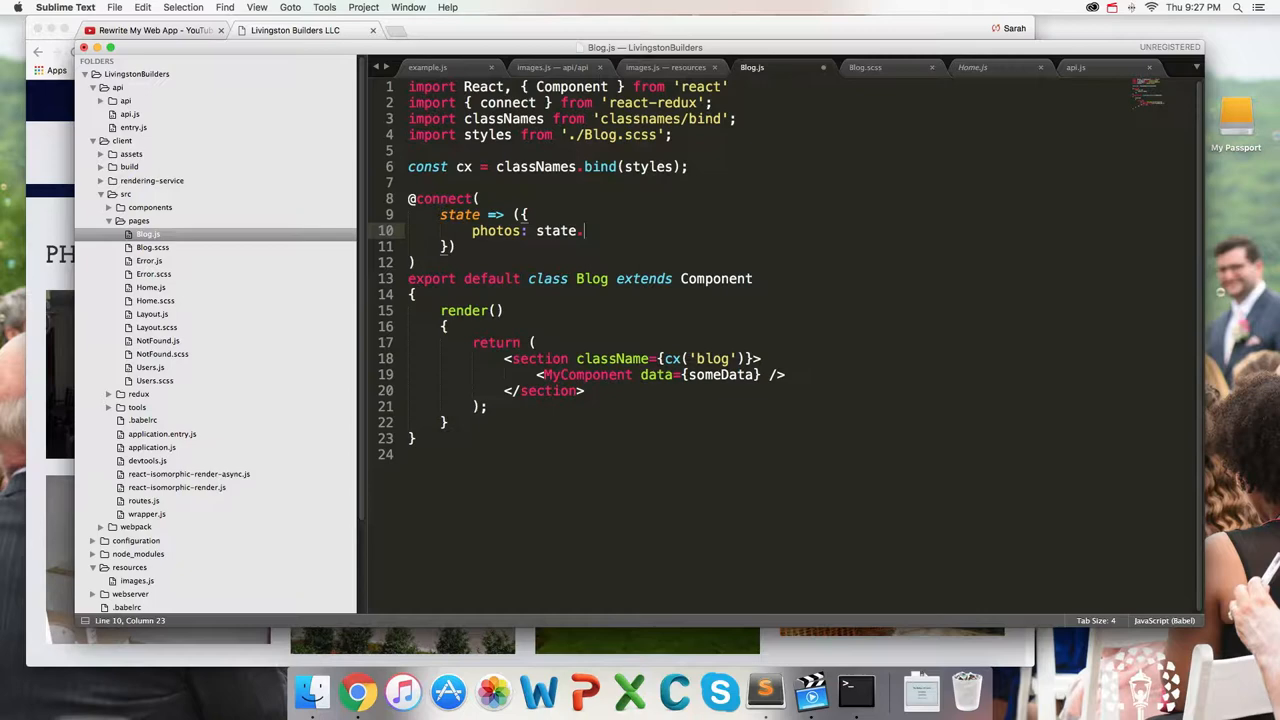
type("Photos")
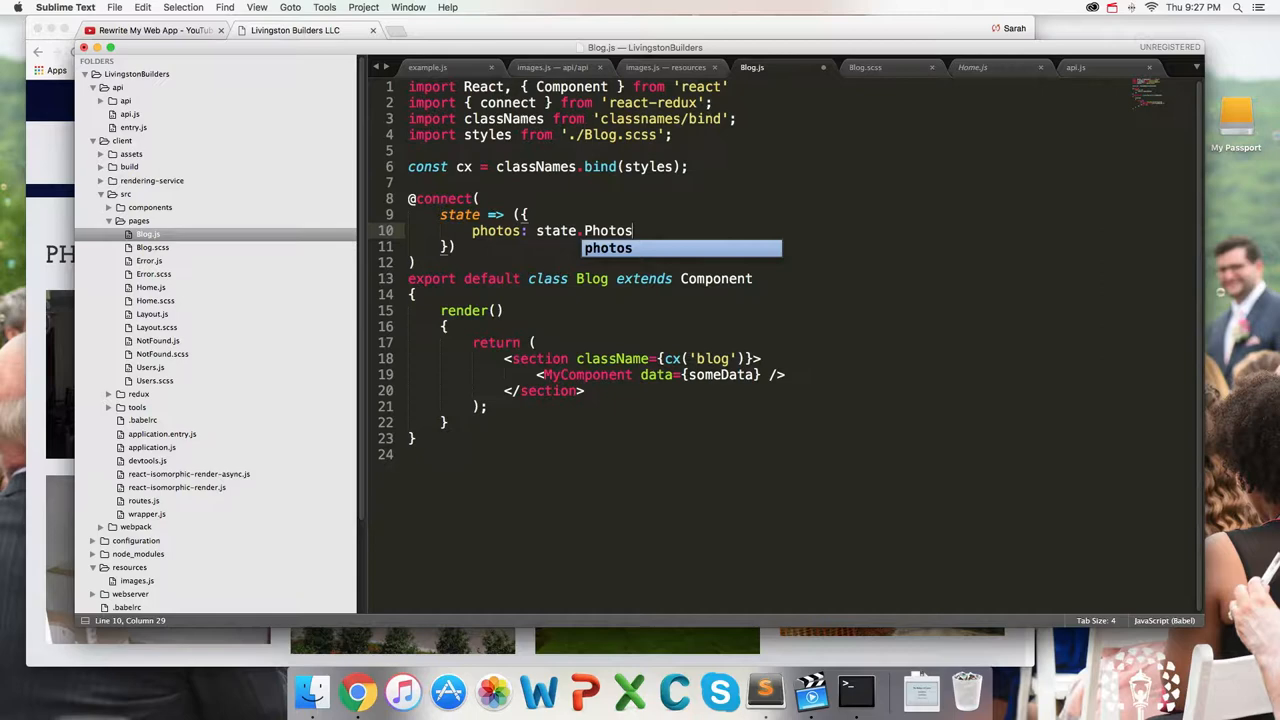
type(".")
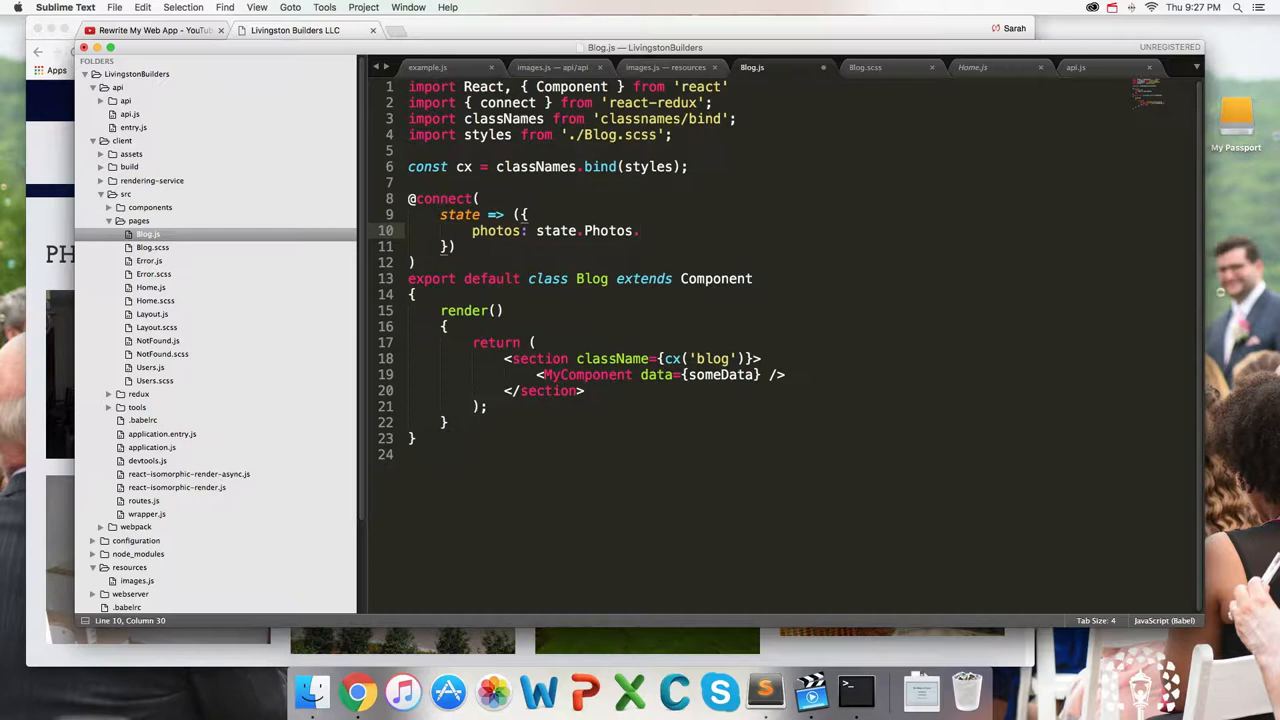
type(".items")
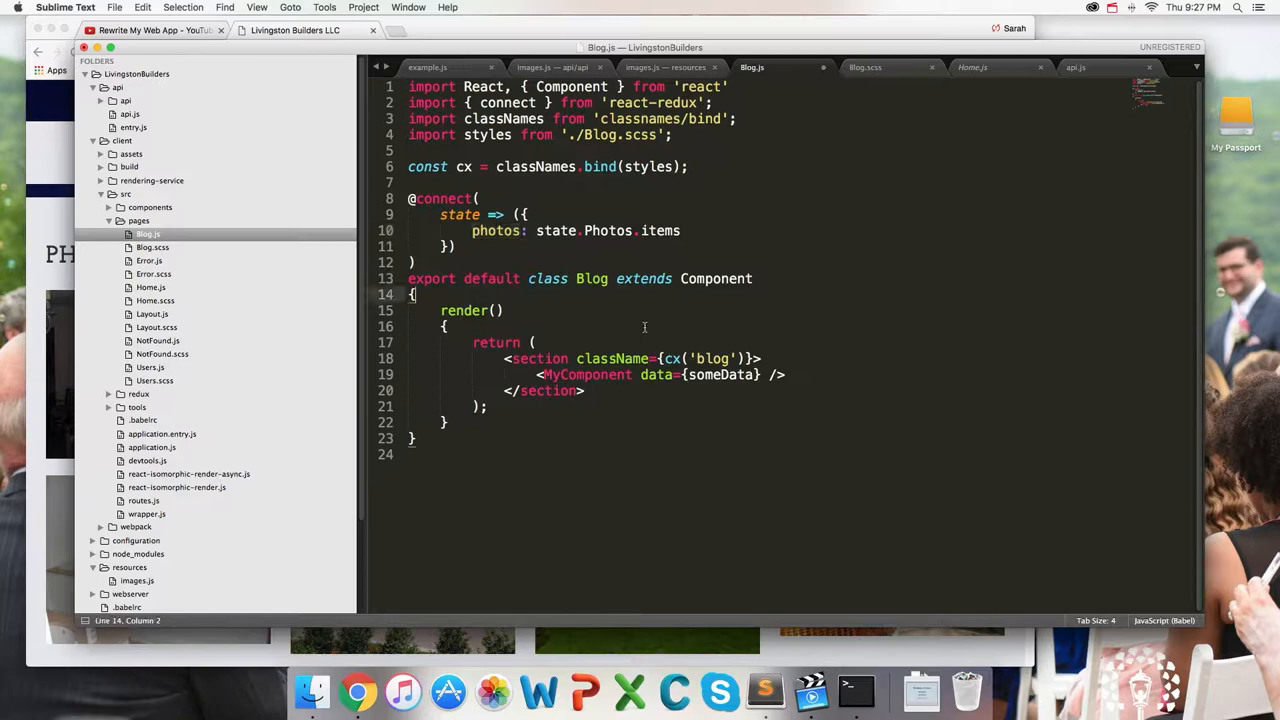
Destructure photos from this.props in render and pass data={photos} to MyComponent
type("const { }")
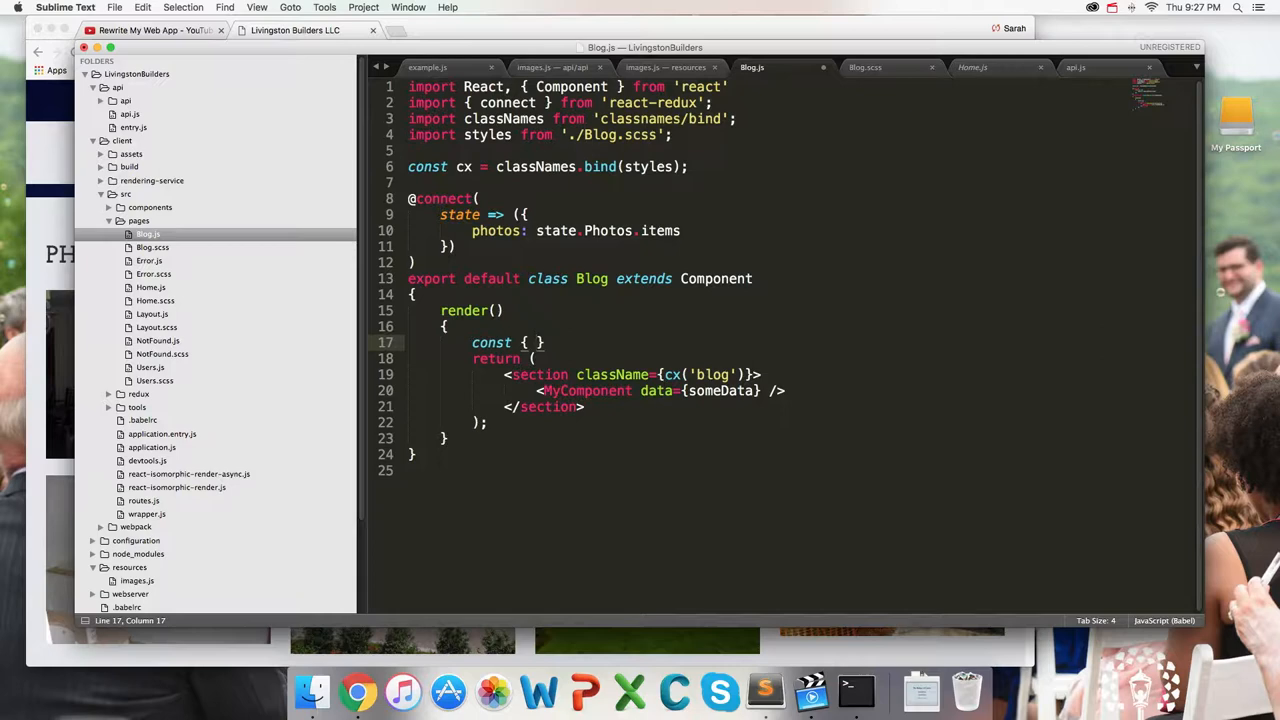
type("photos } = this.props;")
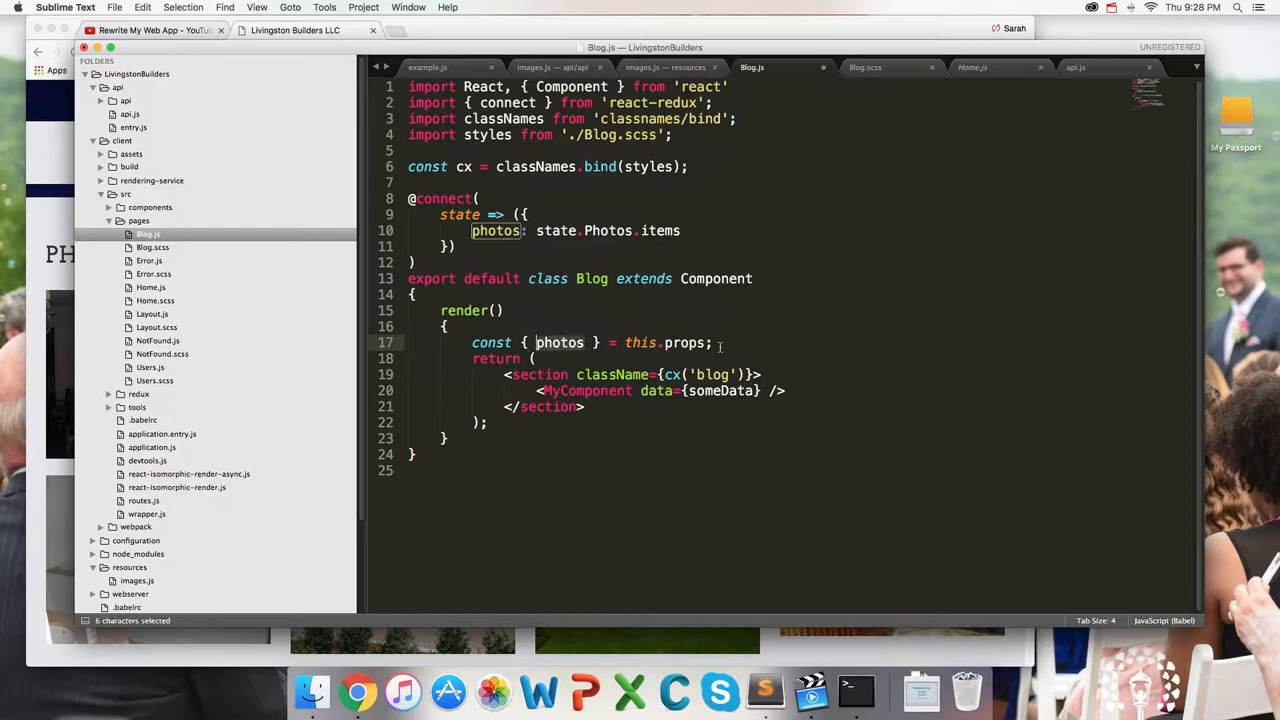
type("photos")
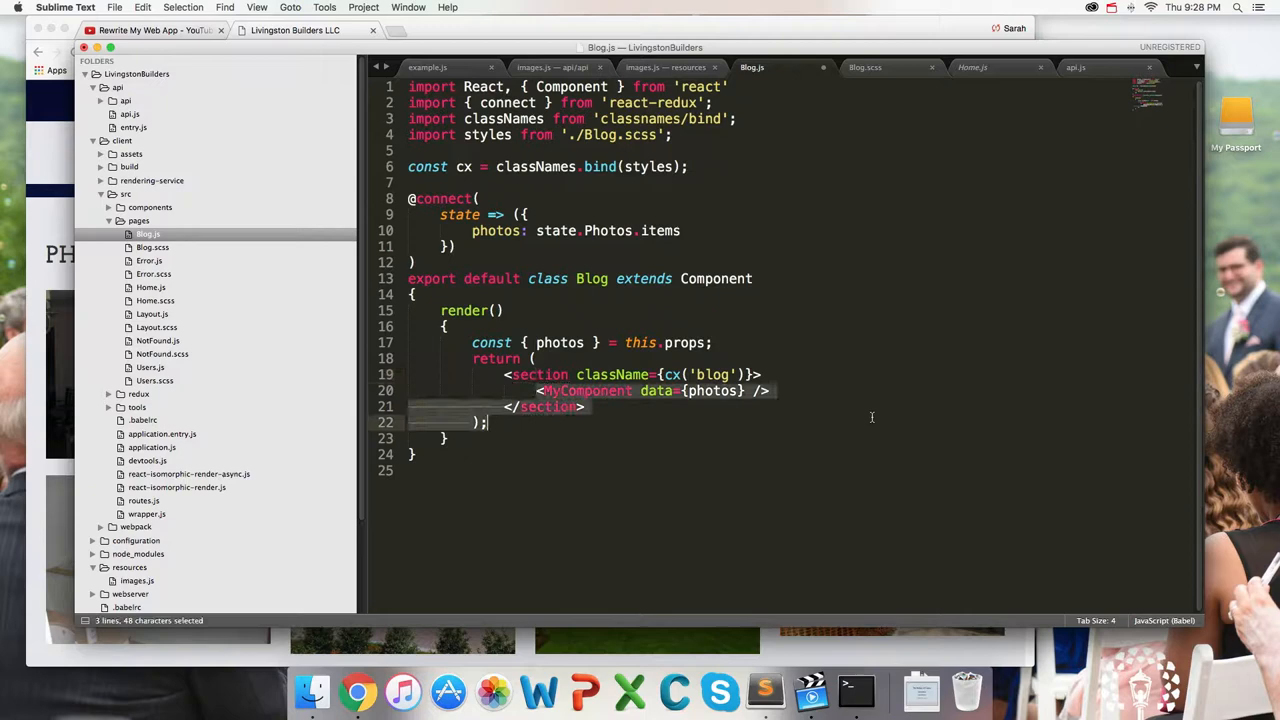
left_click(770, 390)
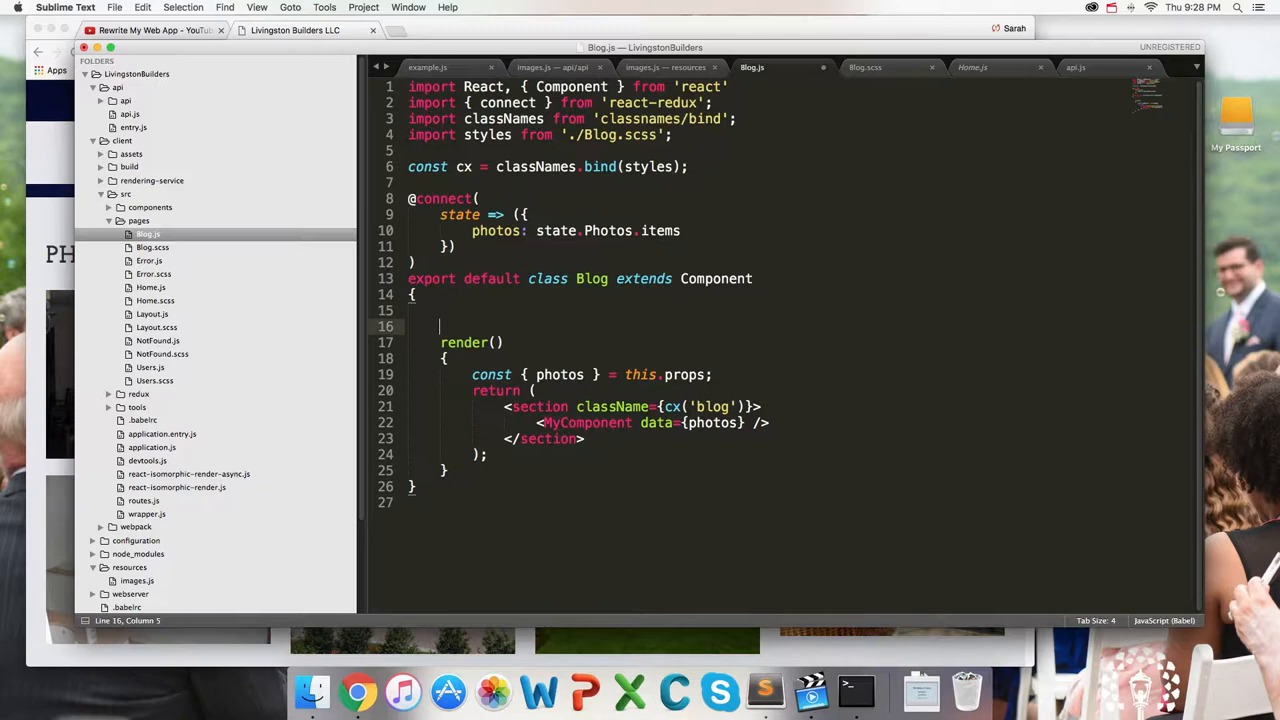
Add componentDidMount = () => this.props.getPhotos() above render() in Blog
type("componentDidMount")
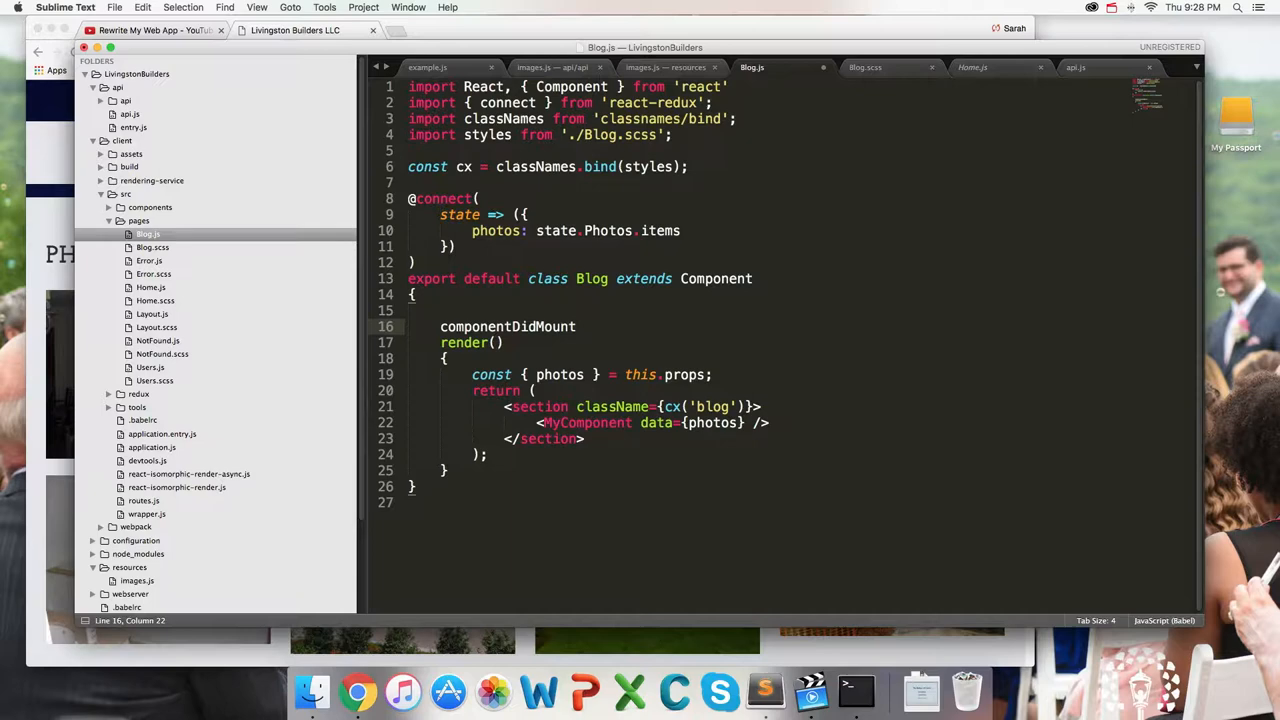
type("= () =>")
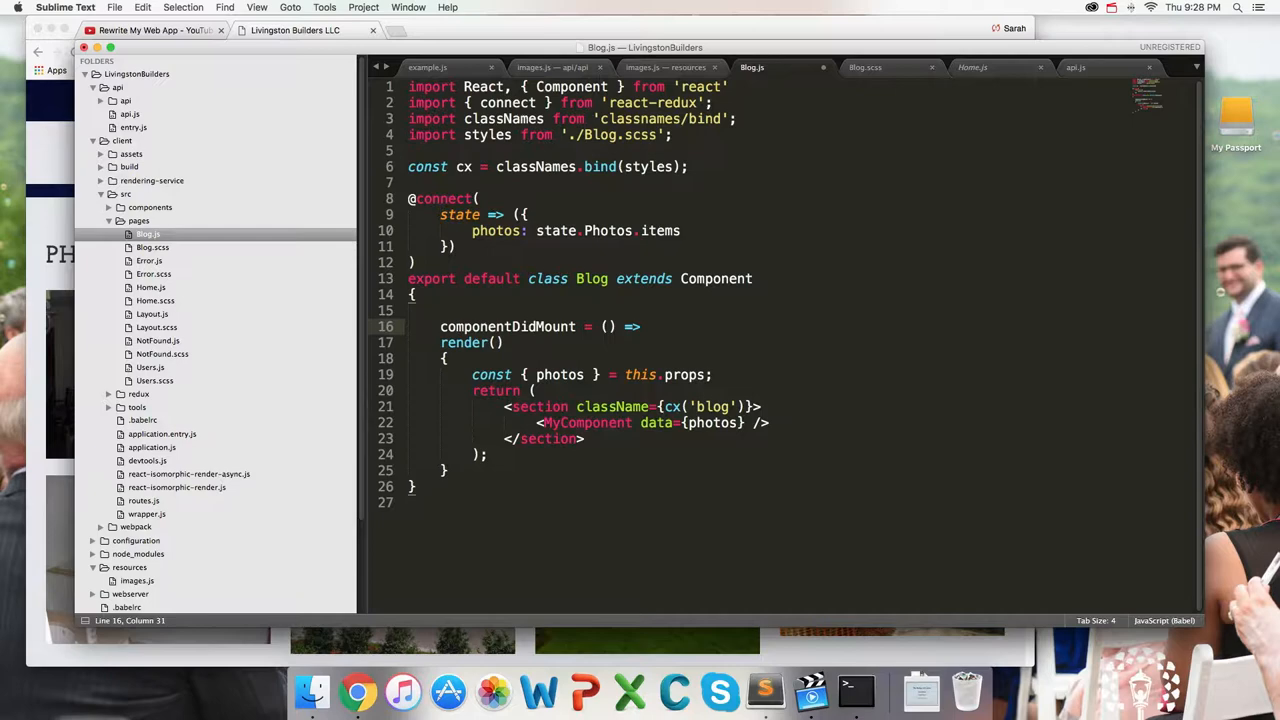
left_click(645, 326)
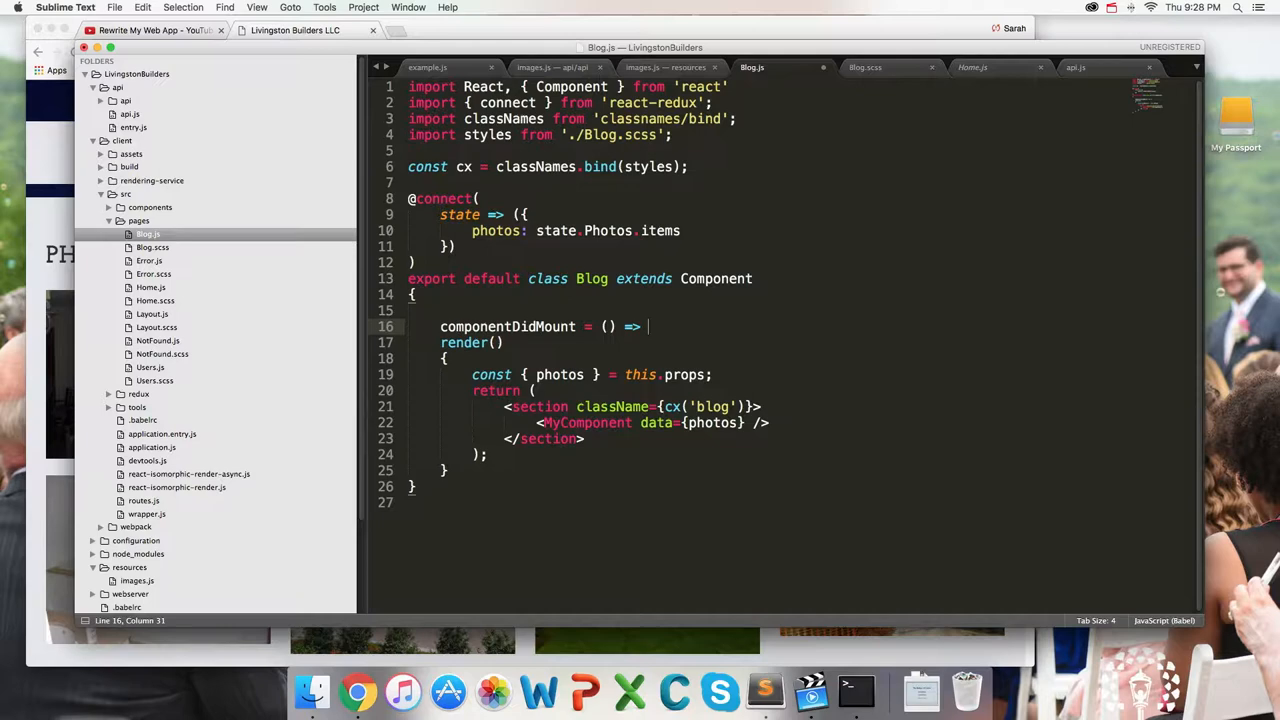
type("this.props.getPhotos()l")
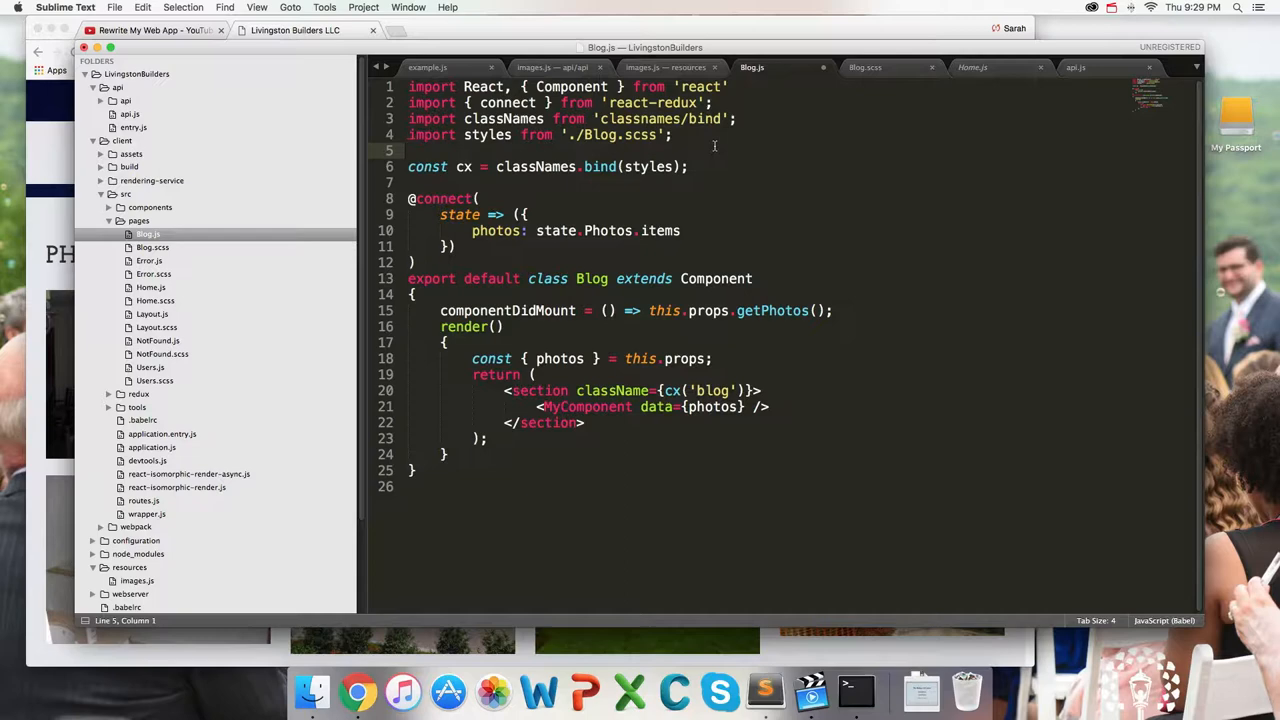
Add import { getPhotos } from '../redux/photos'; below the styles import in Blog.js
type("import {  }")
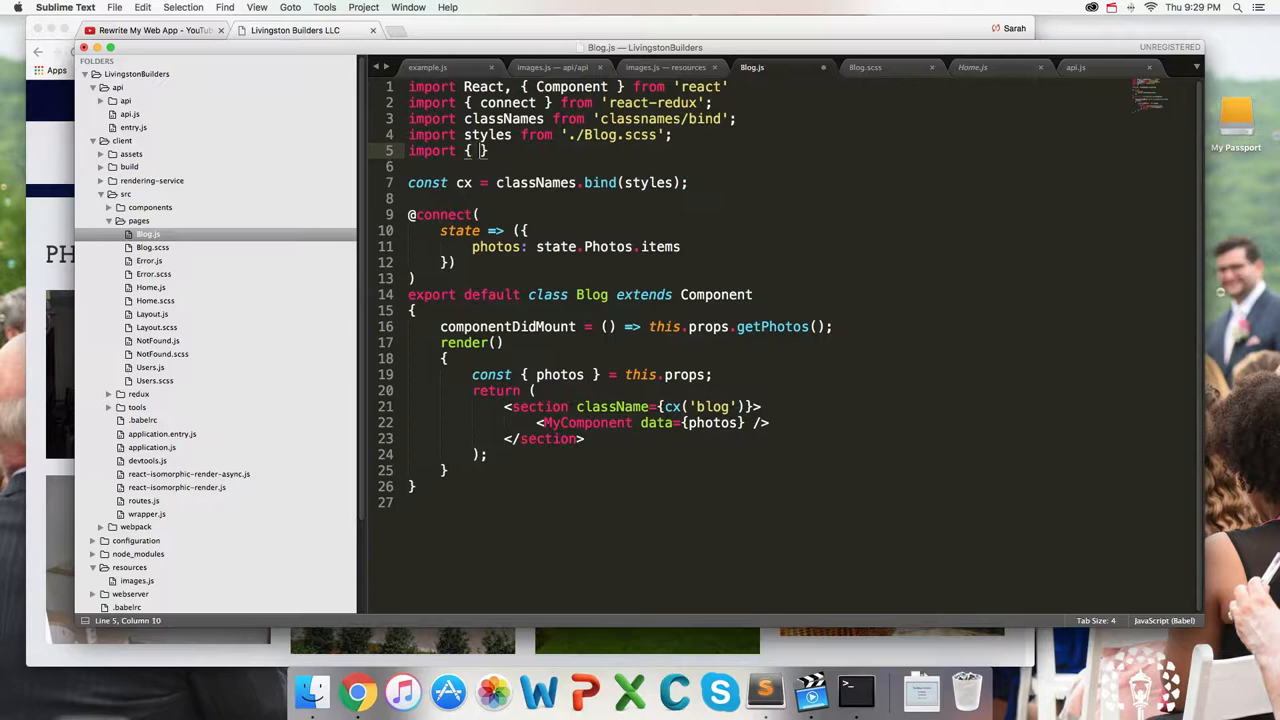
type("getPhotos")
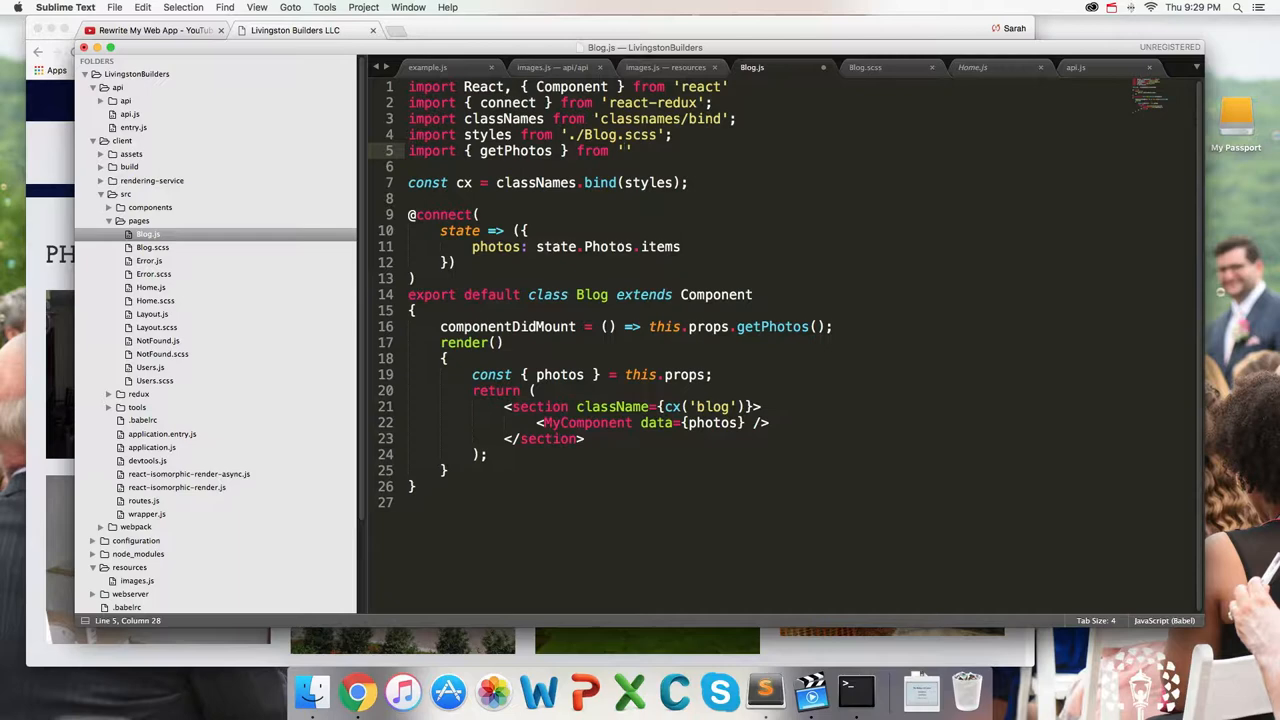
type("../redux/photos")
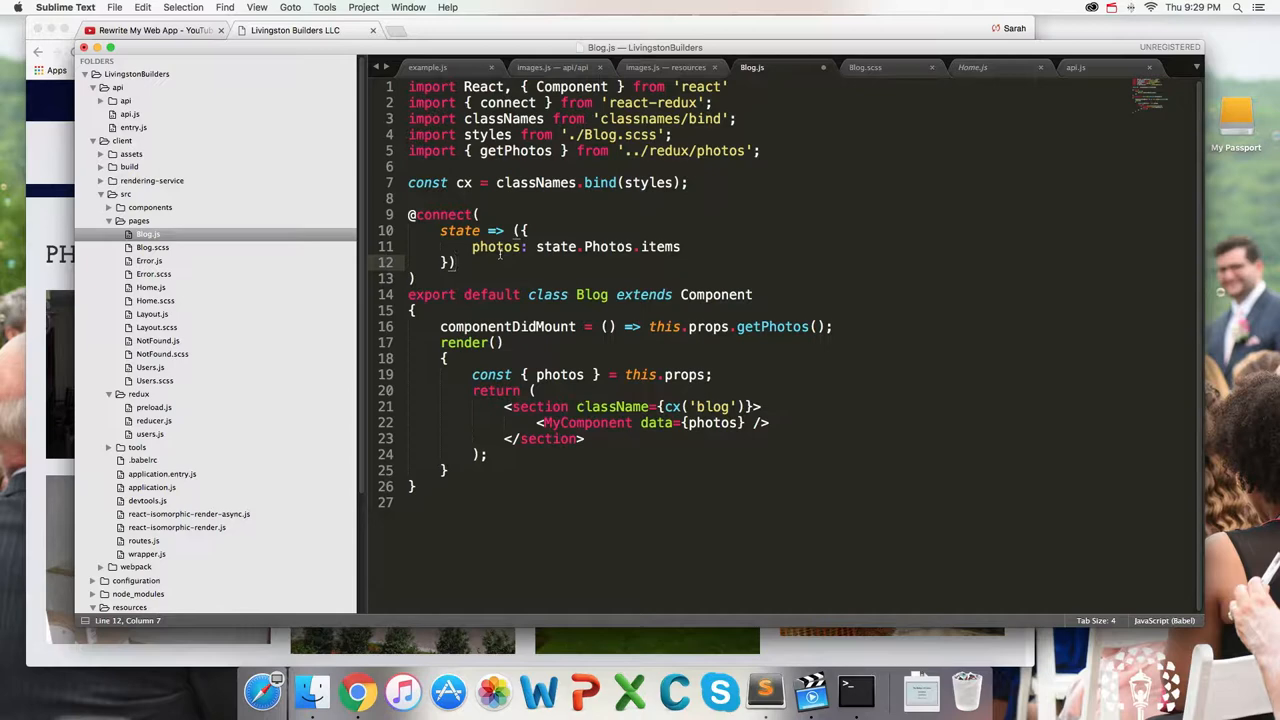
double_click(773, 326)
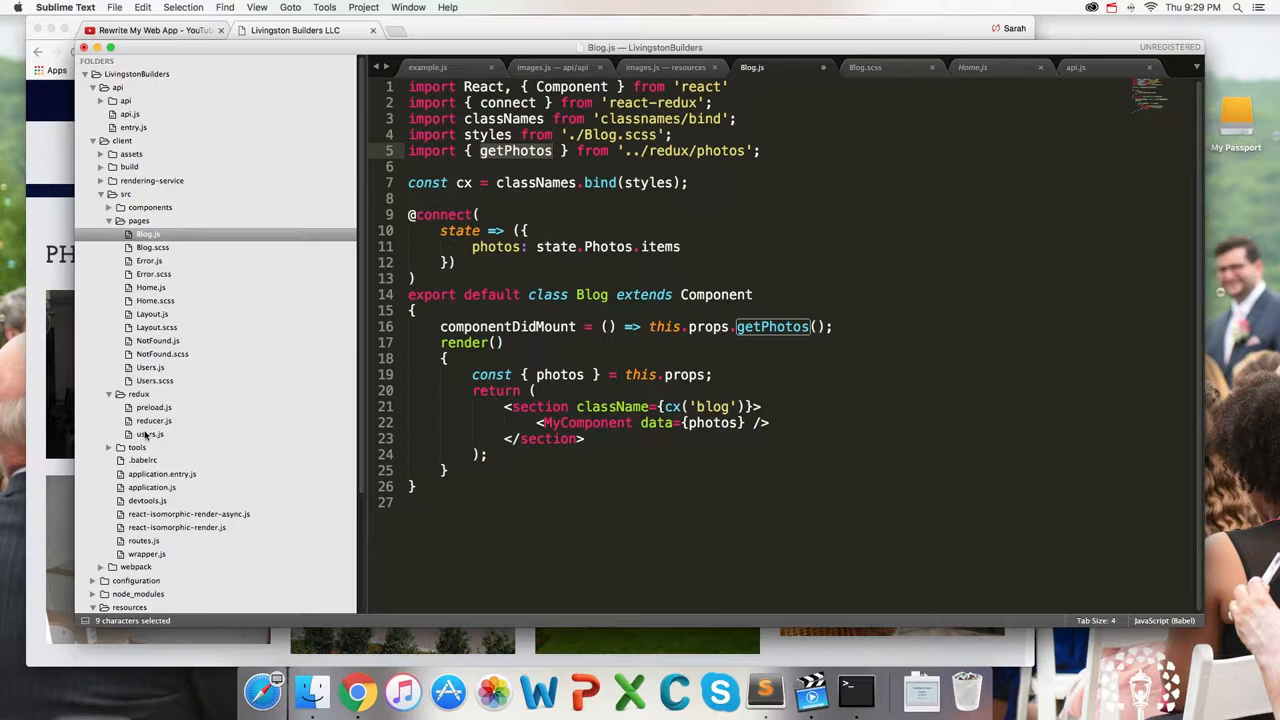
View redux reducer.js, then copy all of users.js from the redux folder
left_click(154, 420)
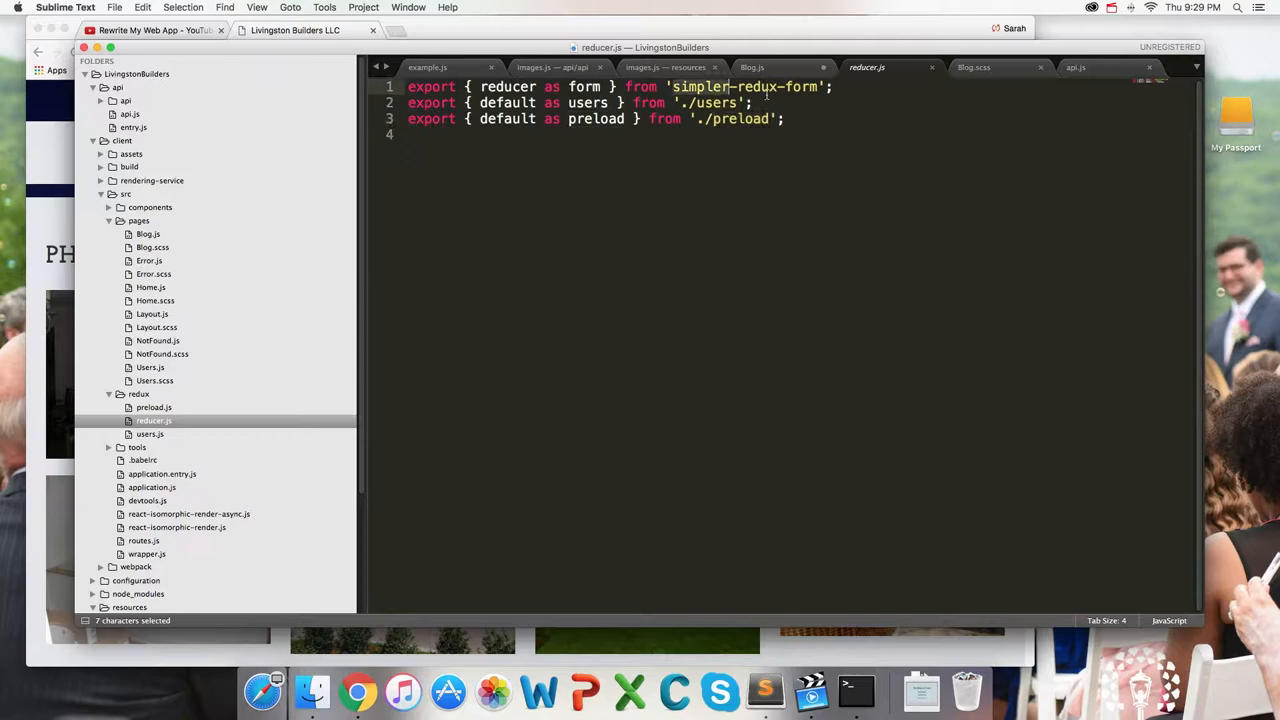
left_click(149, 433)
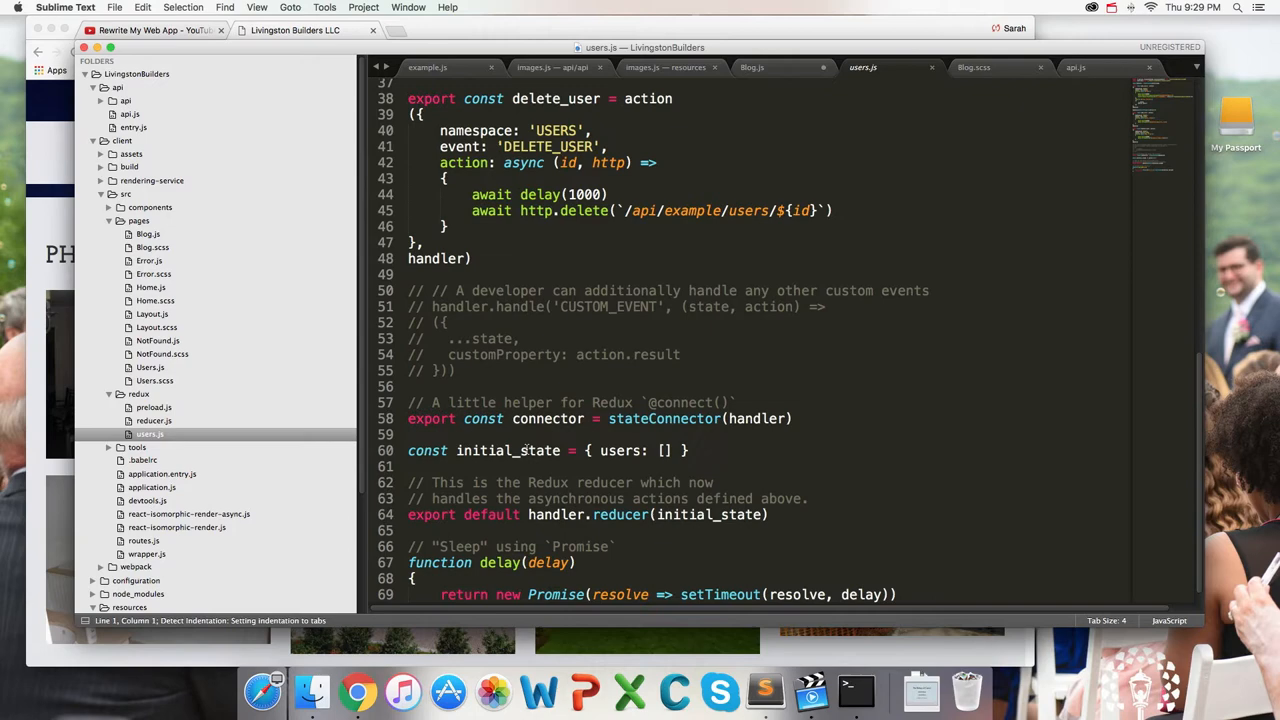
right_click(149, 393)
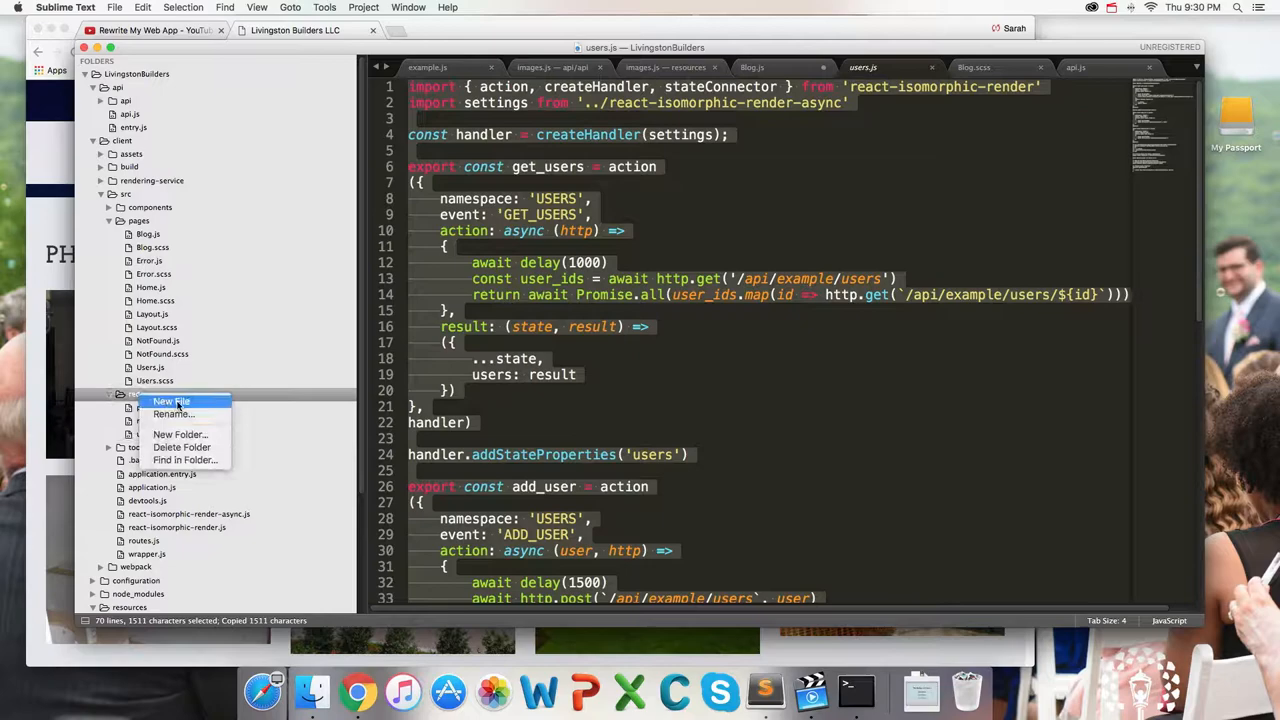
Create a new photos.js file in the redux folder holding the pasted users code
left_click(171, 401)
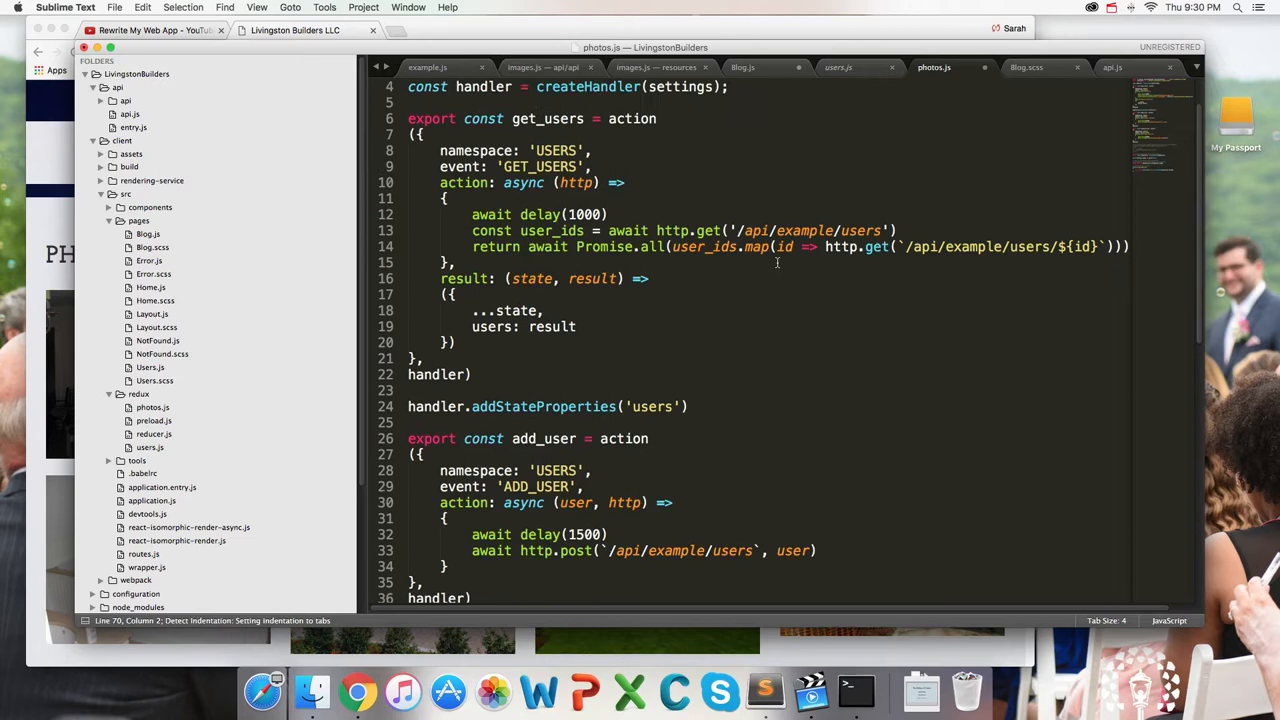
scroll("down", 3)
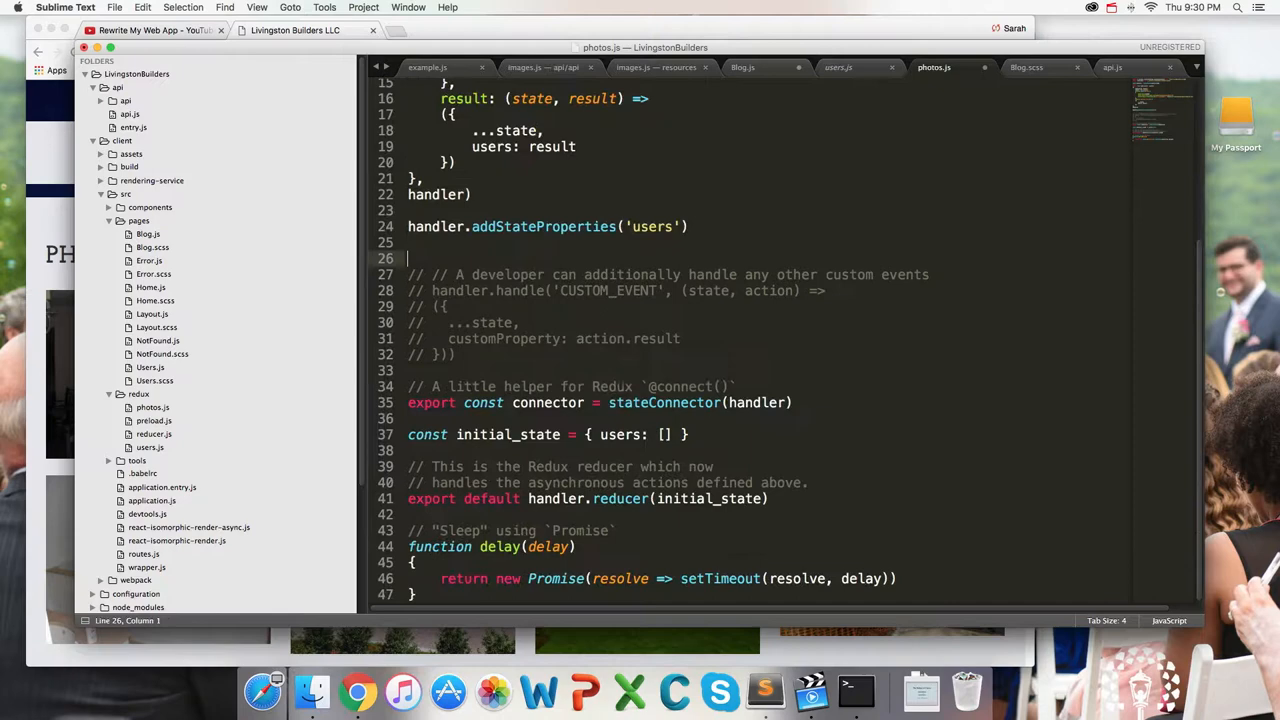
scroll("up", 3)
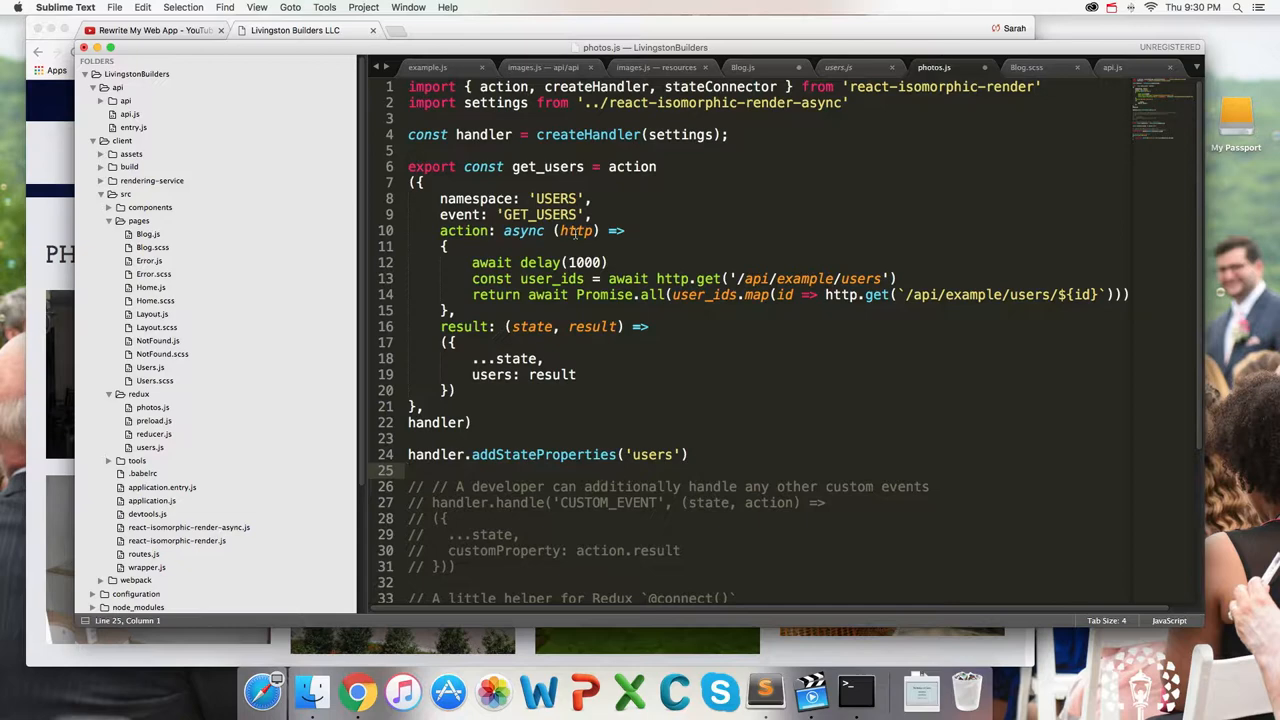
Rename get_users to getPhotos with 'photos' namespace, 'GET_PHOTOS' event, and a semicolon after delay
double_click(547, 166)
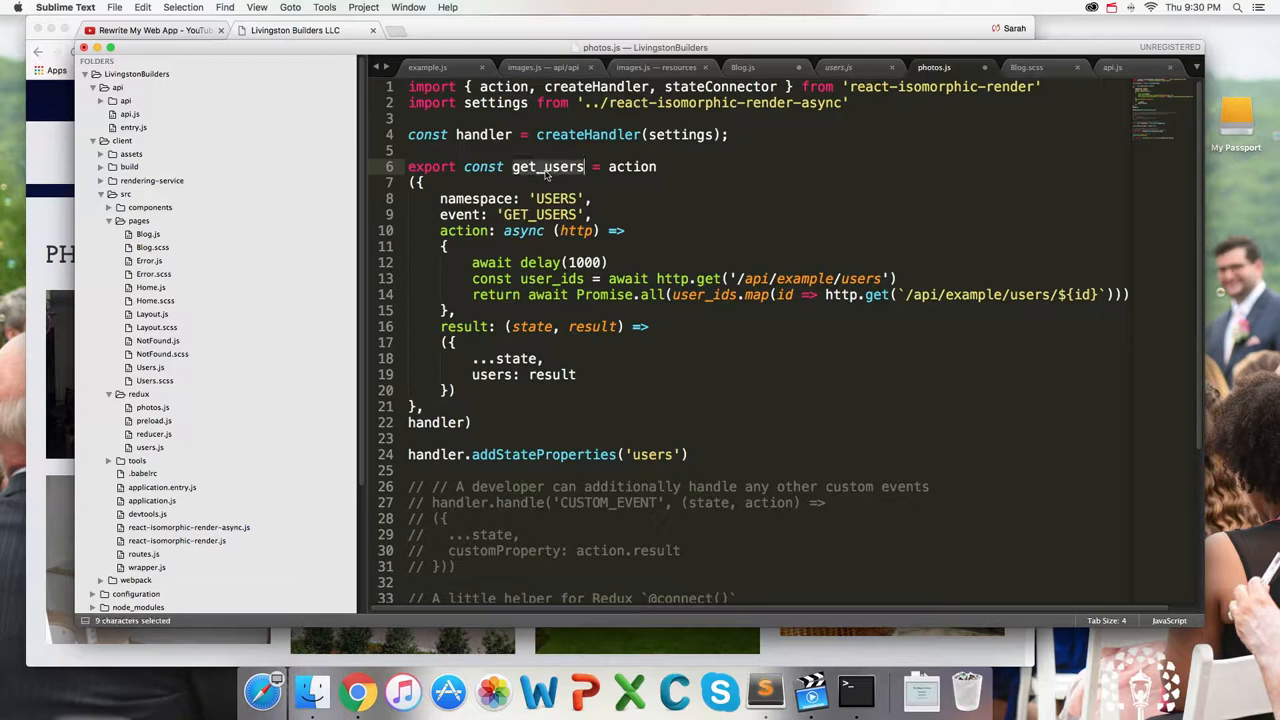
type("getPhotos")
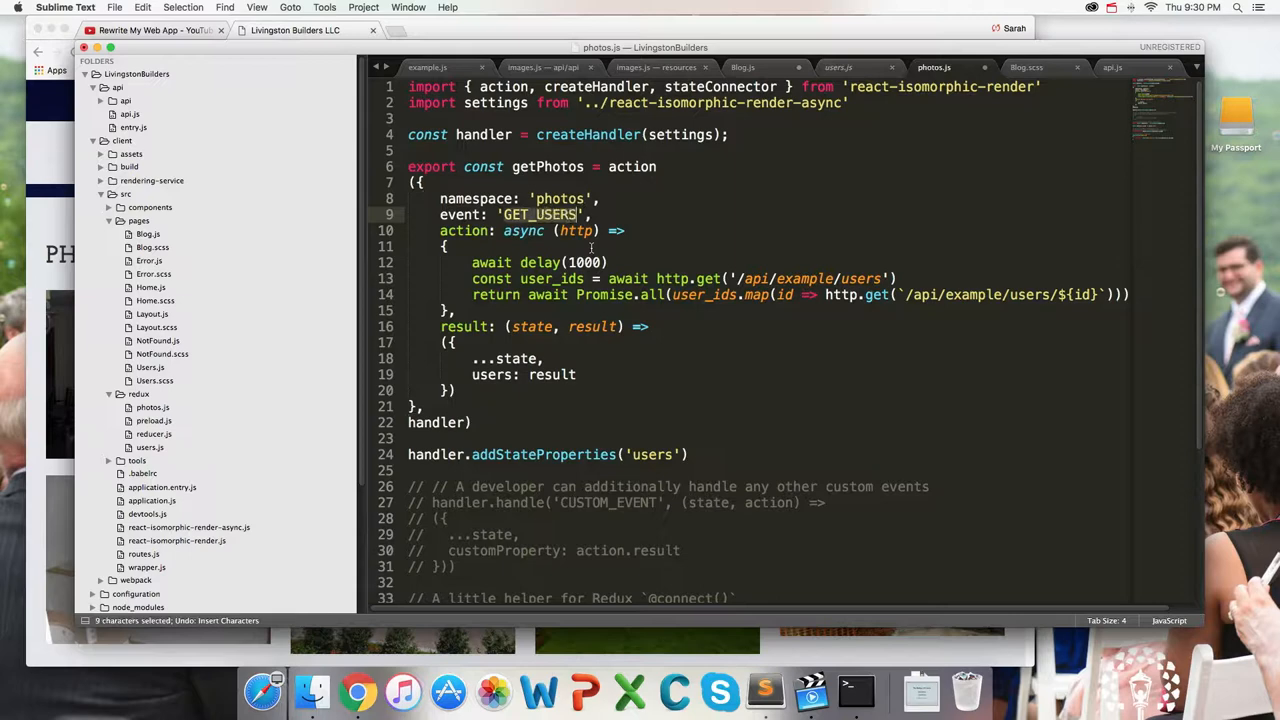
type("GET_PHOTO")
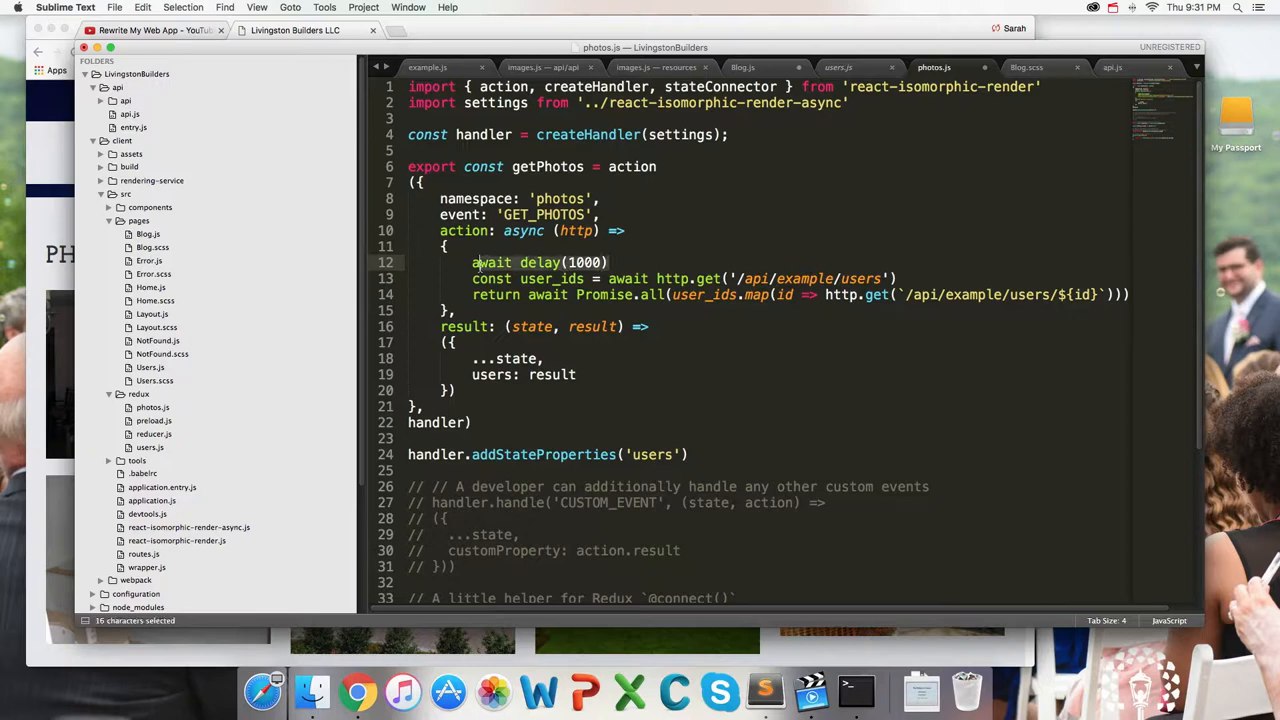
left_click(678, 318)
type(";")
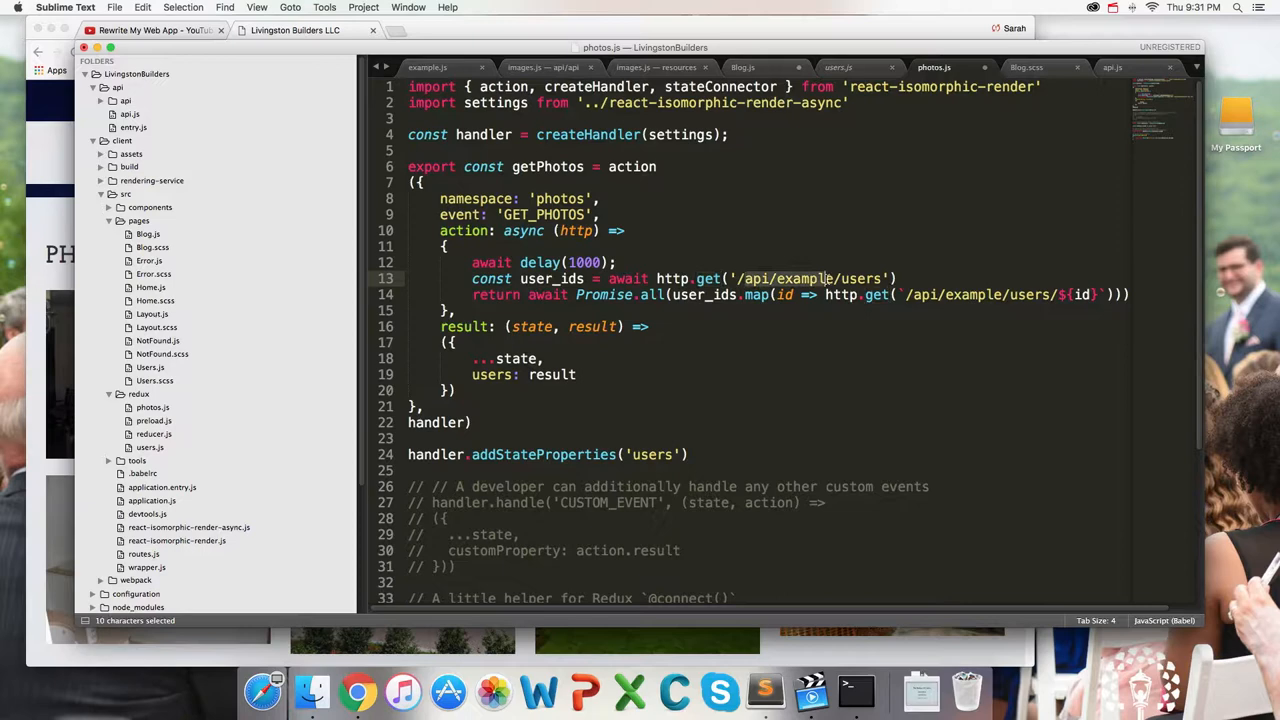
left_click(543, 67)
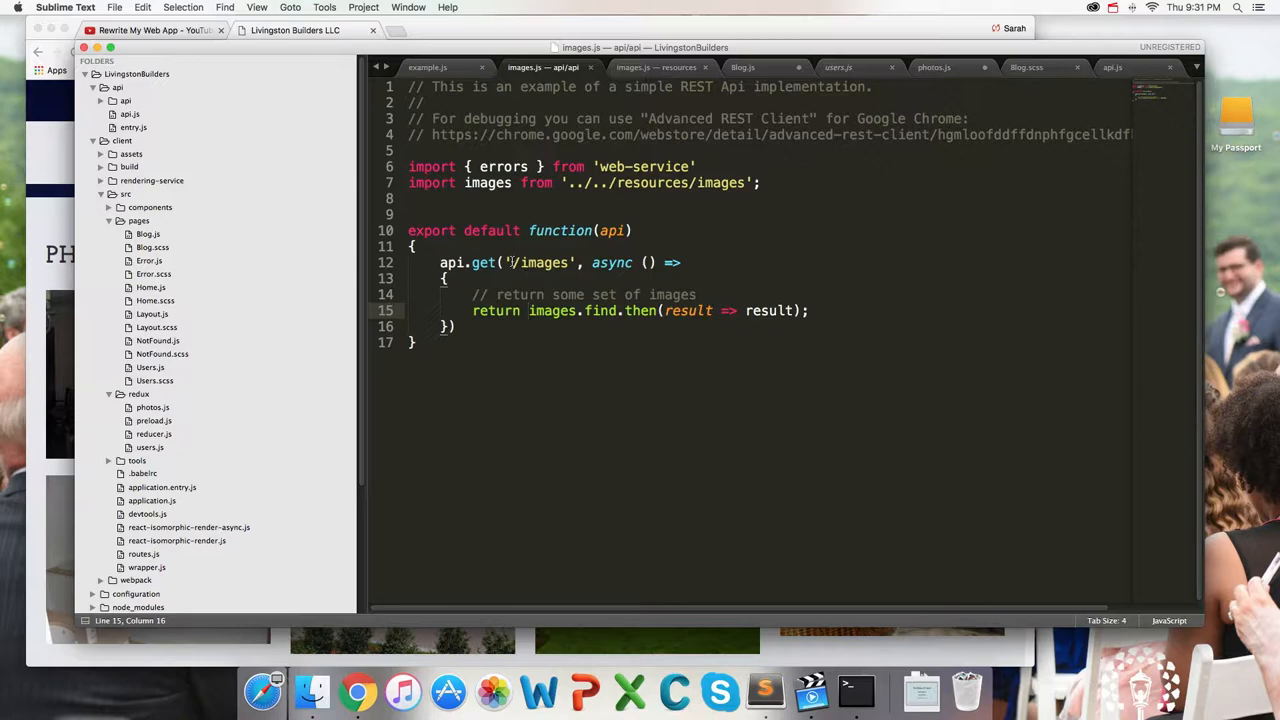
Check example.js, then replace the user-id fetching with return await http.get('/api/photos');
double_click(540, 262)
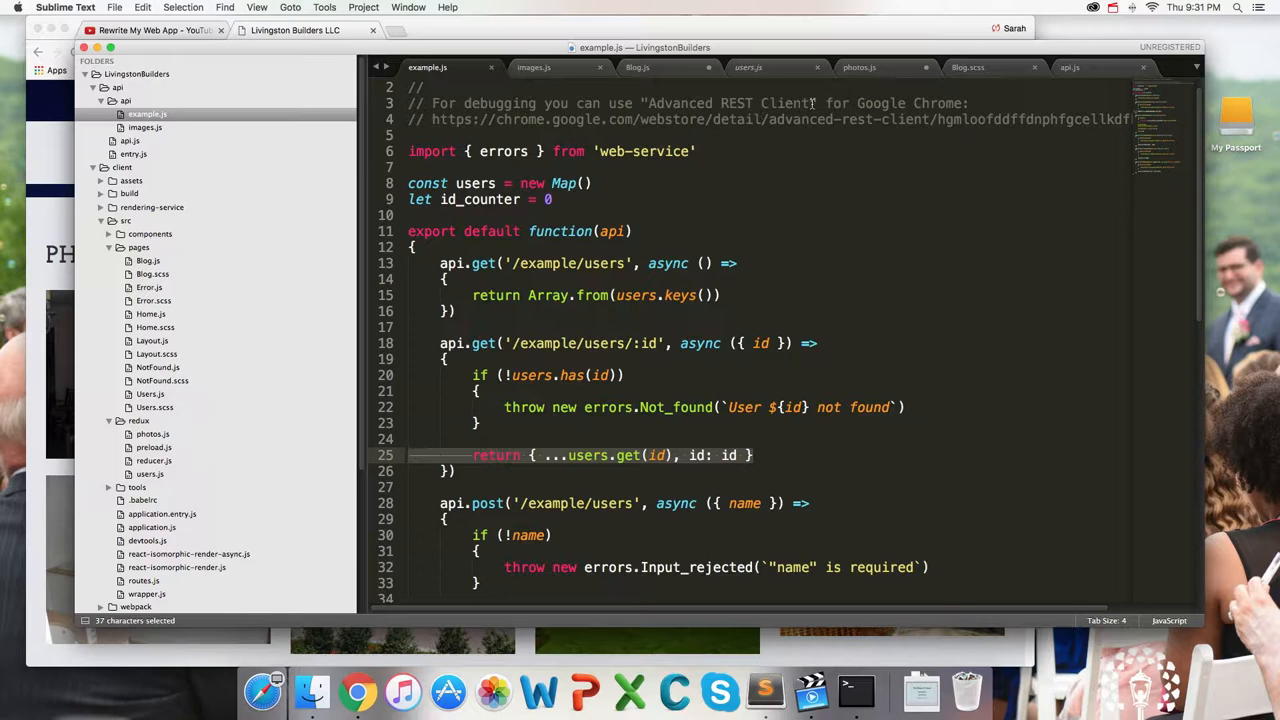
left_click(641, 67)
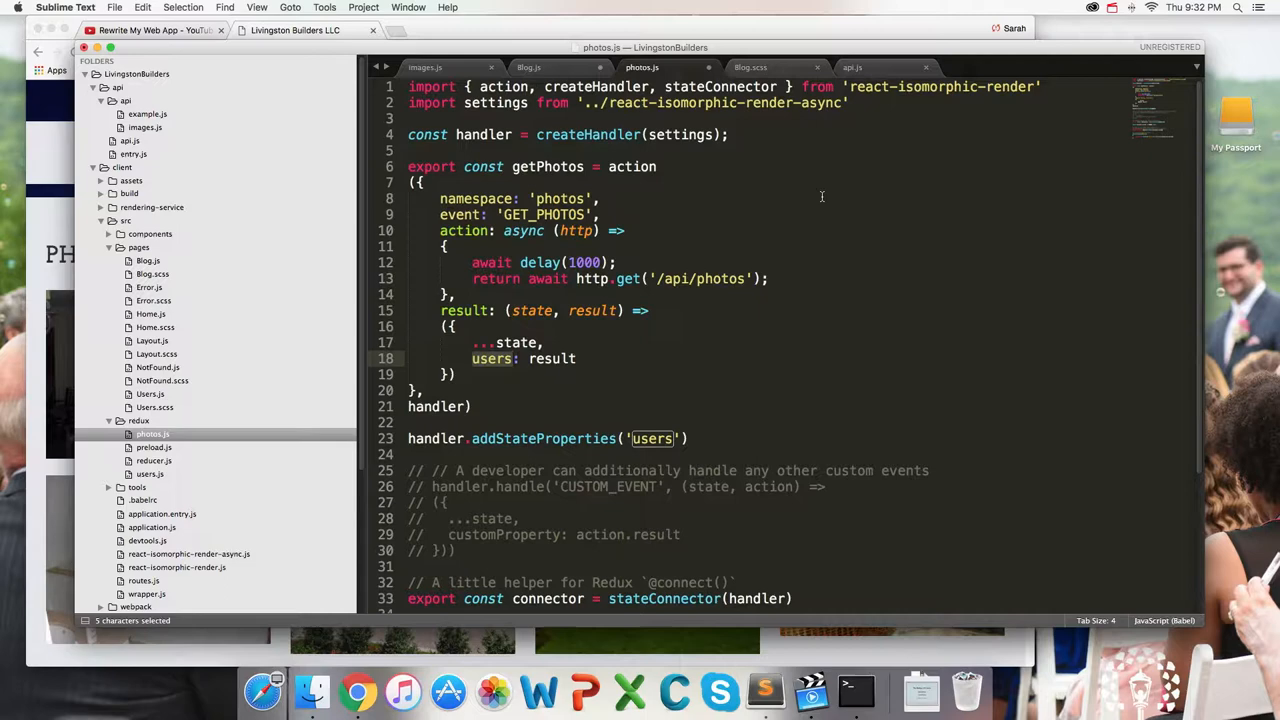
Change 'users' to 'items' in the photos.js result handler, then view images.js
type("items")
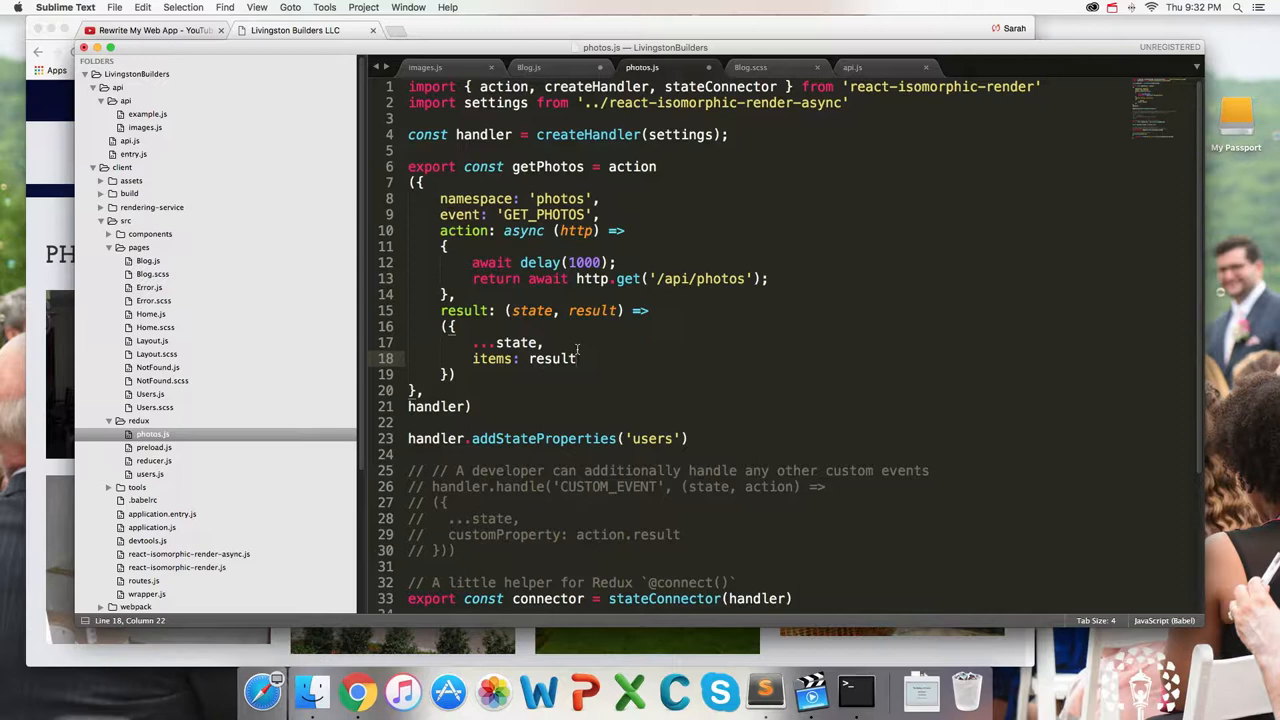
left_click(145, 127)
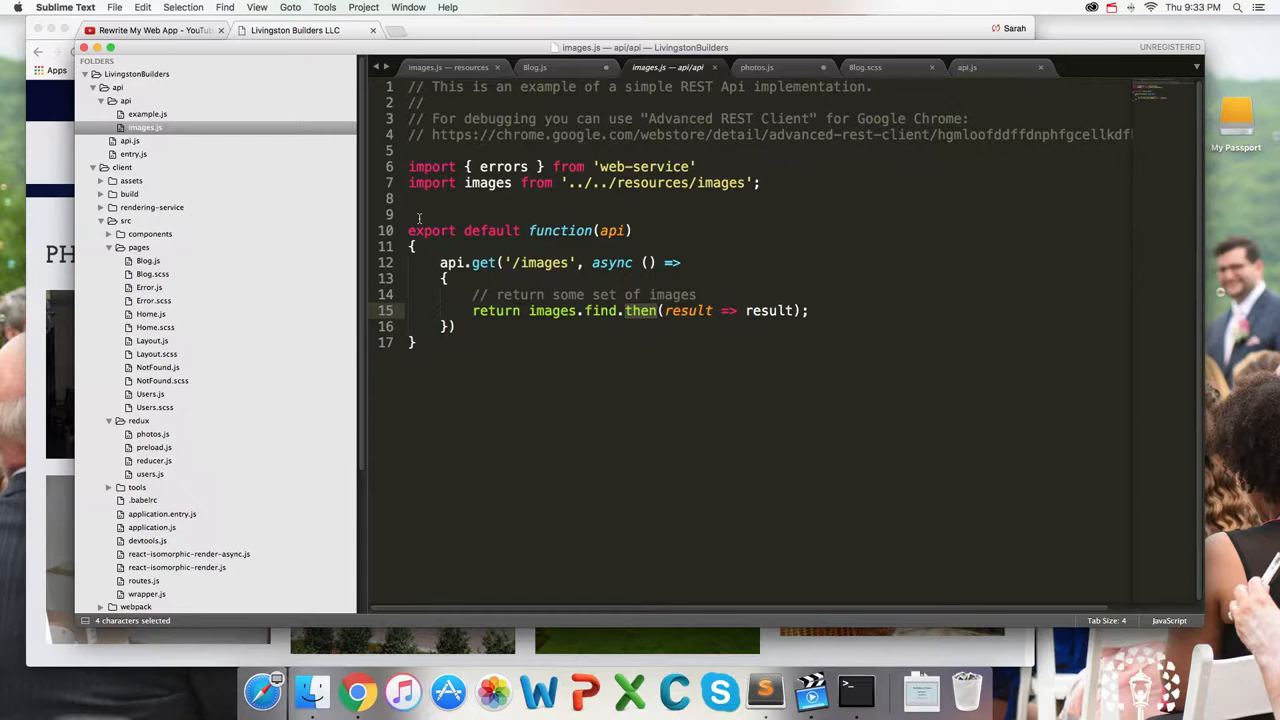
Review images.js and Blog.js, store result.data.items, and delete await delay(1000) in photos.js
left_click(448, 67)
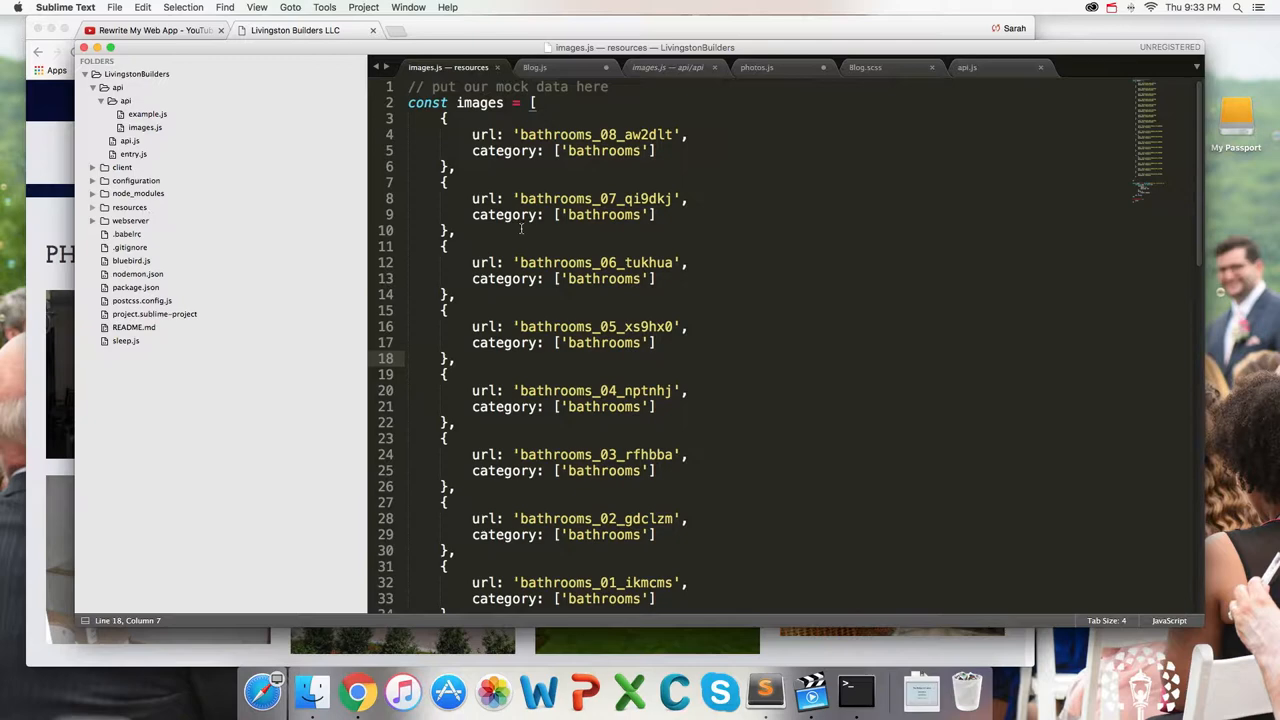
left_click(535, 67)
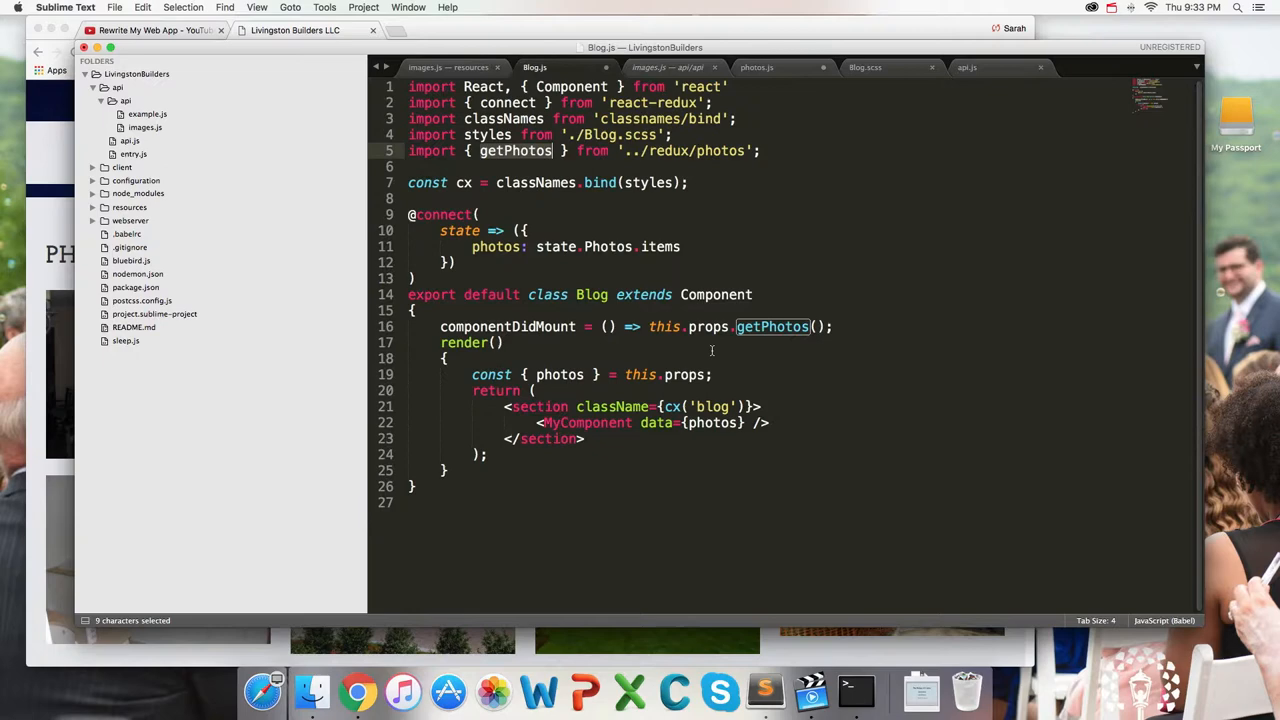
left_click(756, 67)
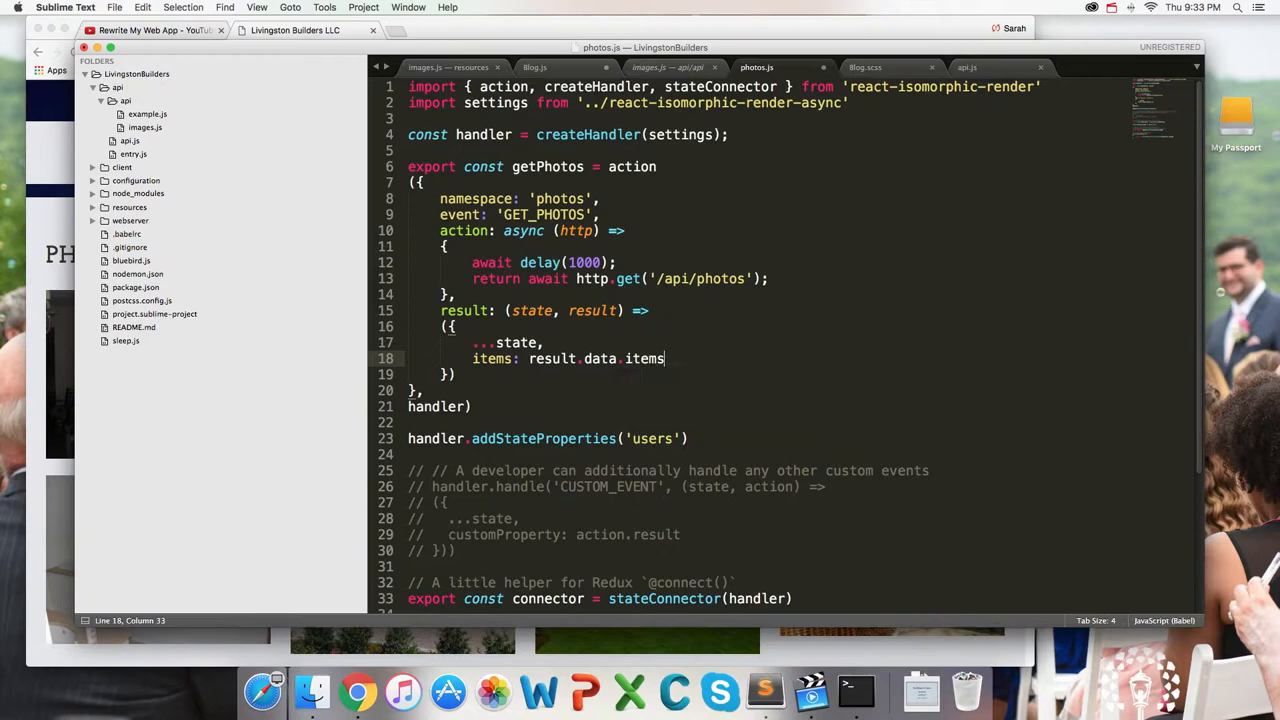
left_click(648, 67)
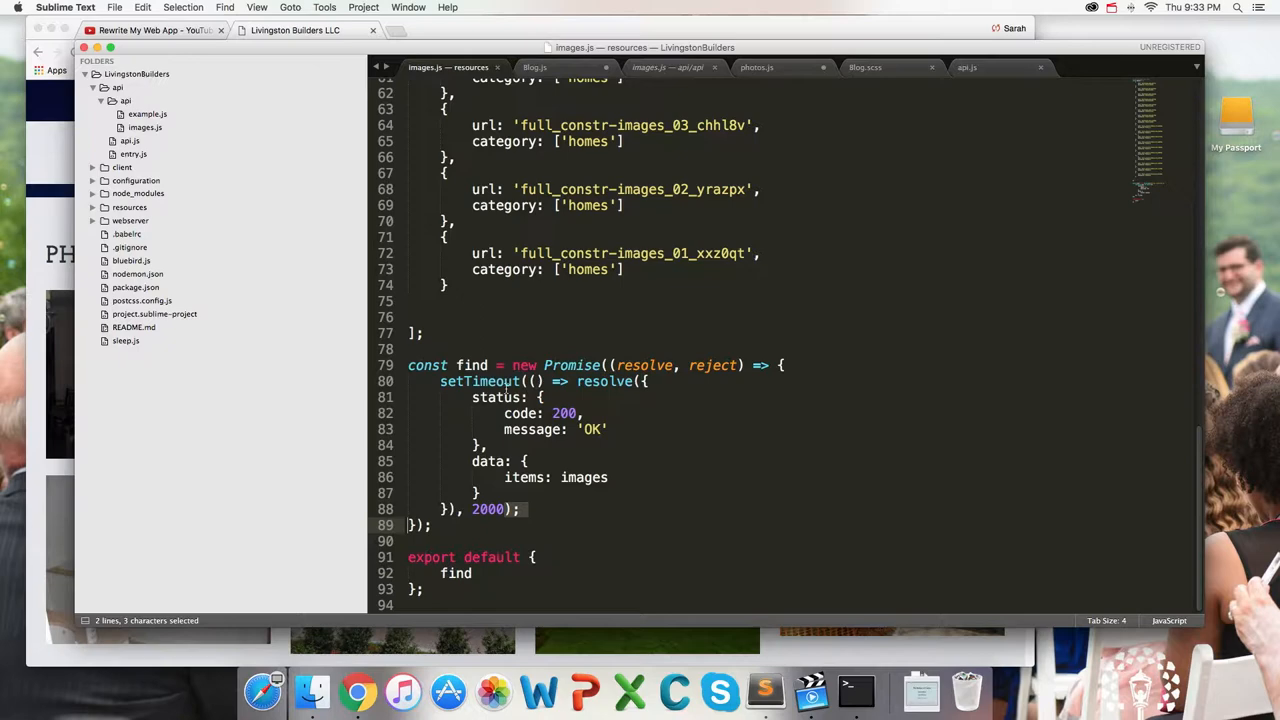
left_click(666, 67)
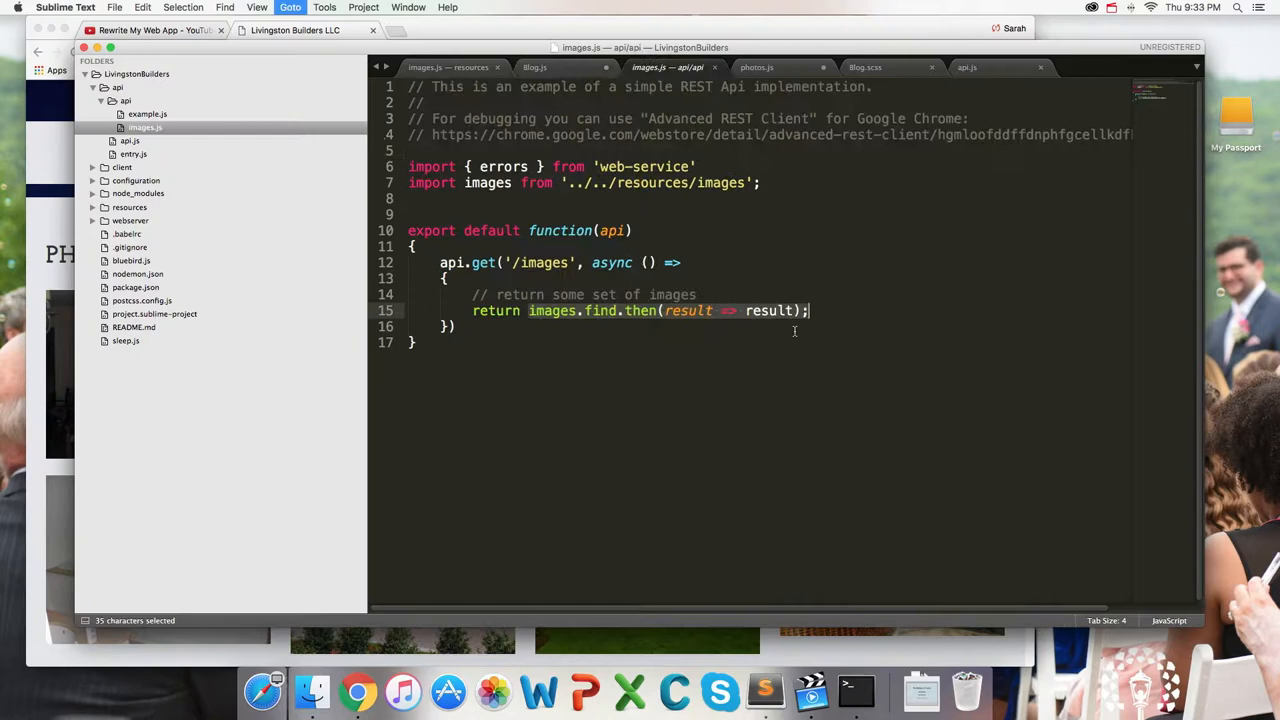
left_click(757, 67)
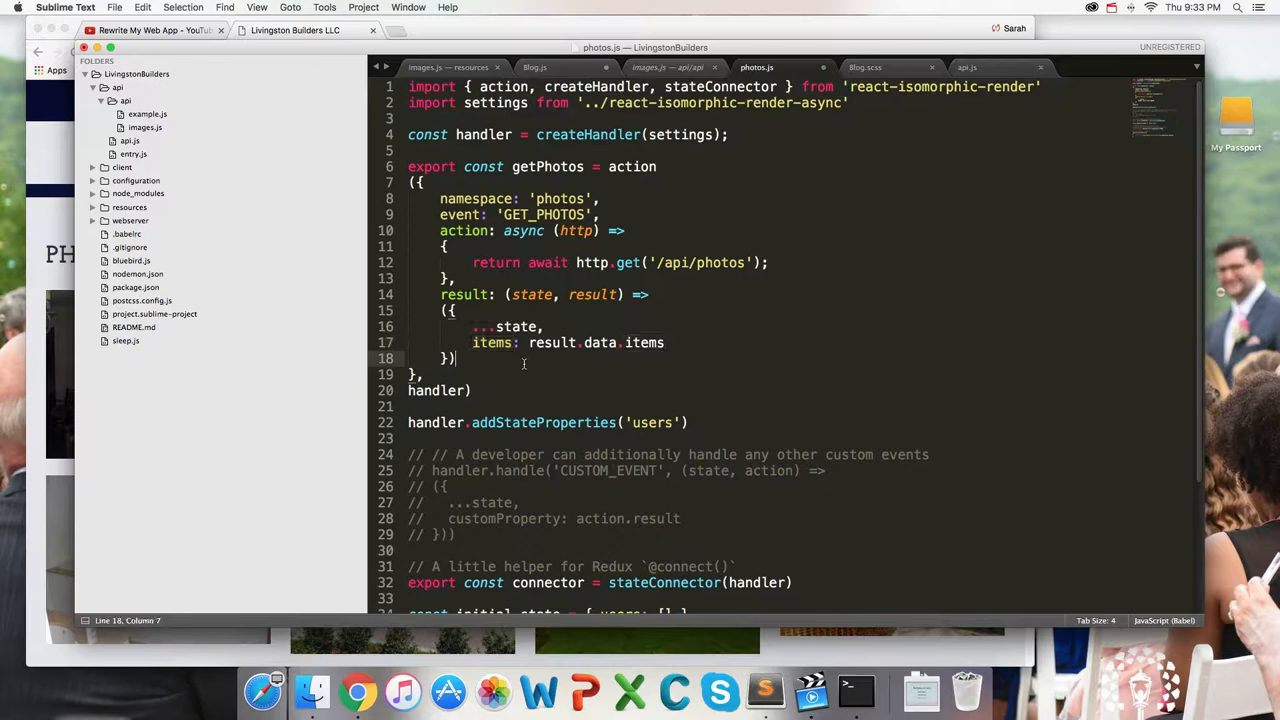
Add currentCategory: '' after items: [] in photos.js initial_state, ending with a semicolon
scroll("down", 3)
type("items: [],")
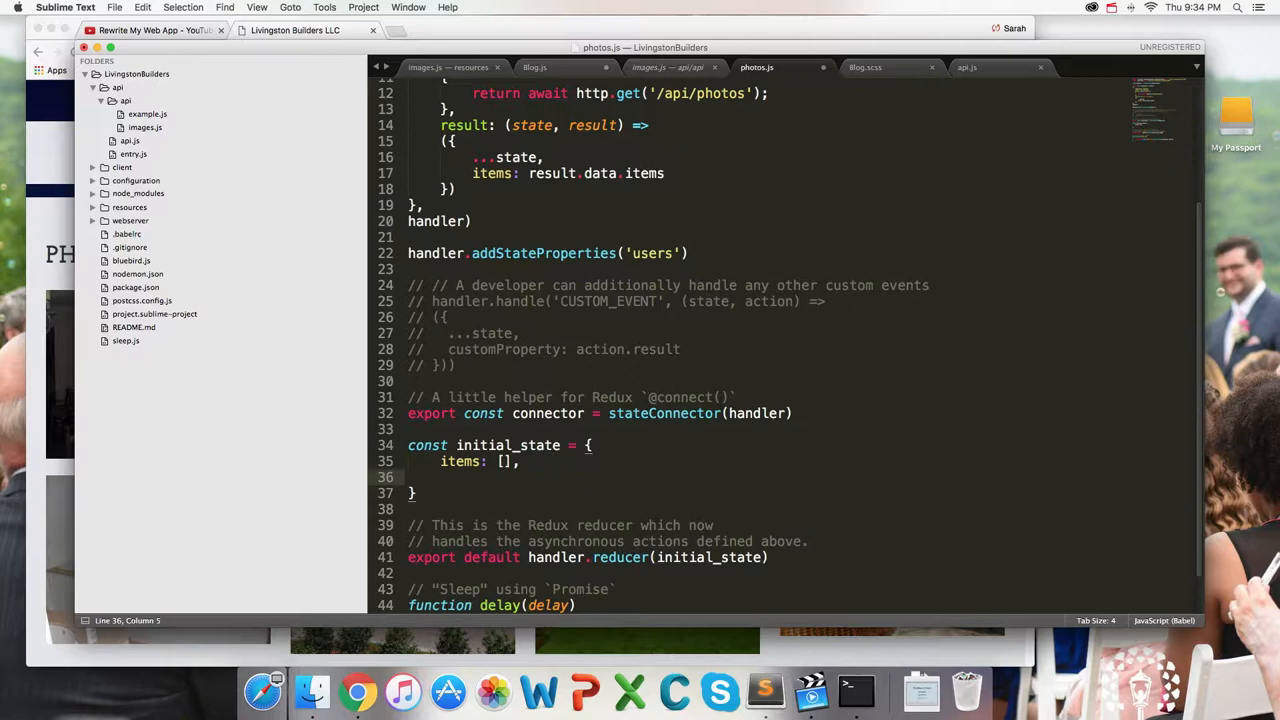
type("currentCategory: ''")
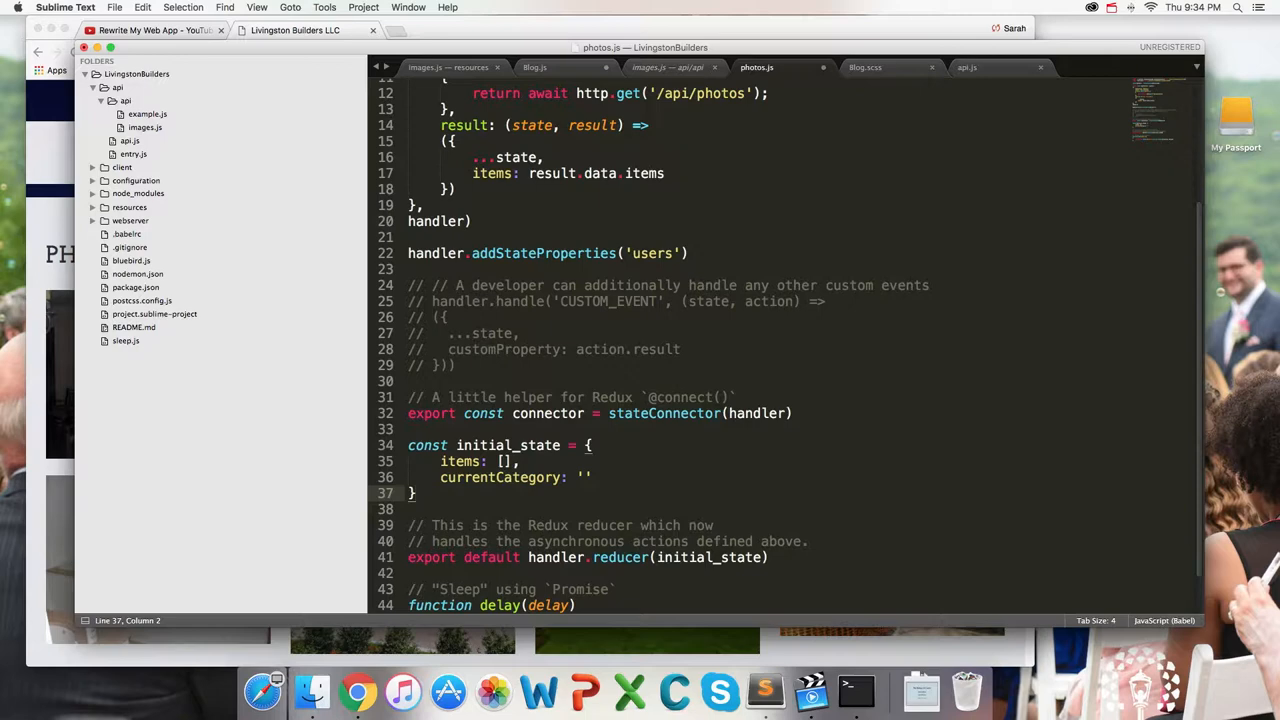
scroll("up", 3)
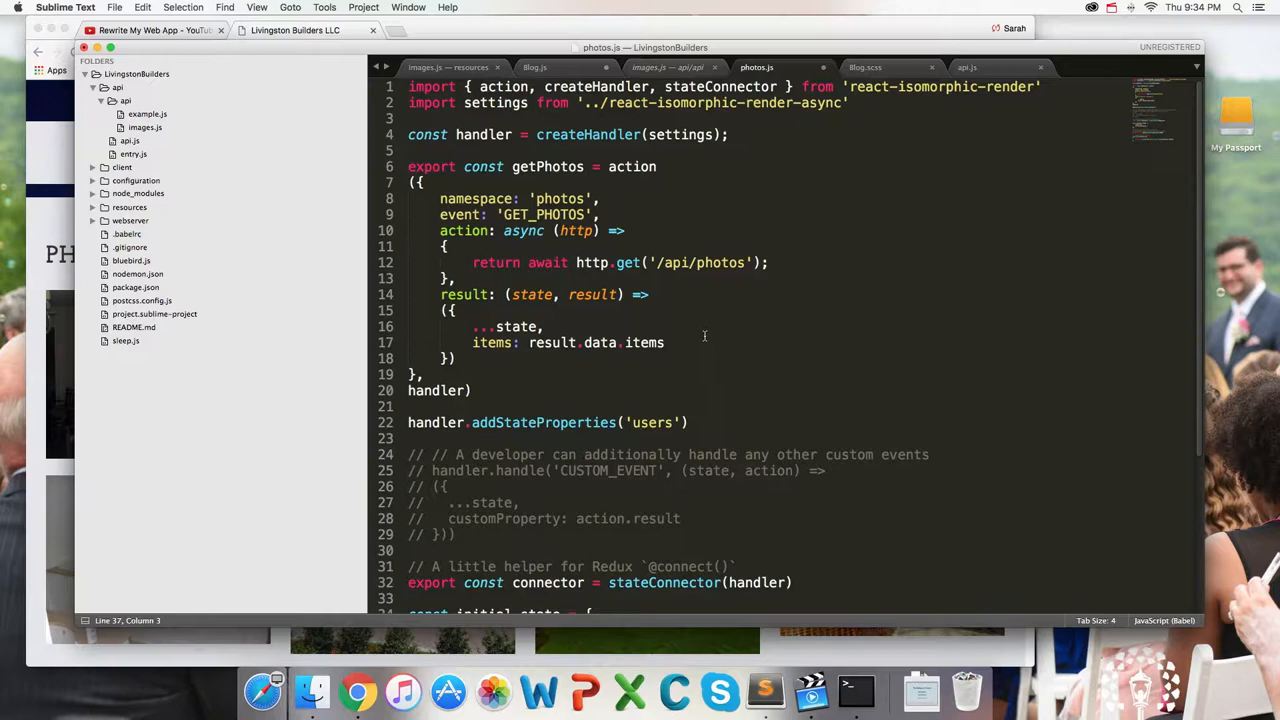
scroll("down", 3)
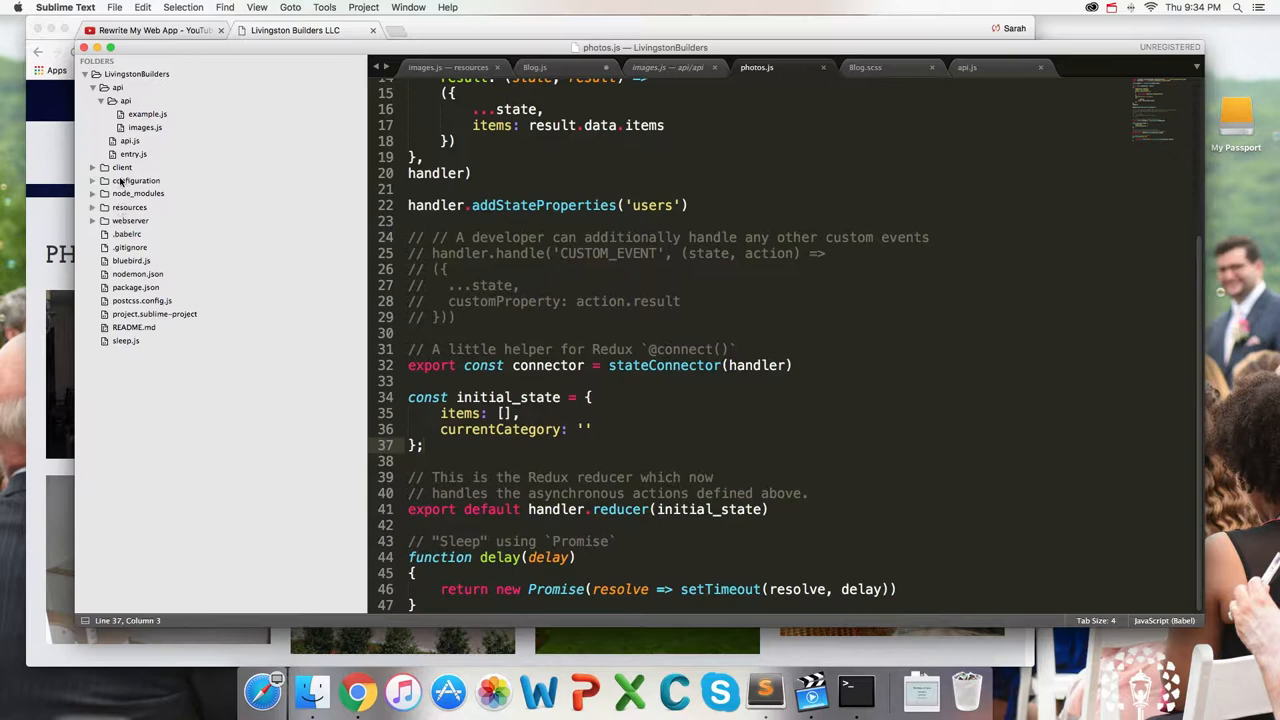
Open redux/reducer.js, then review the result.data.items lines in photos.js
left_click(150, 286)
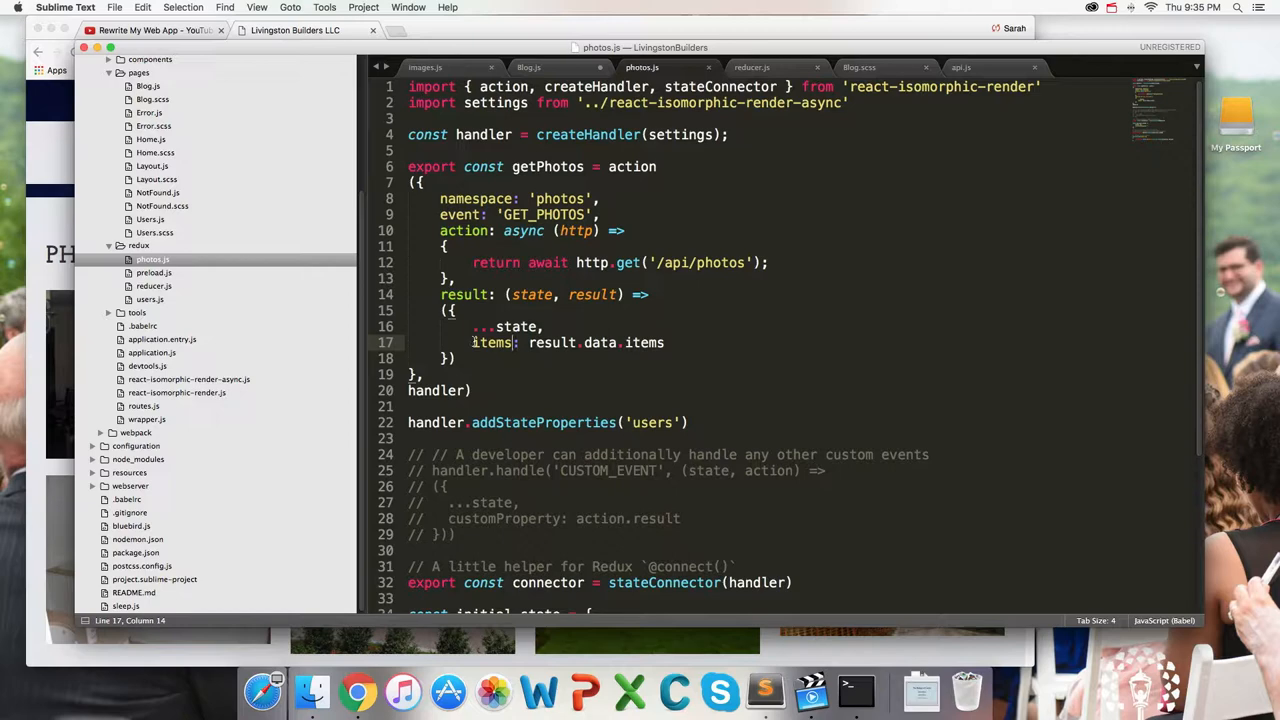
left_click_drag(473, 326, 664, 342)
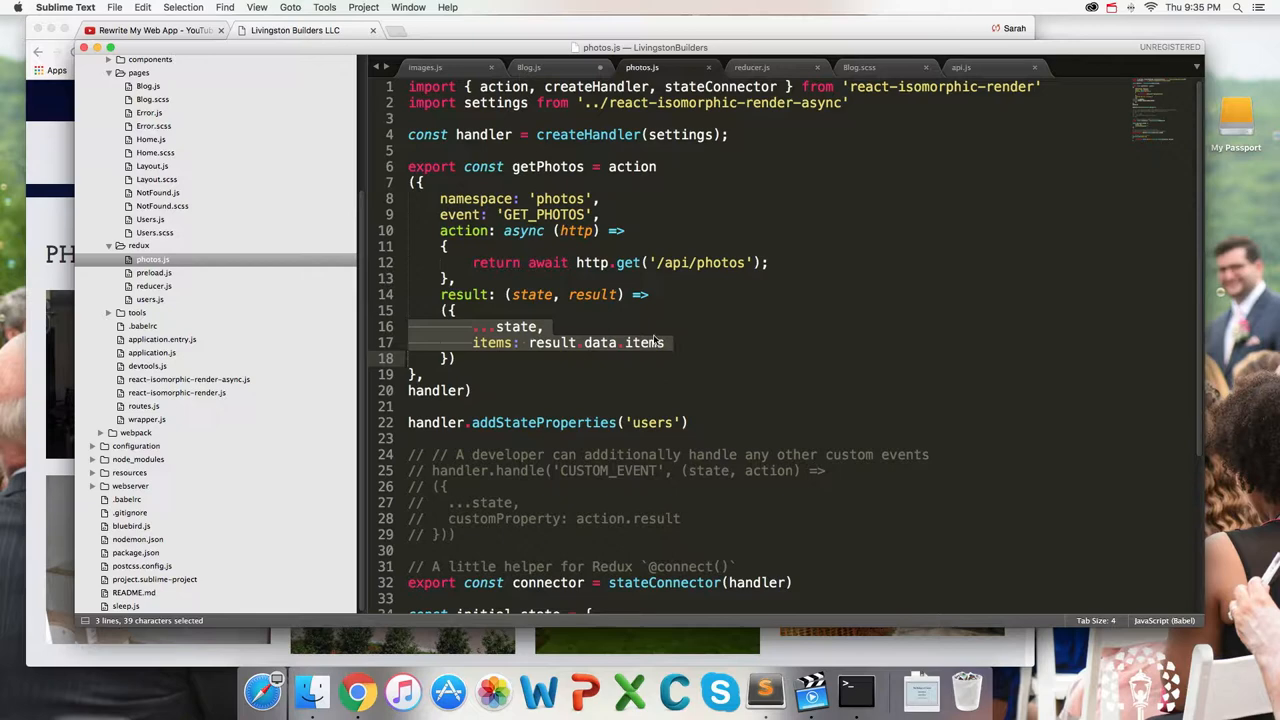
left_click(814, 312)
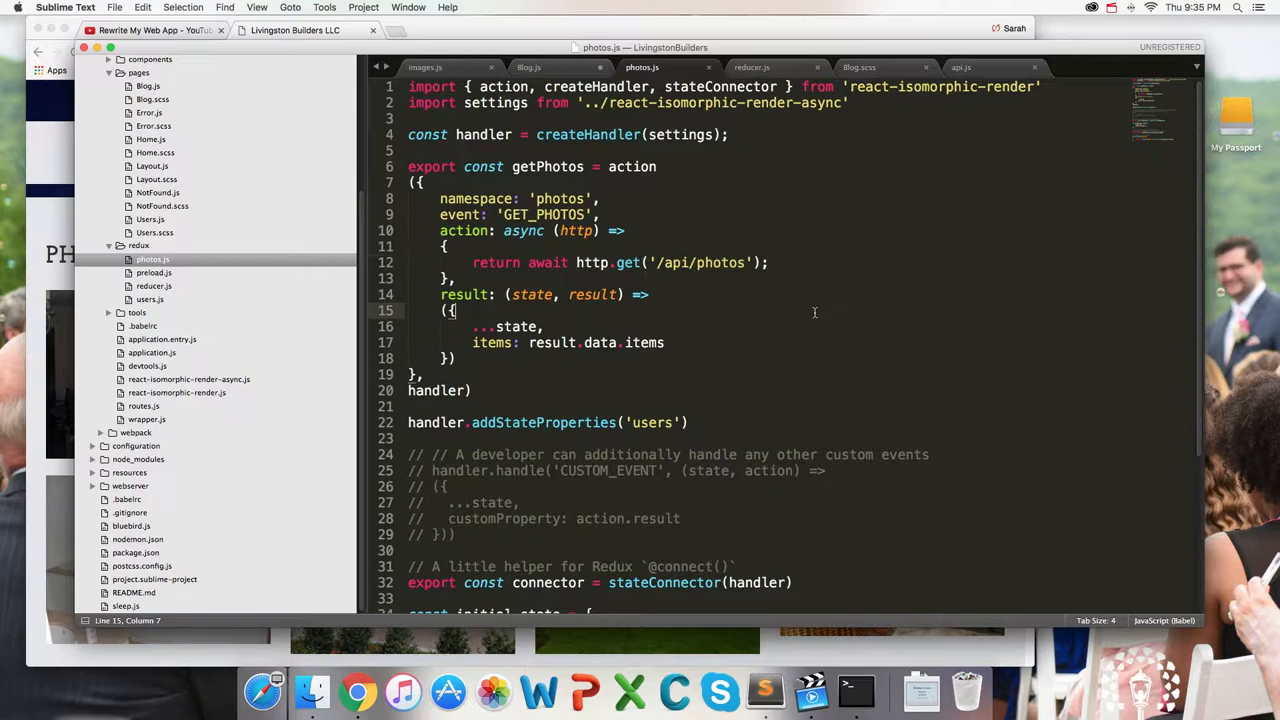
double_click(644, 342)
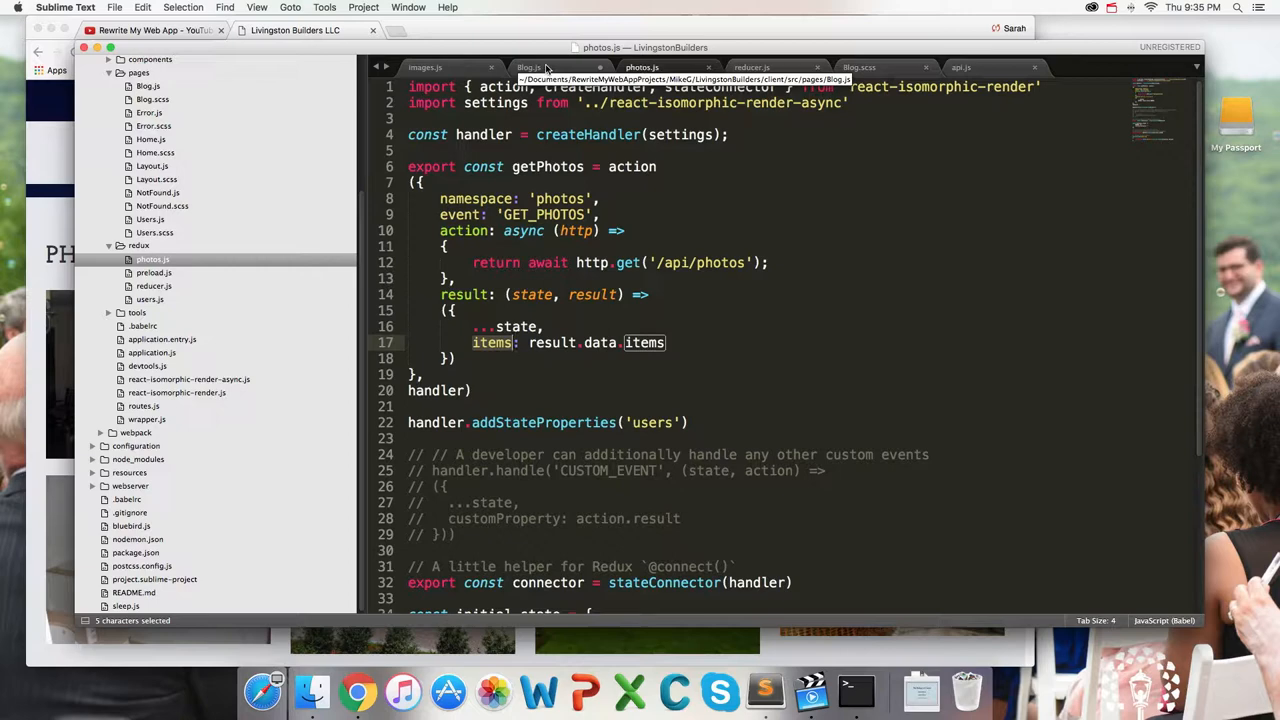
Add photos and getPhotos propTypes, console.log(photos) in render, and replace MyComponent with 'Hello world!'
left_click(528, 67)
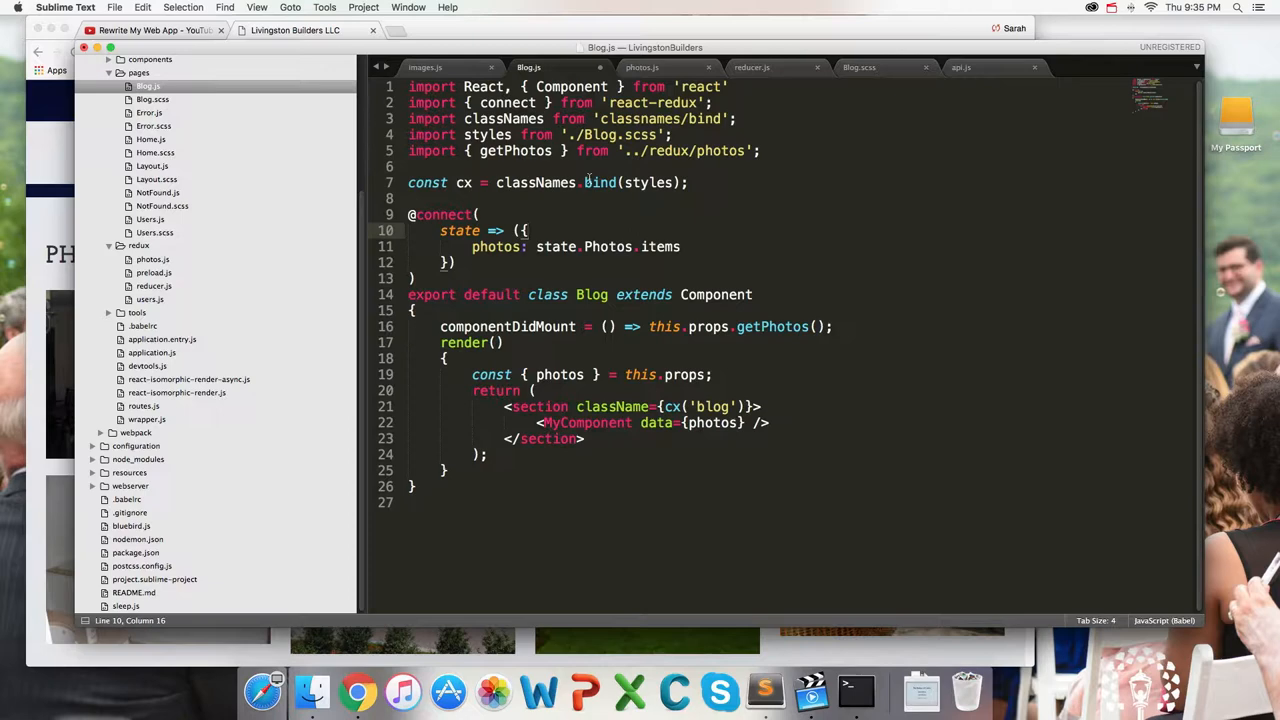
left_click(458, 262)
type(", { getPhotos }")
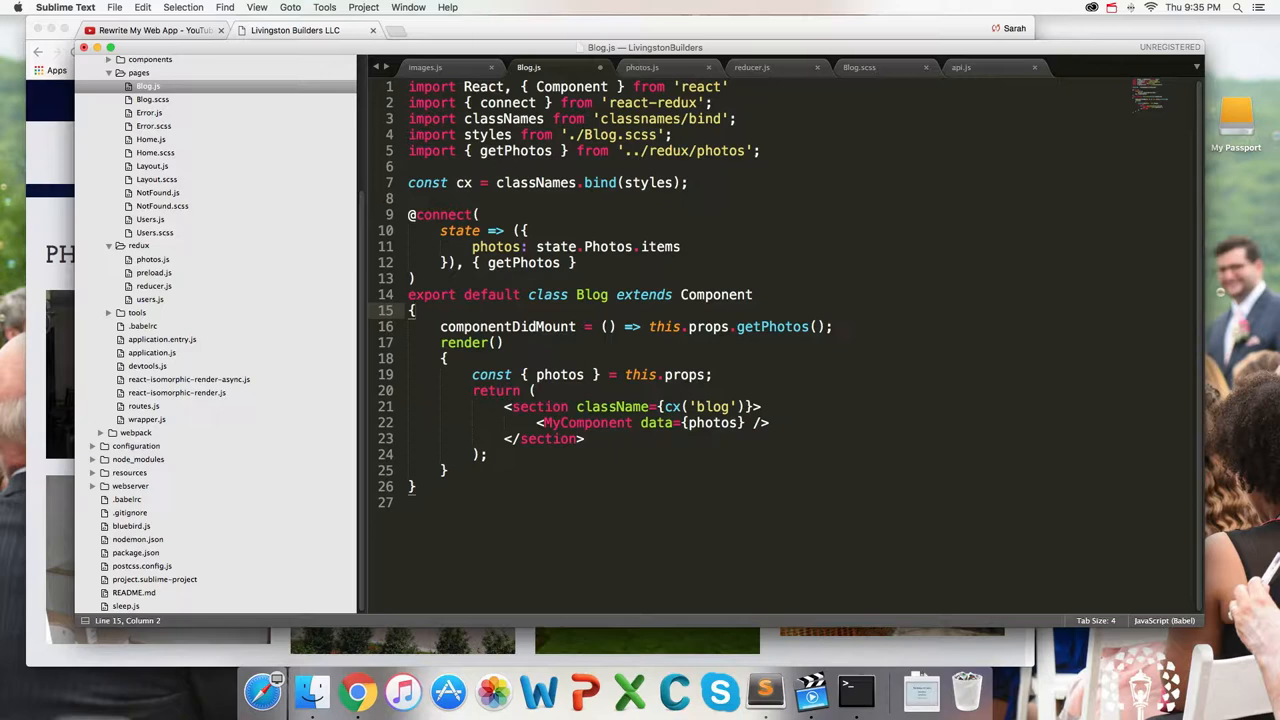
type("static propTypes = {")
left_click(569, 87)
type(", PropTypes")
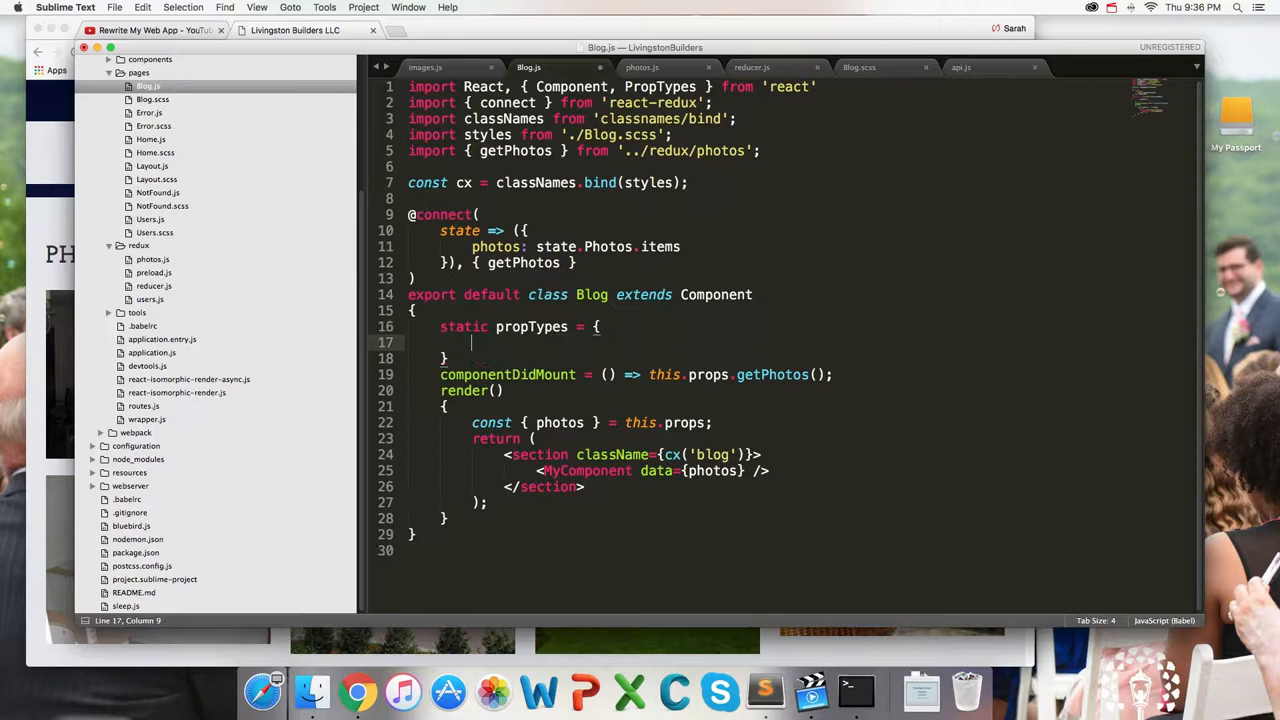
type("phots")
type("getPhotos: PropTypes.fun")
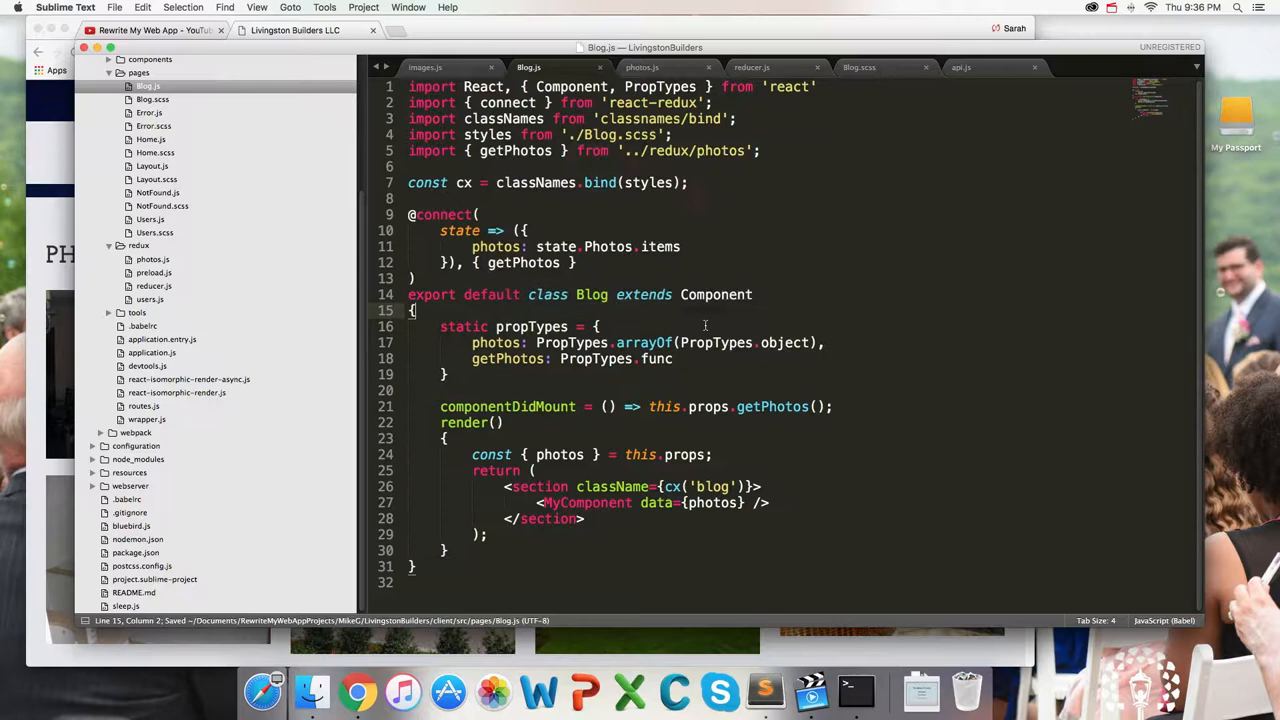
type("console.log()")
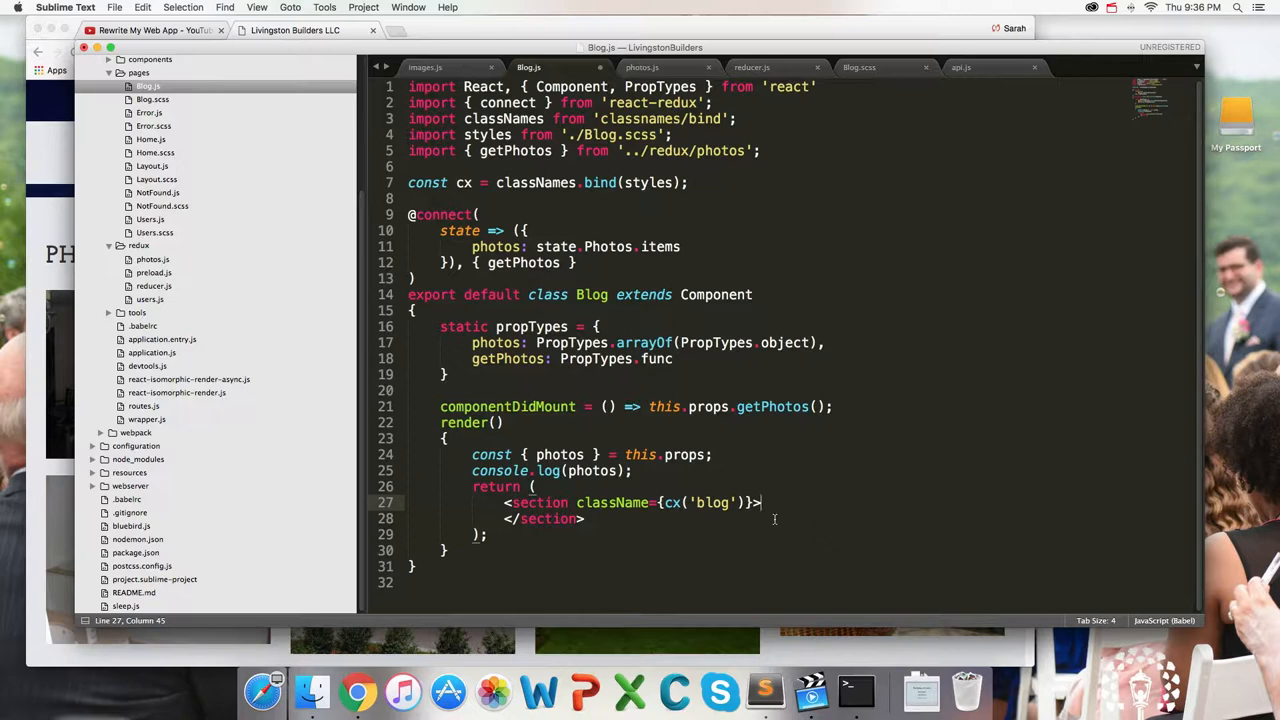
type("Hello world!")
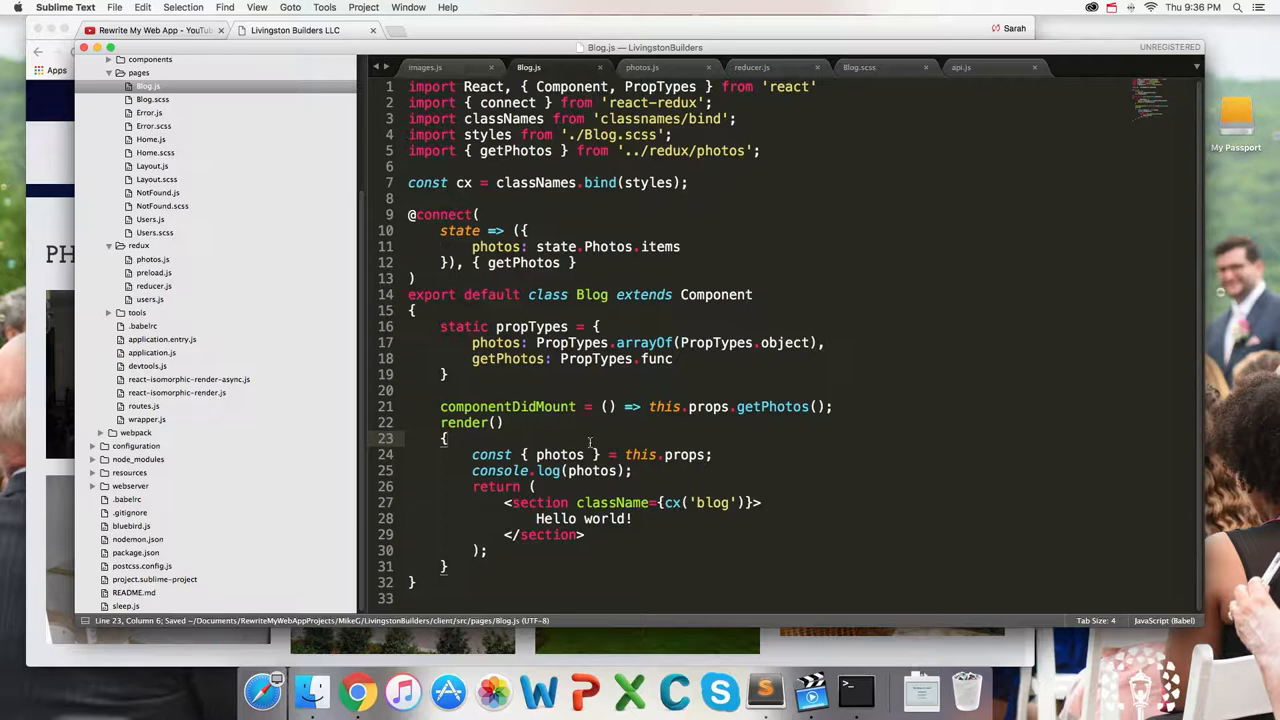
Change state.Photos.items to state.photos.items in Blog.js, then view routes.js
double_click(671, 502)
type("p")
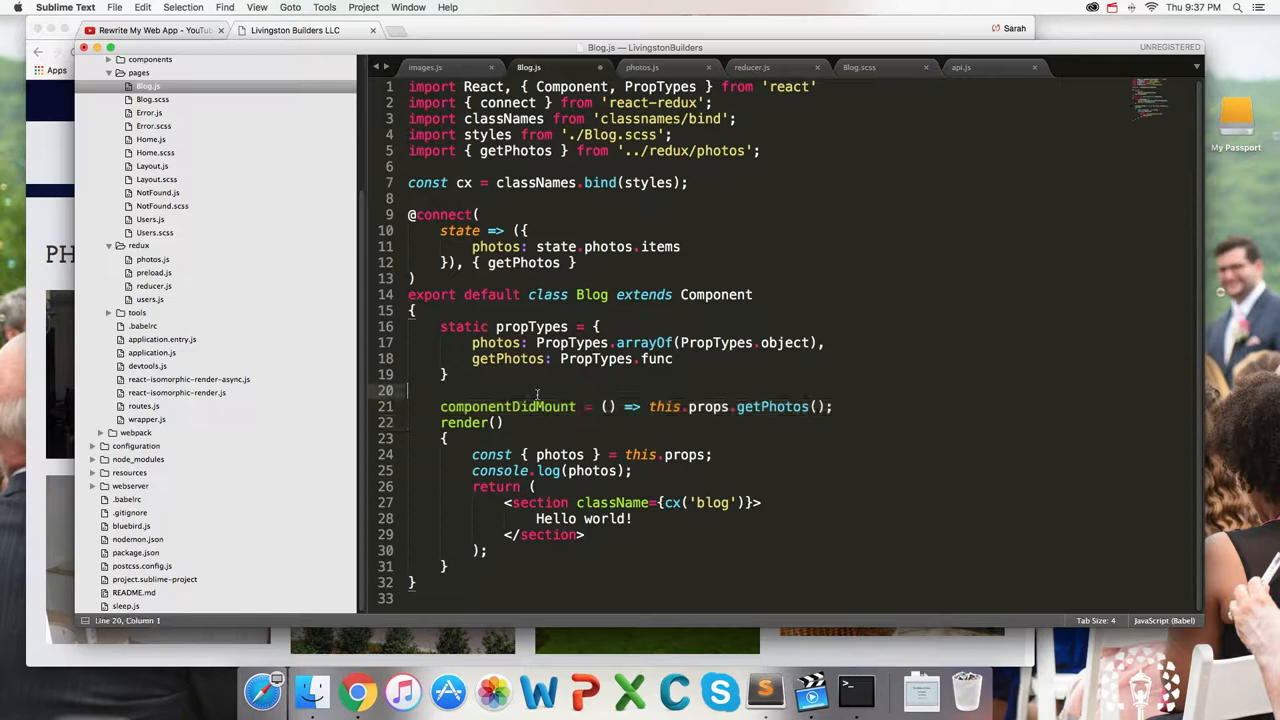
left_click(448, 374)
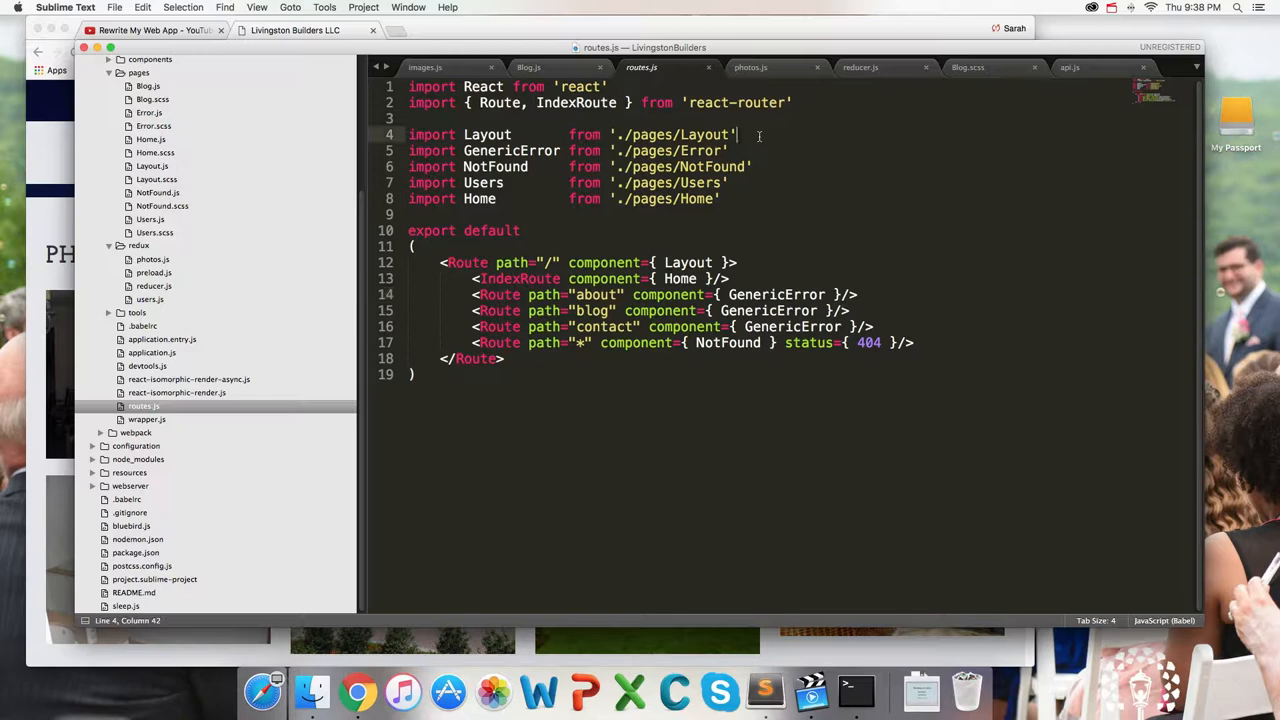
Import Blog from './pages/Blog' and make the blog Route render Blog instead of GenericError
type("Blog         from")
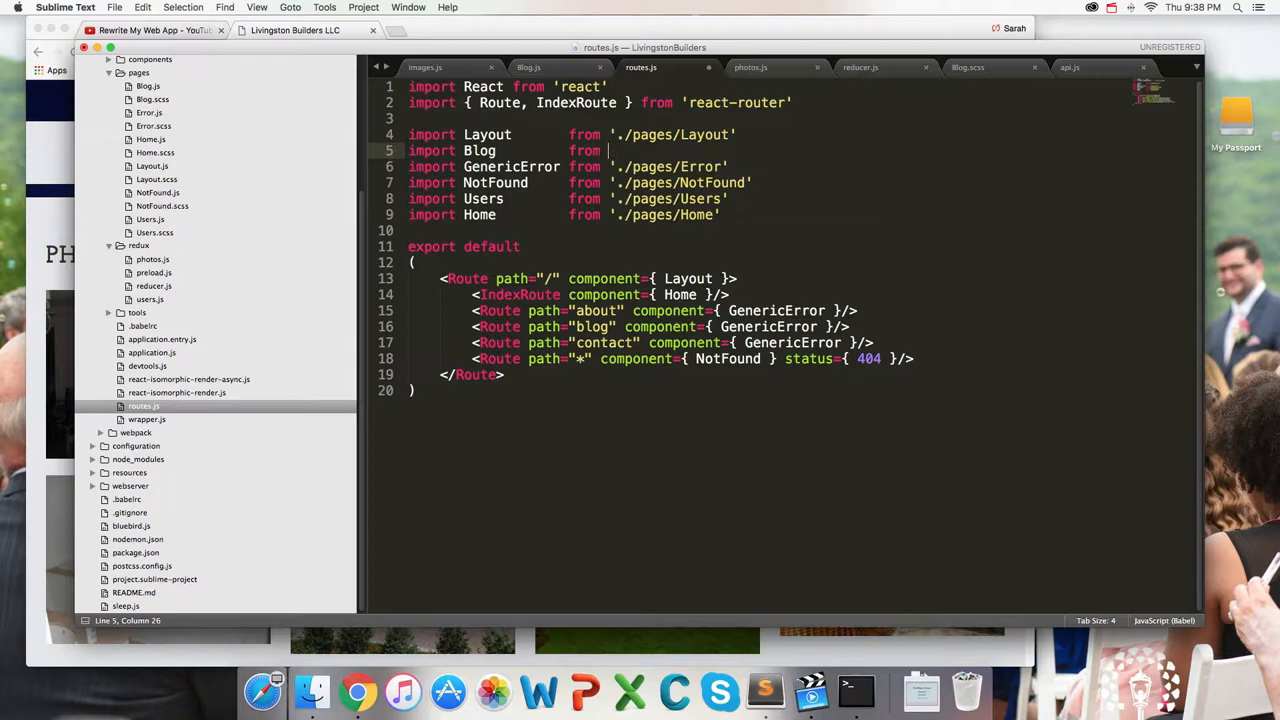
type("B")
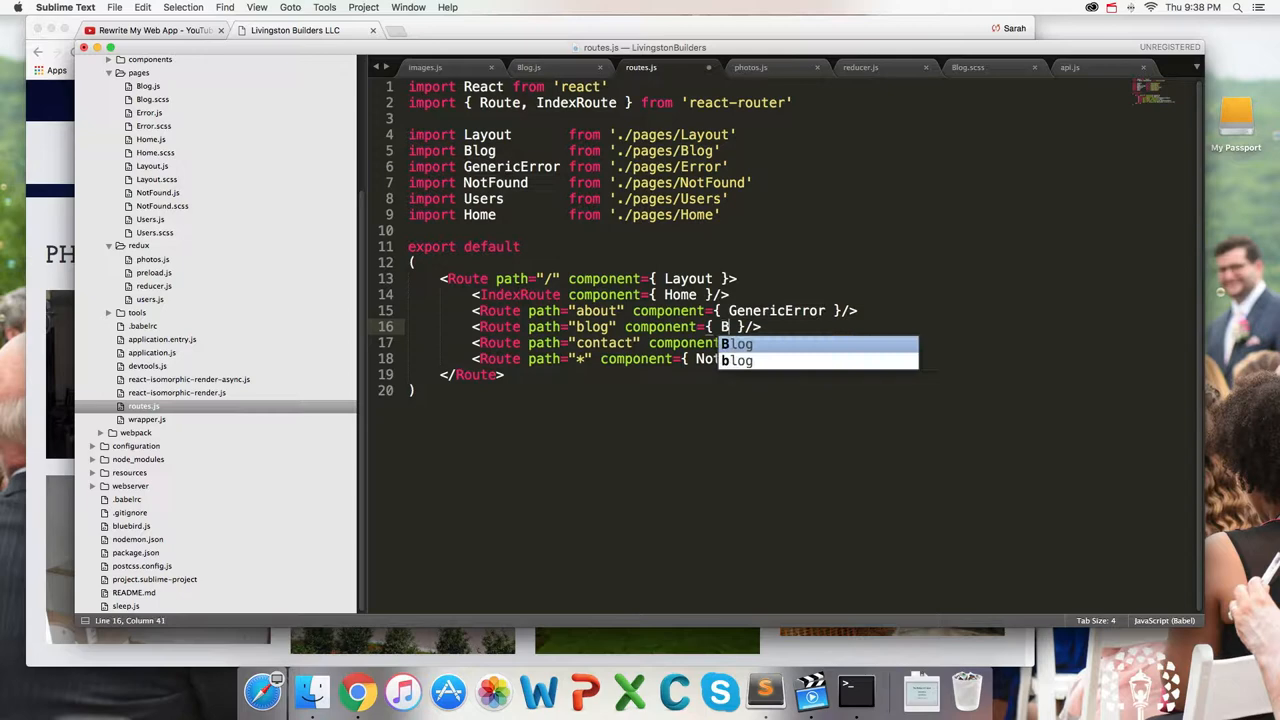
left_click(855, 690)
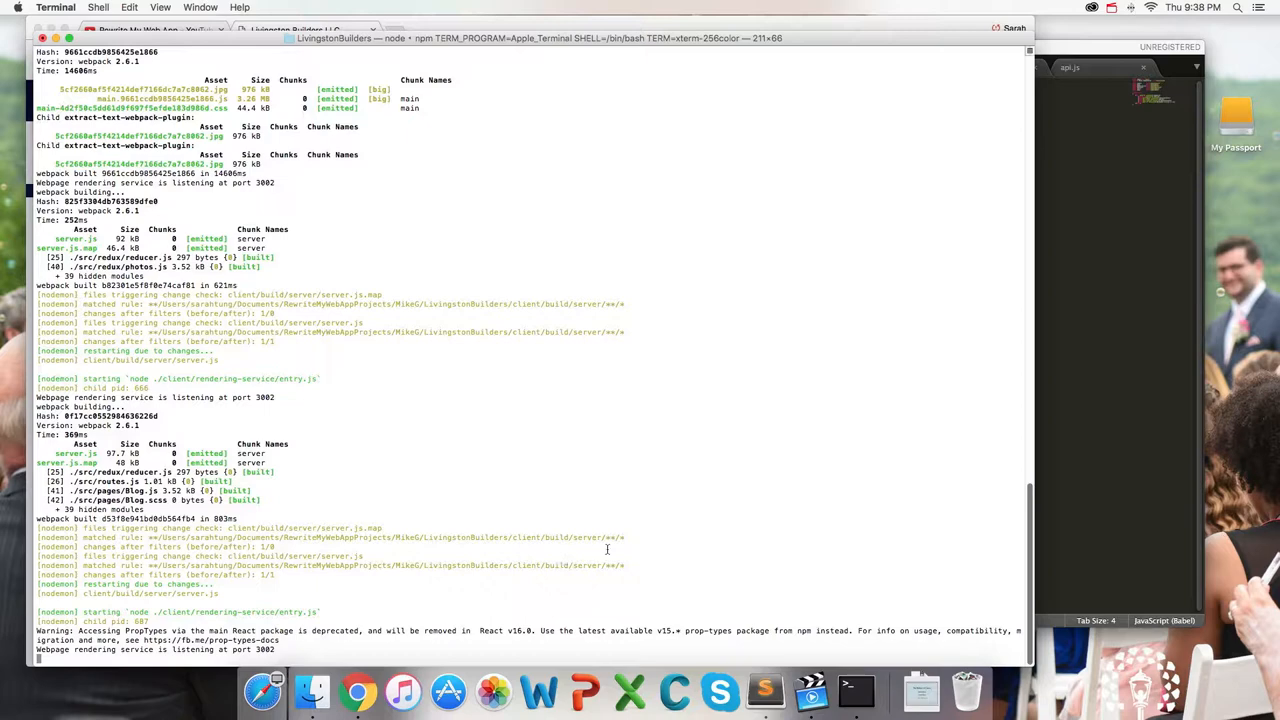
left_click(357, 691)
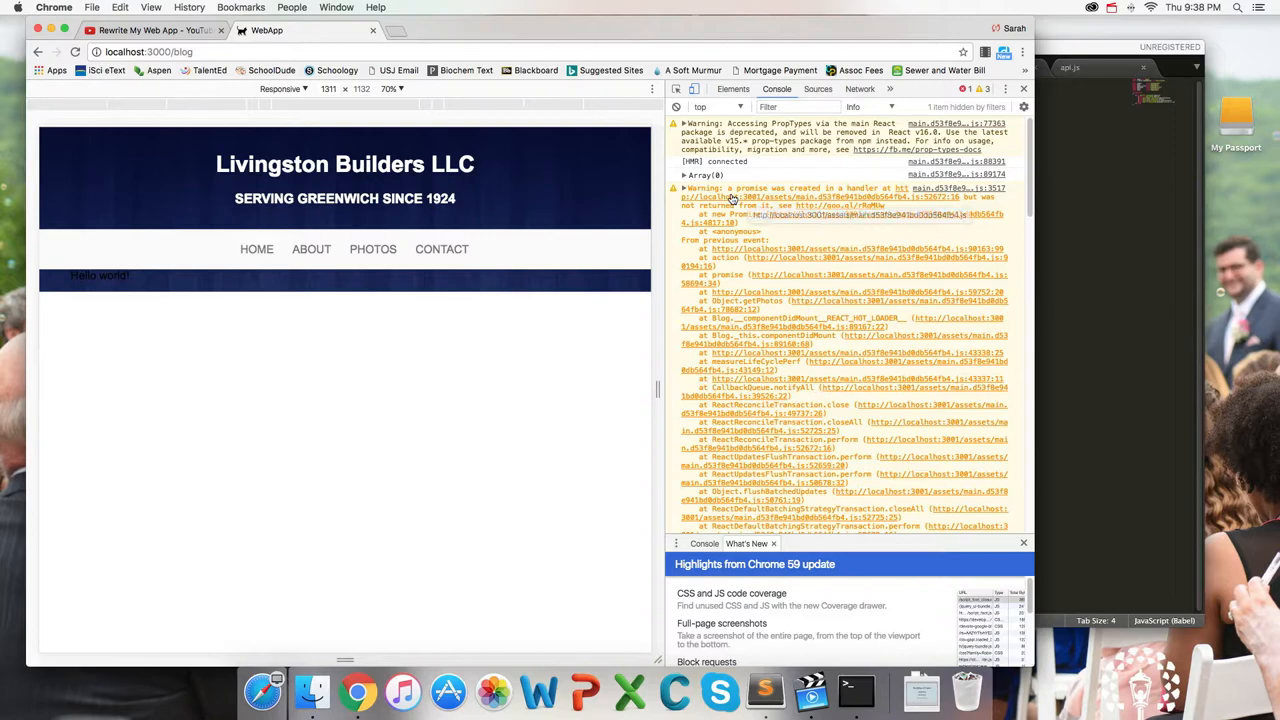
Inspect the failing photos request returning 404 in Chrome's Network tab
scroll("down", 3)
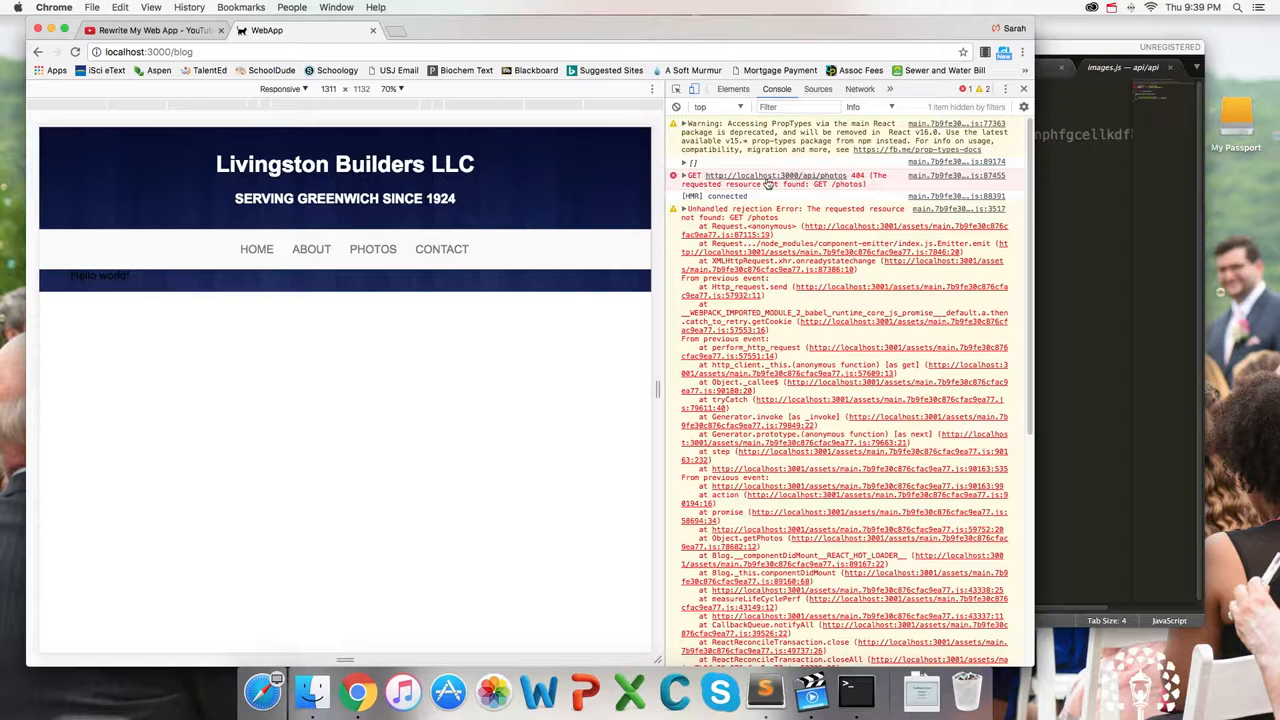
left_click(859, 89)
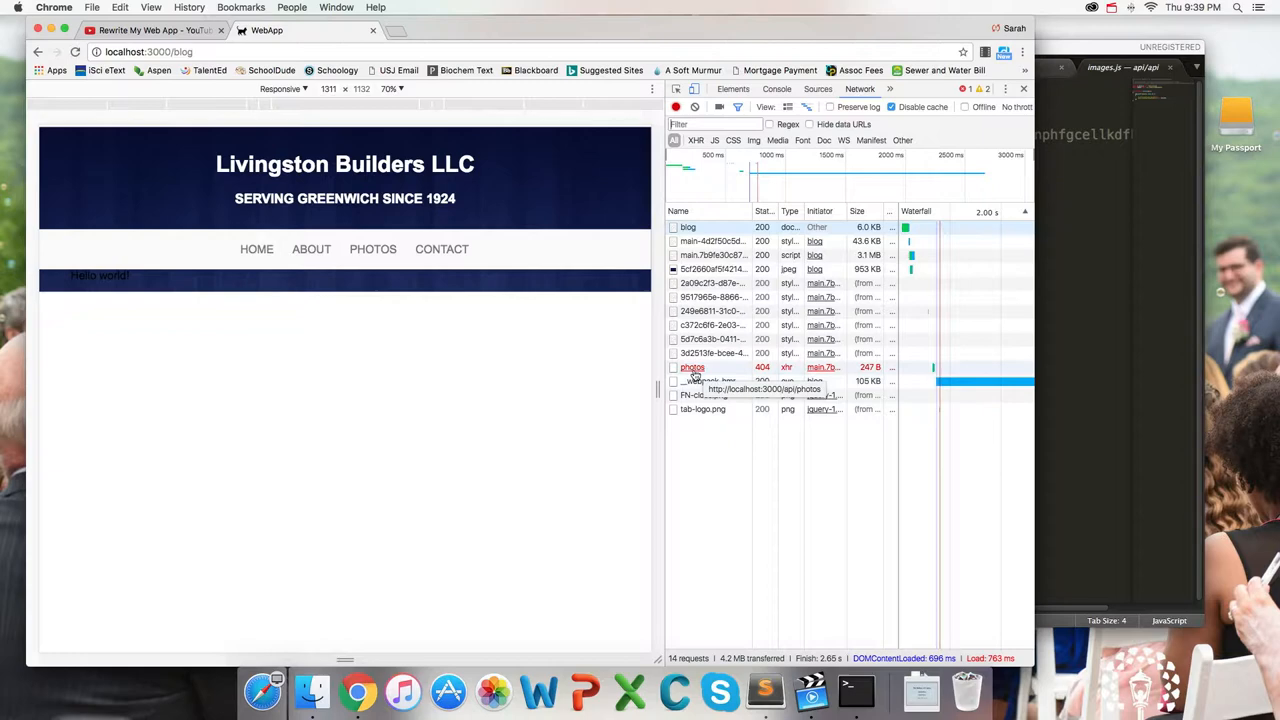
left_click(855, 691)
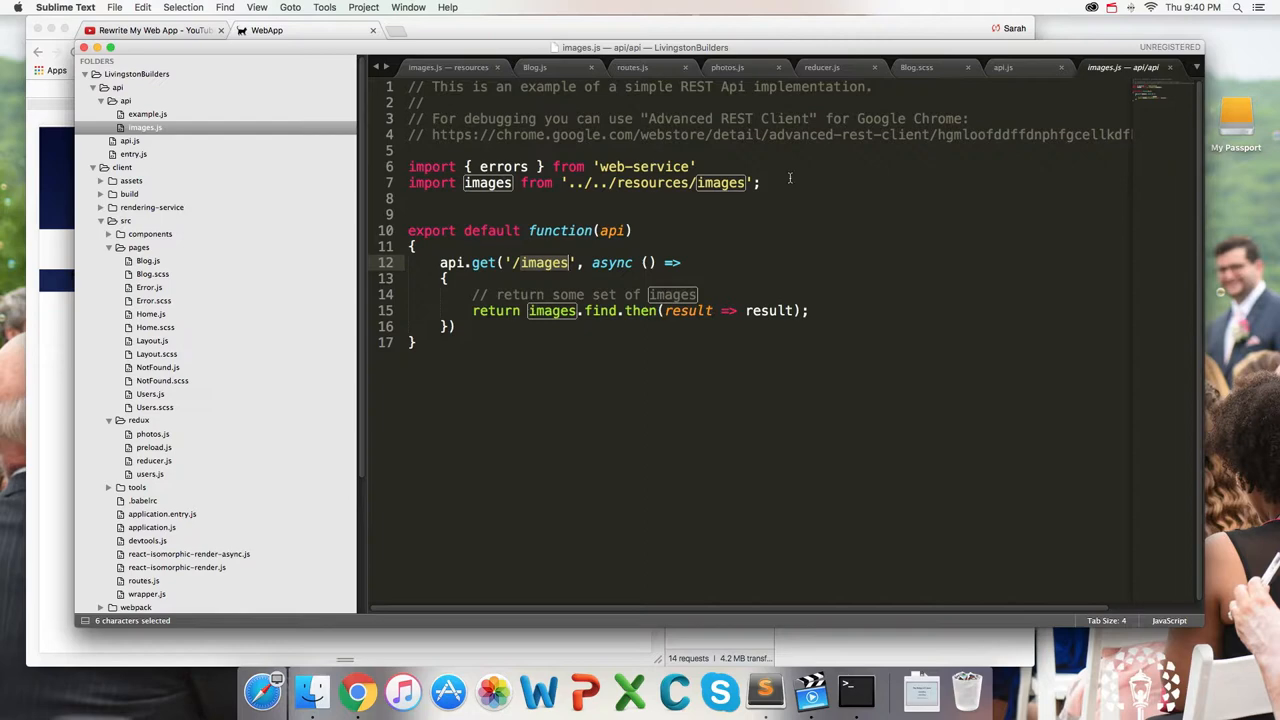
Change getPhotos' request path in redux/photos.js to '/api/images' and check the console
left_click(727, 67)
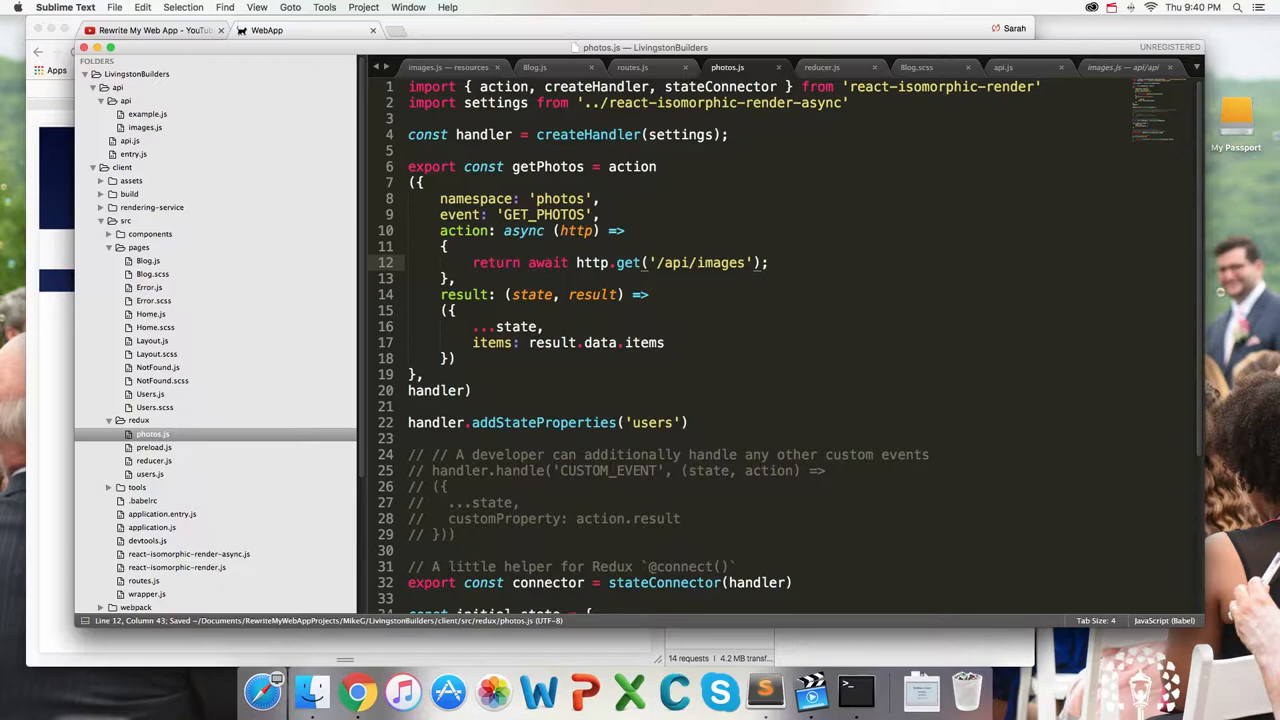
left_click(357, 690)
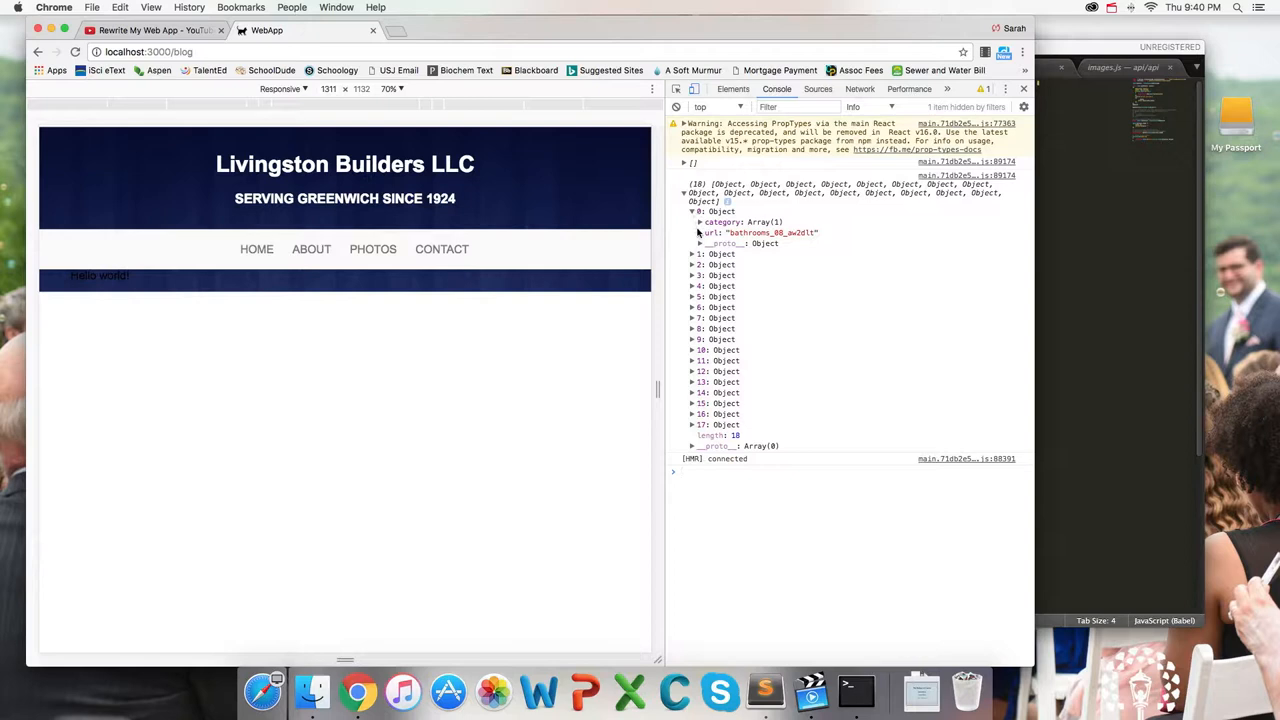
Expand and collapse the logged photo objects to see their category and url fields
left_click(692, 254)
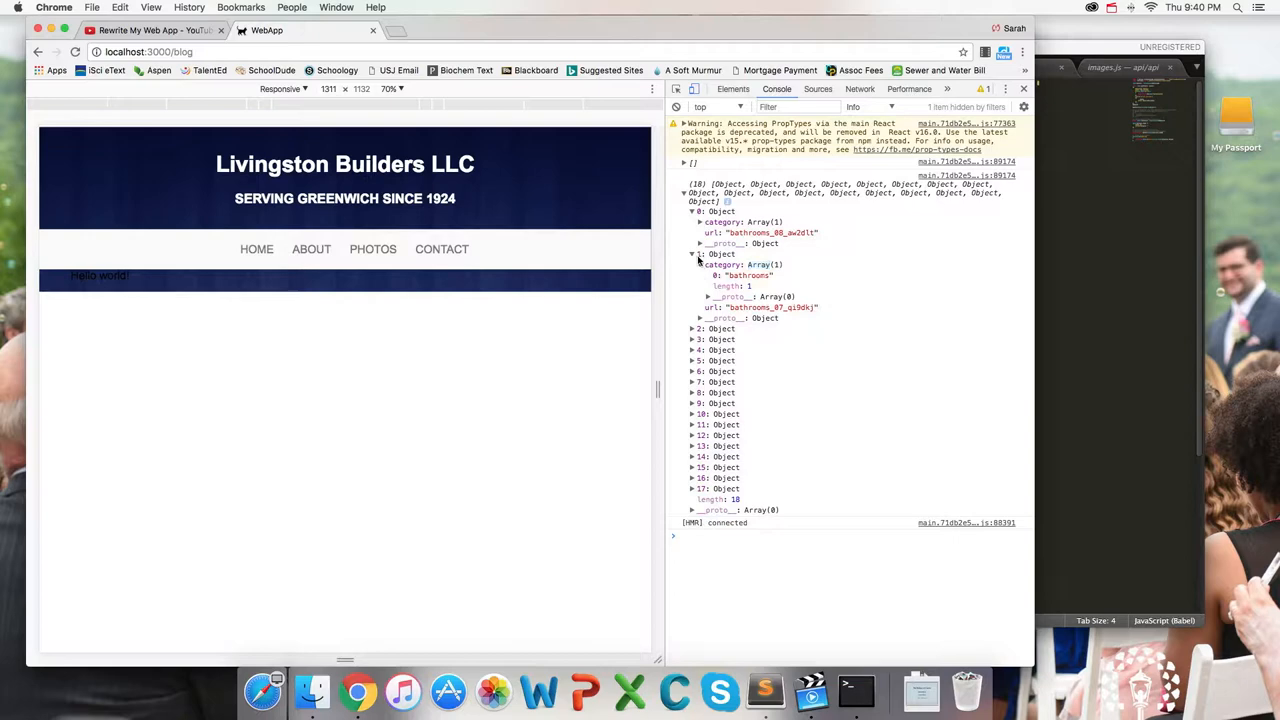
left_click(692, 254)
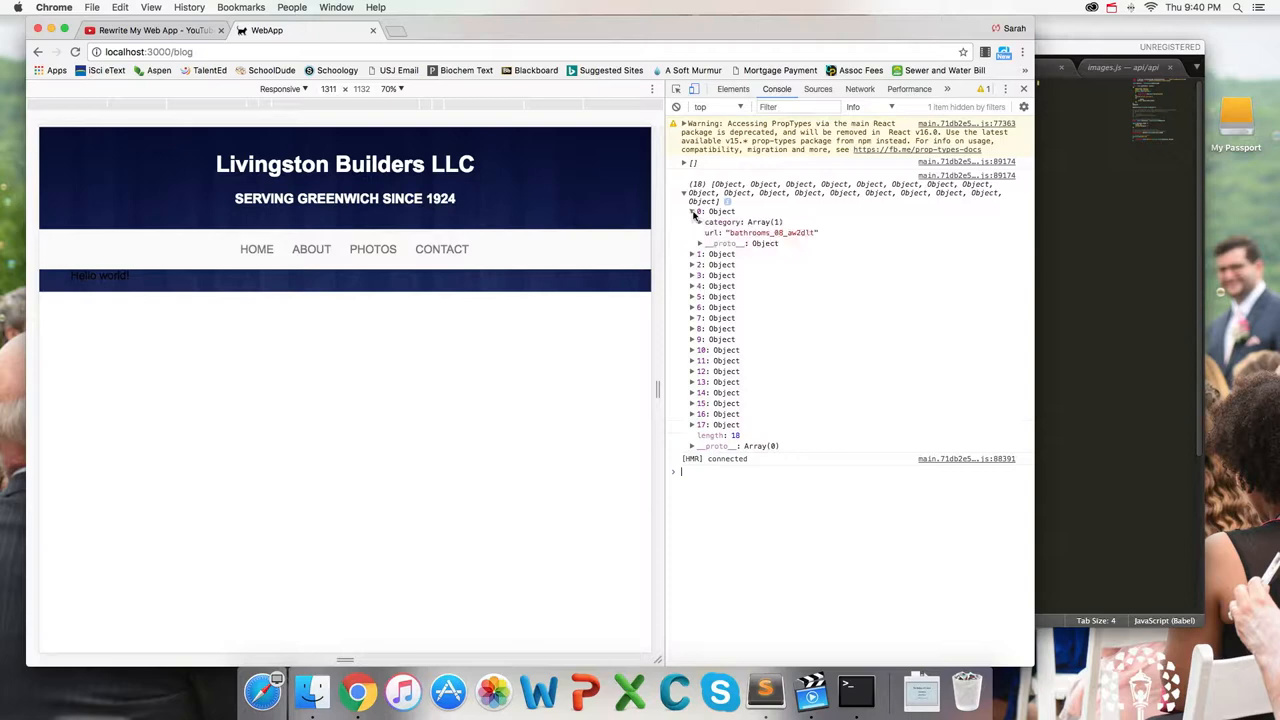
left_click(765, 691)
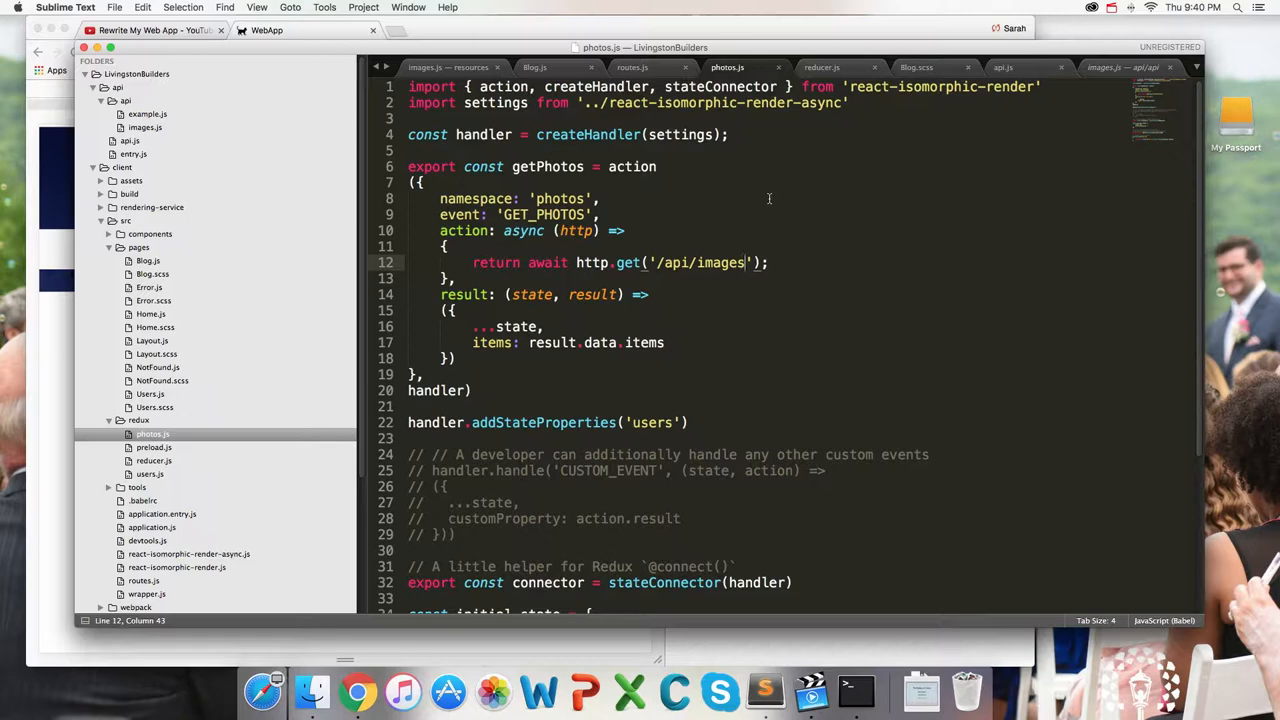
In Blog.js, render photos.map() when photos.length > 0, returning photo-wrapper divs
left_click(357, 691)
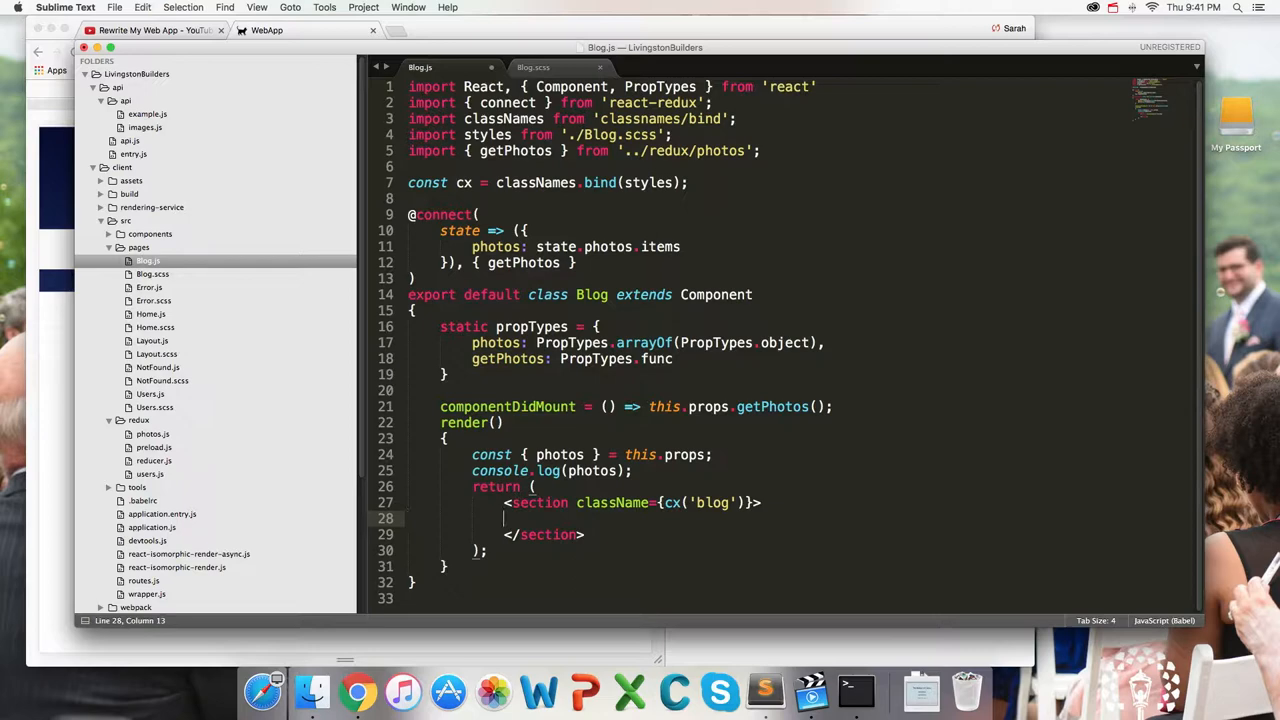
type("{")
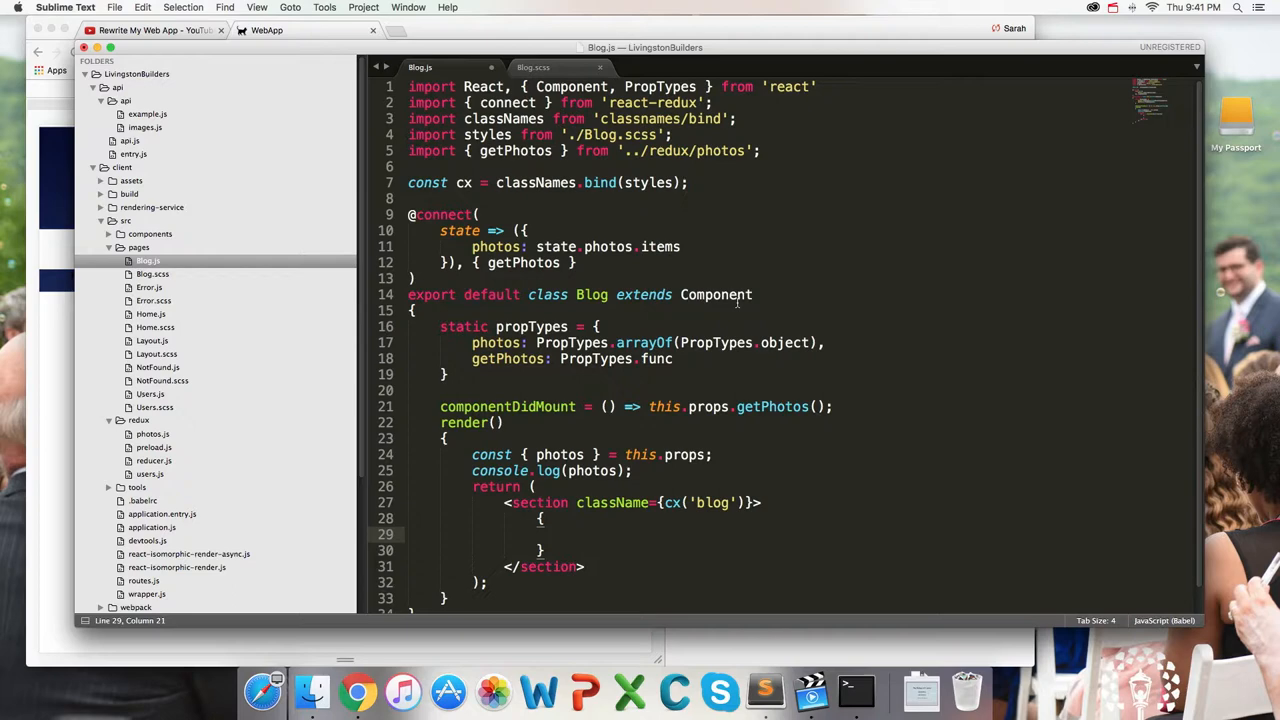
type("photos.length > 0")
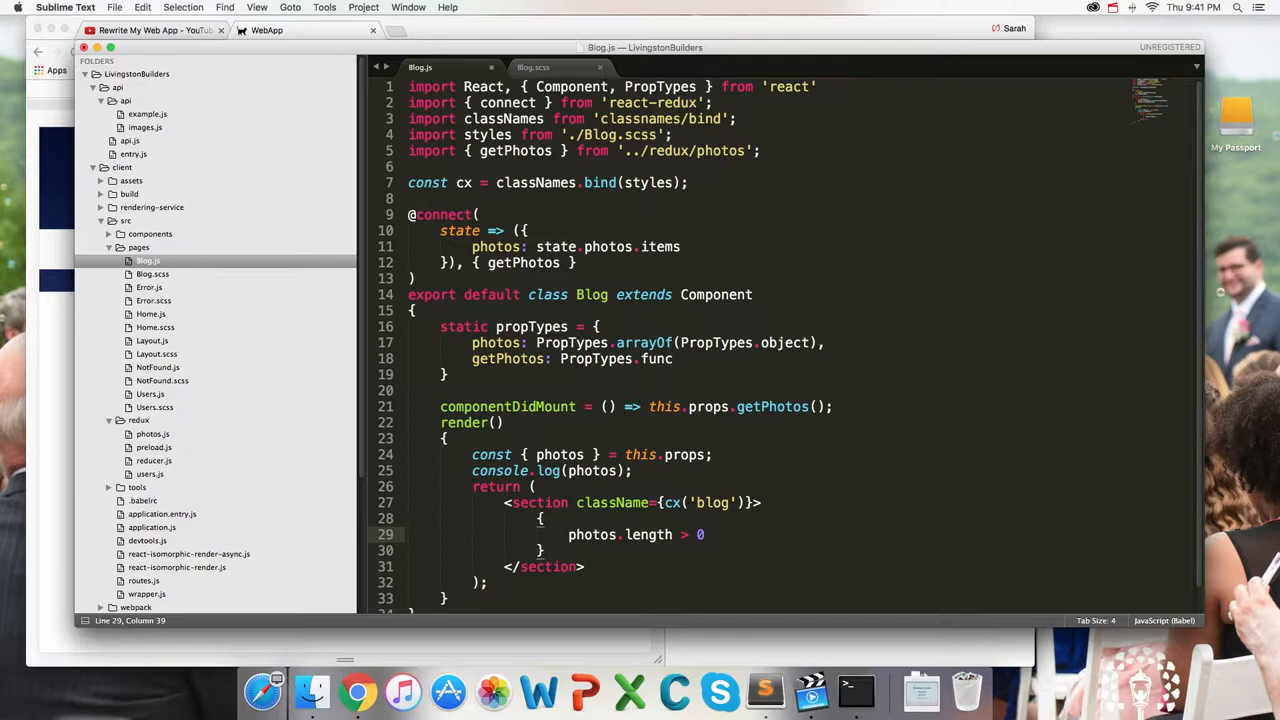
type("&& photos.map()")
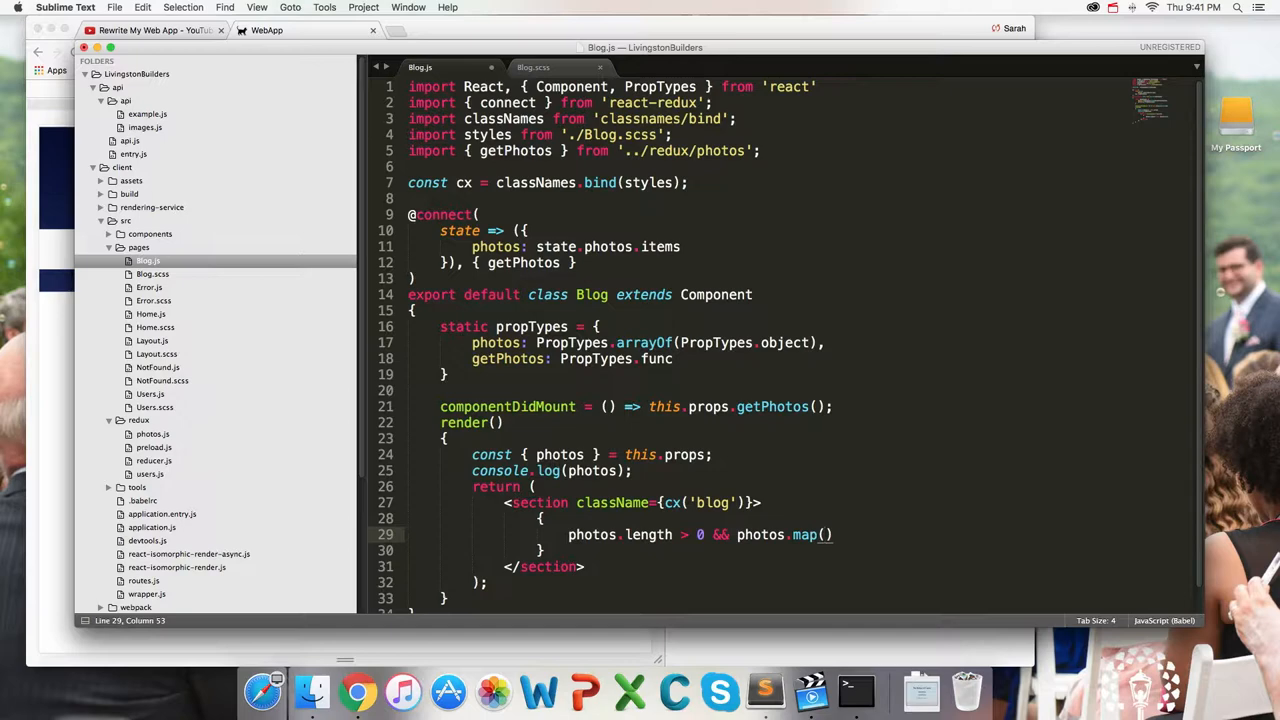
type("photos")
type("return (")
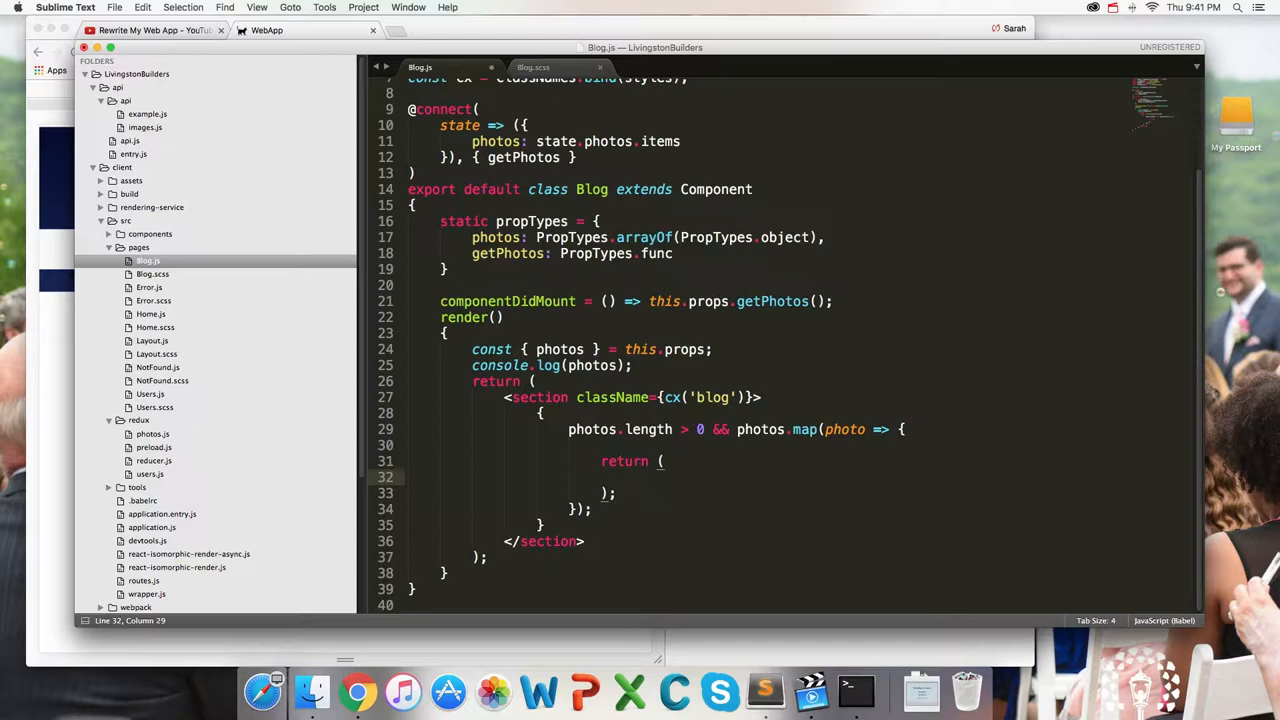
type("<div className={}")
type("<img src=")
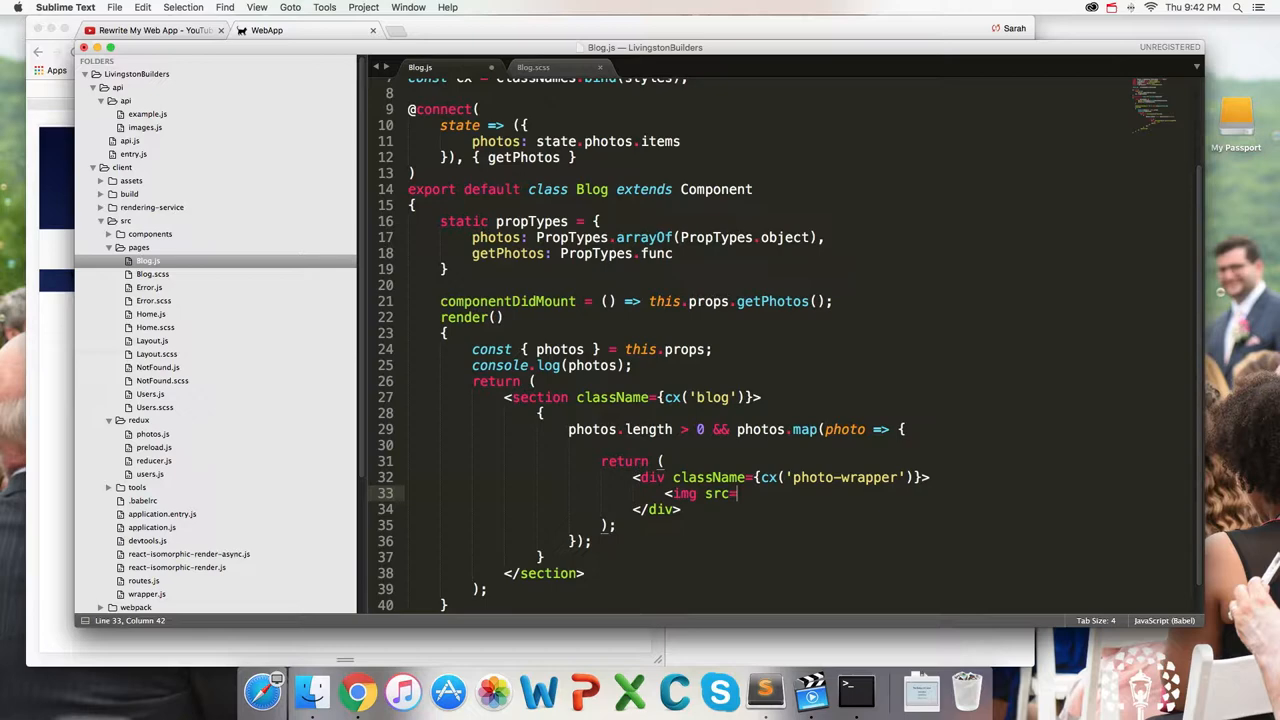
Add the img with an alt attribute inside each photo wrapper keyed by photo.url
left_click(357, 691)
type("{photo.url} />")
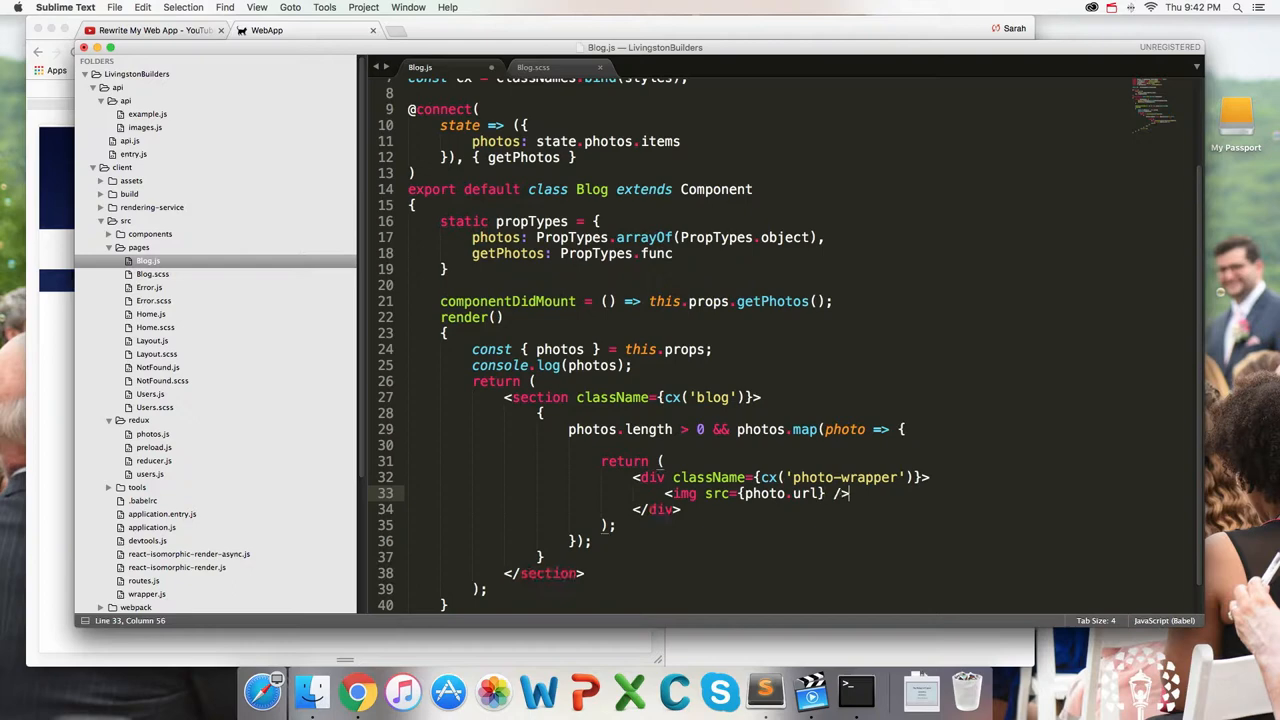
type("alt=")
left_click(800, 477)
type("key")
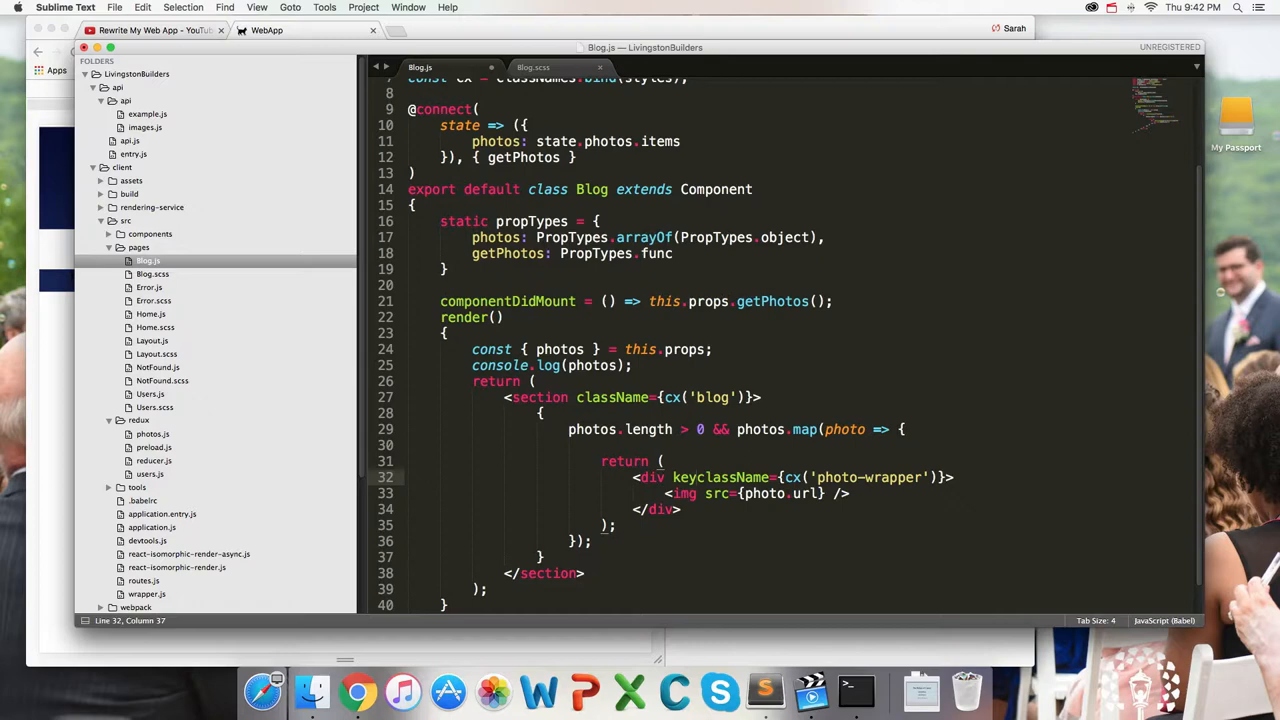
mouse_move(720, 477)
type("={photo.url} ")
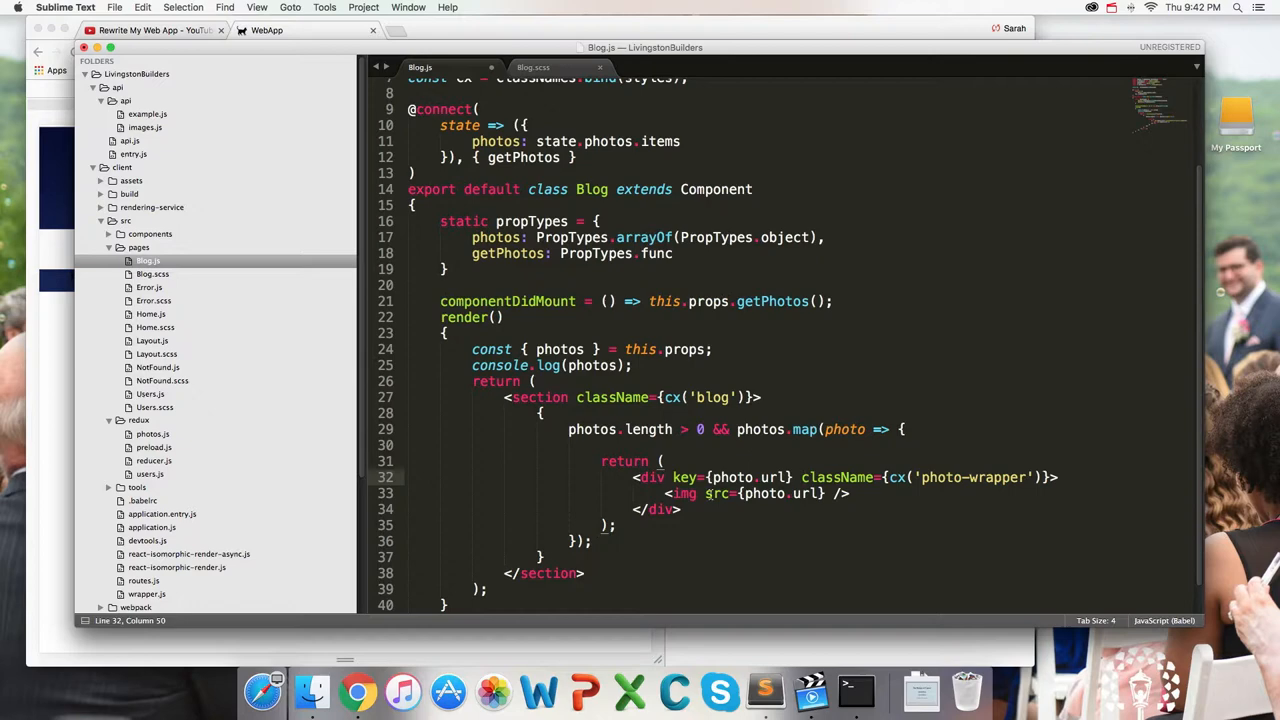
left_click(848, 493)
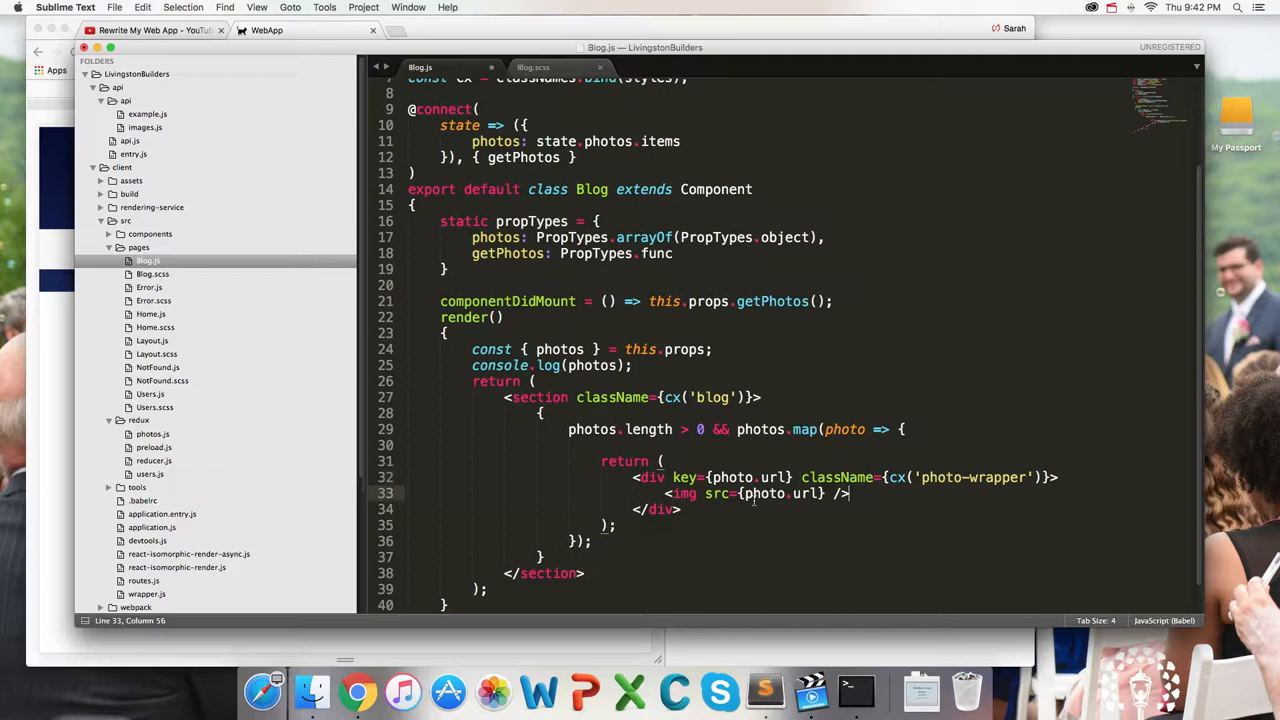
left_click(357, 691)
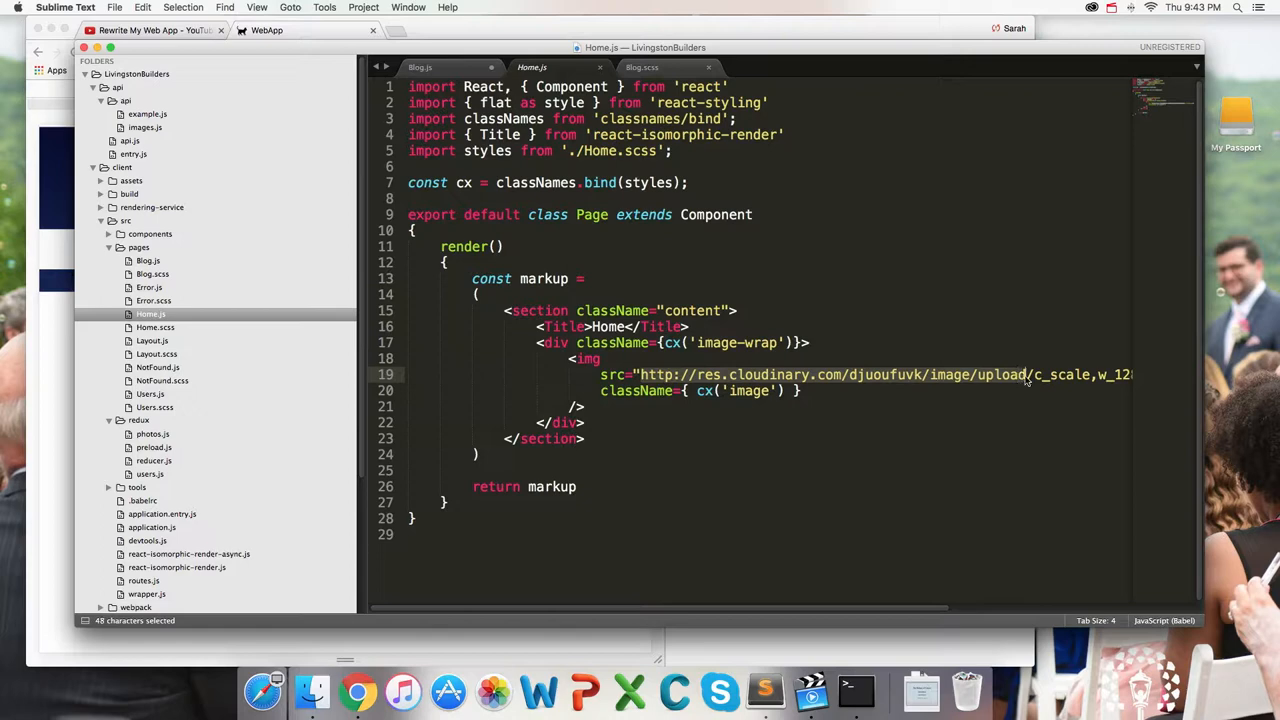
Paste Home.js's Cloudinary URL into the img src, using w_700 and appending ${photo.url}
scroll("right", 3)
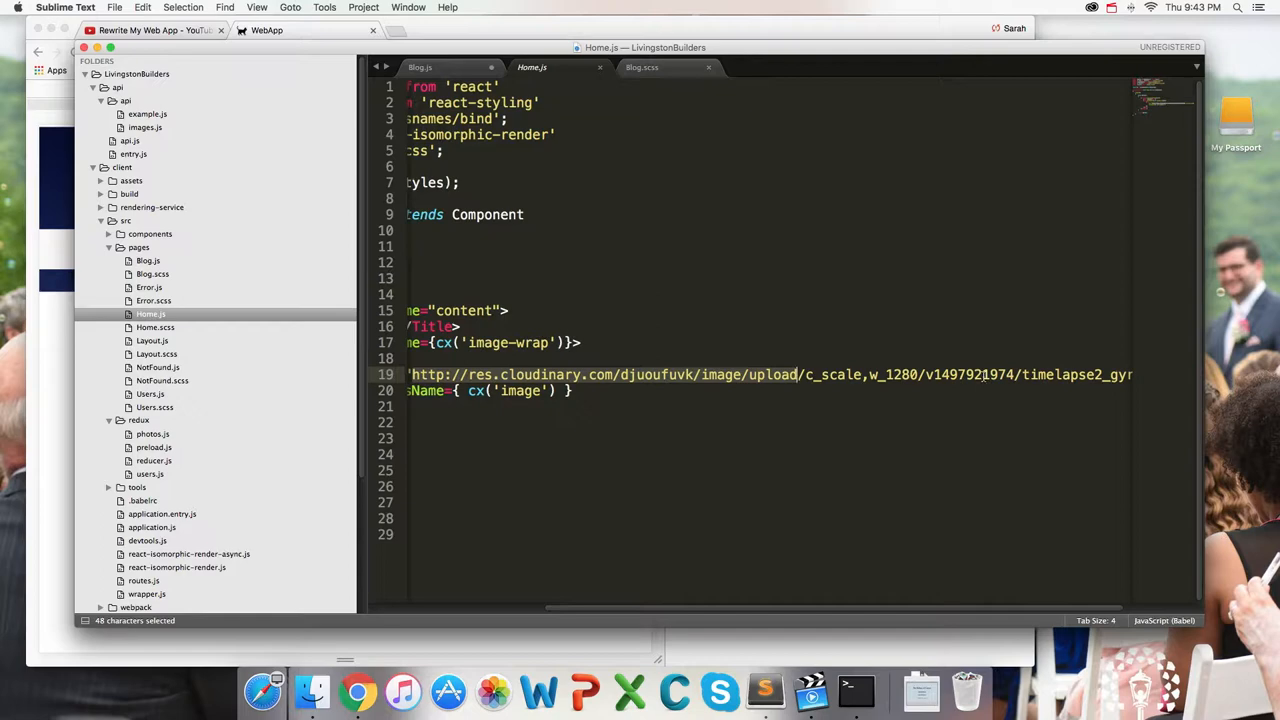
left_click(420, 67)
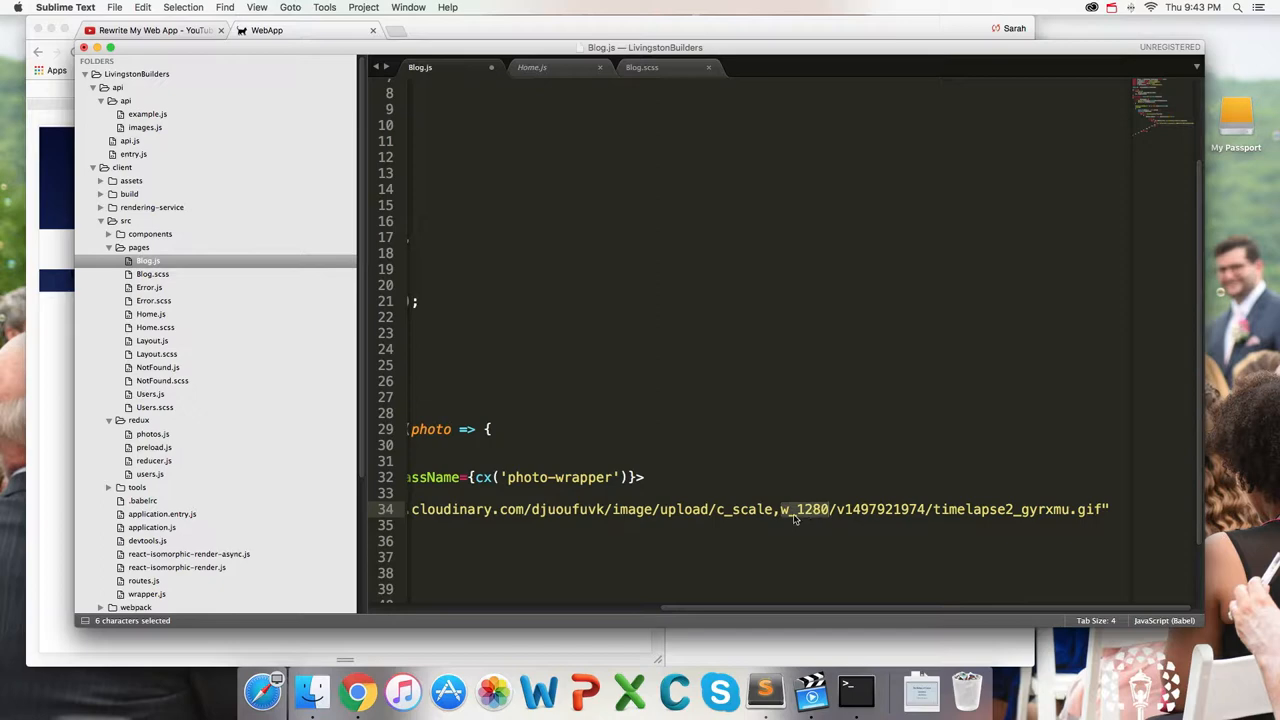
left_click(312, 691)
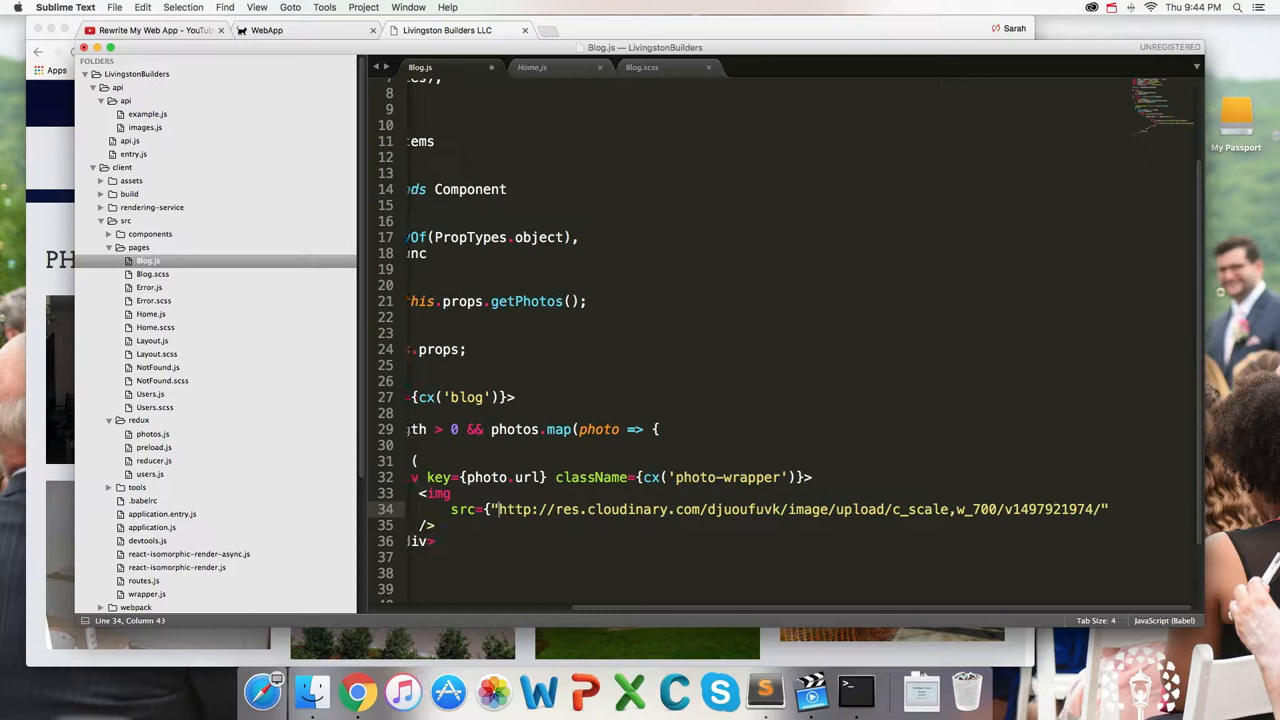
type("${photo.}")
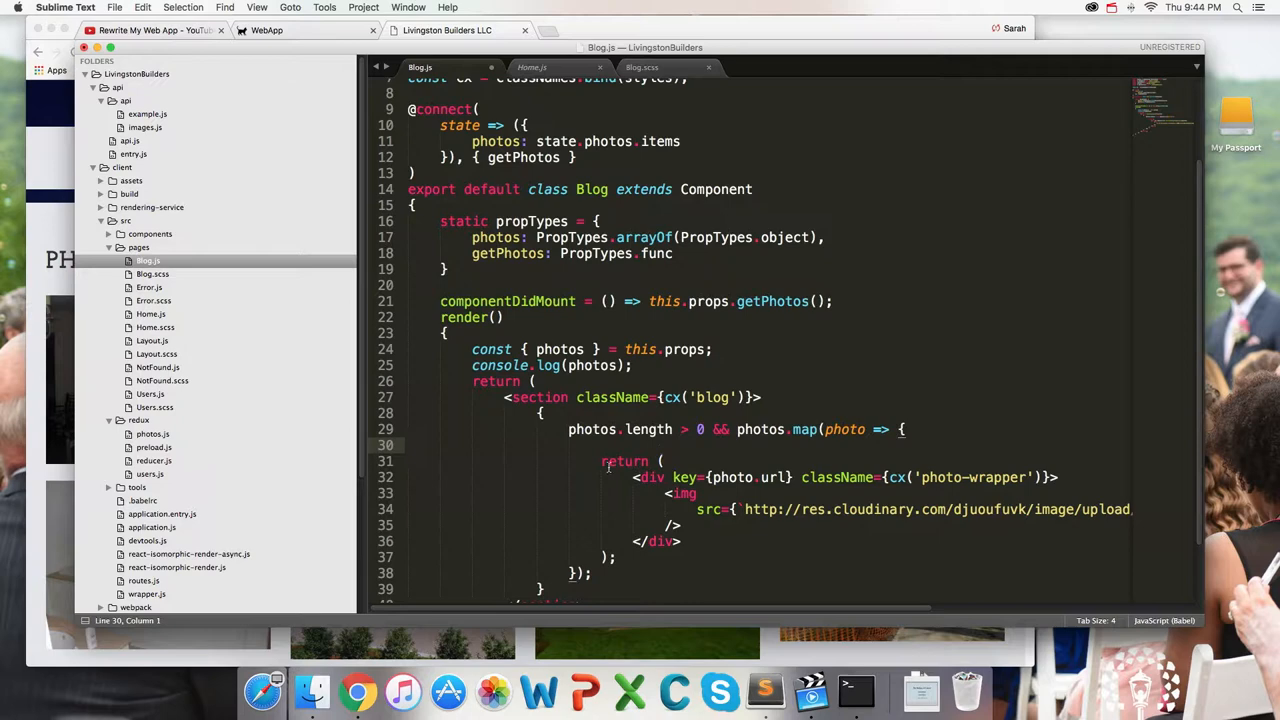
left_click(357, 691)
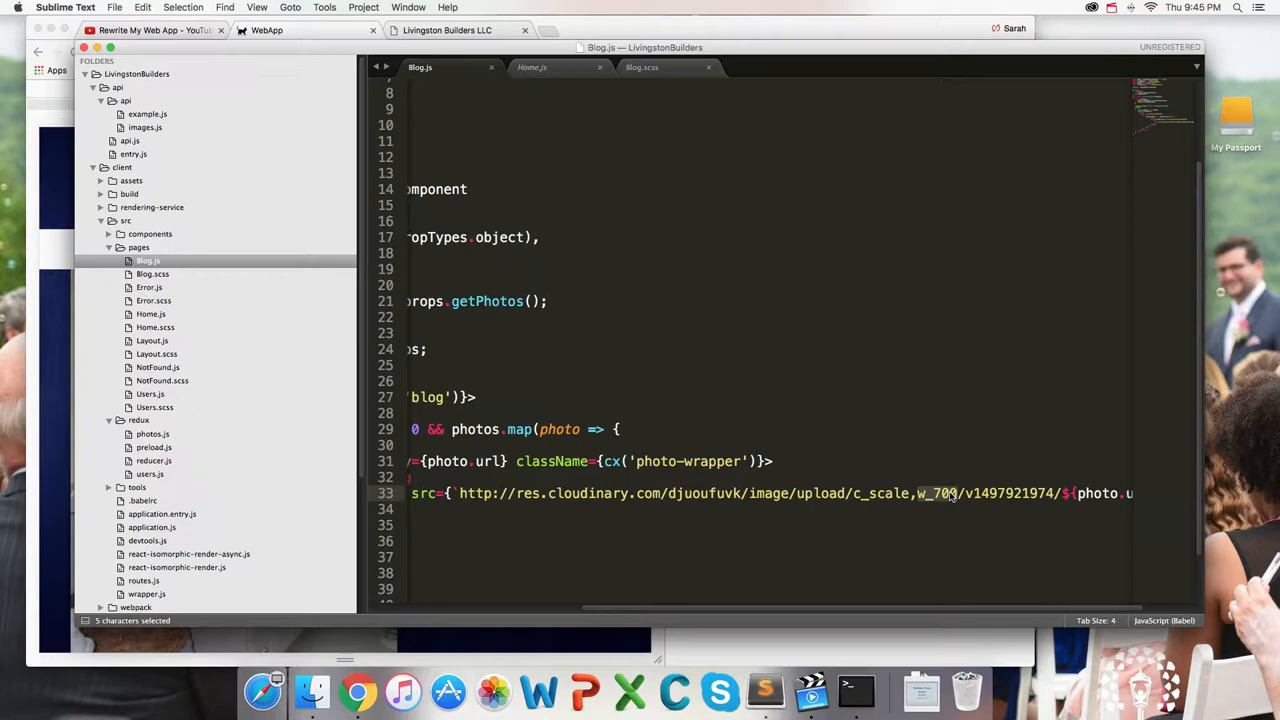
left_click(357, 691)
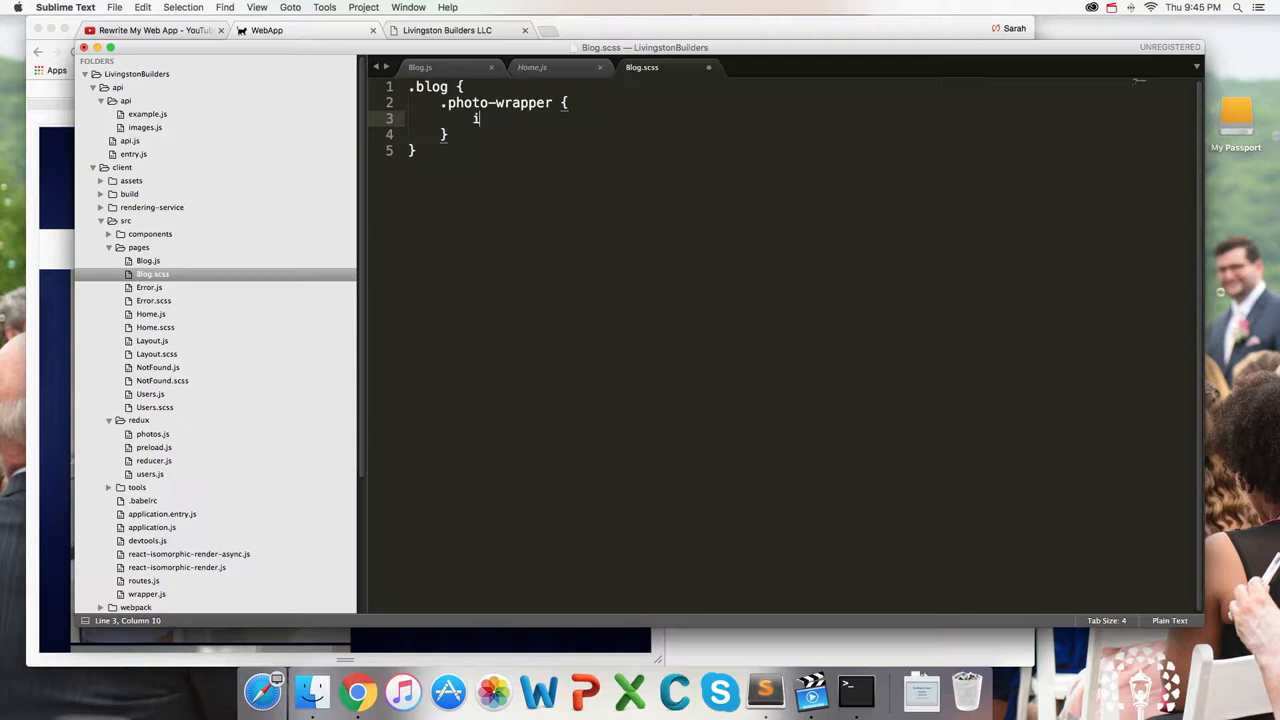
Add the img rule and a min-width 992px media query giving wrappers 25% width
type("img {")
type("width: 100%;")
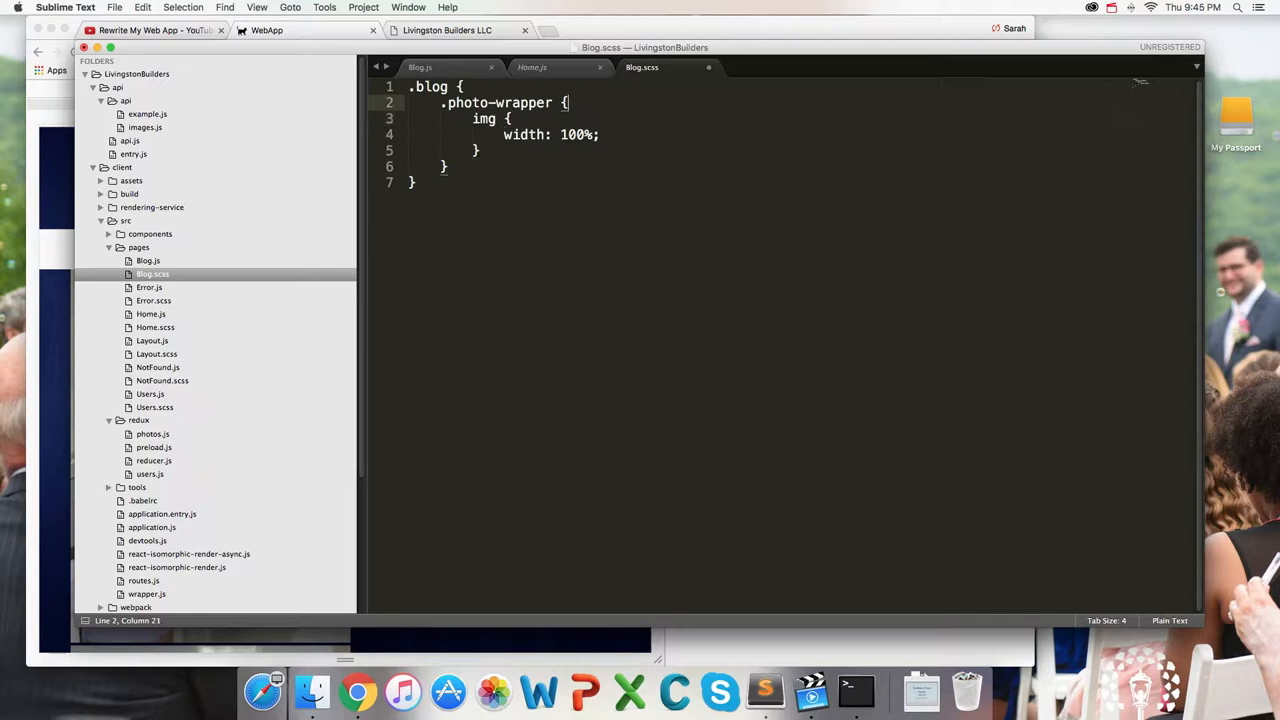
left_click(357, 691)
type("@media (min-width: px) {")
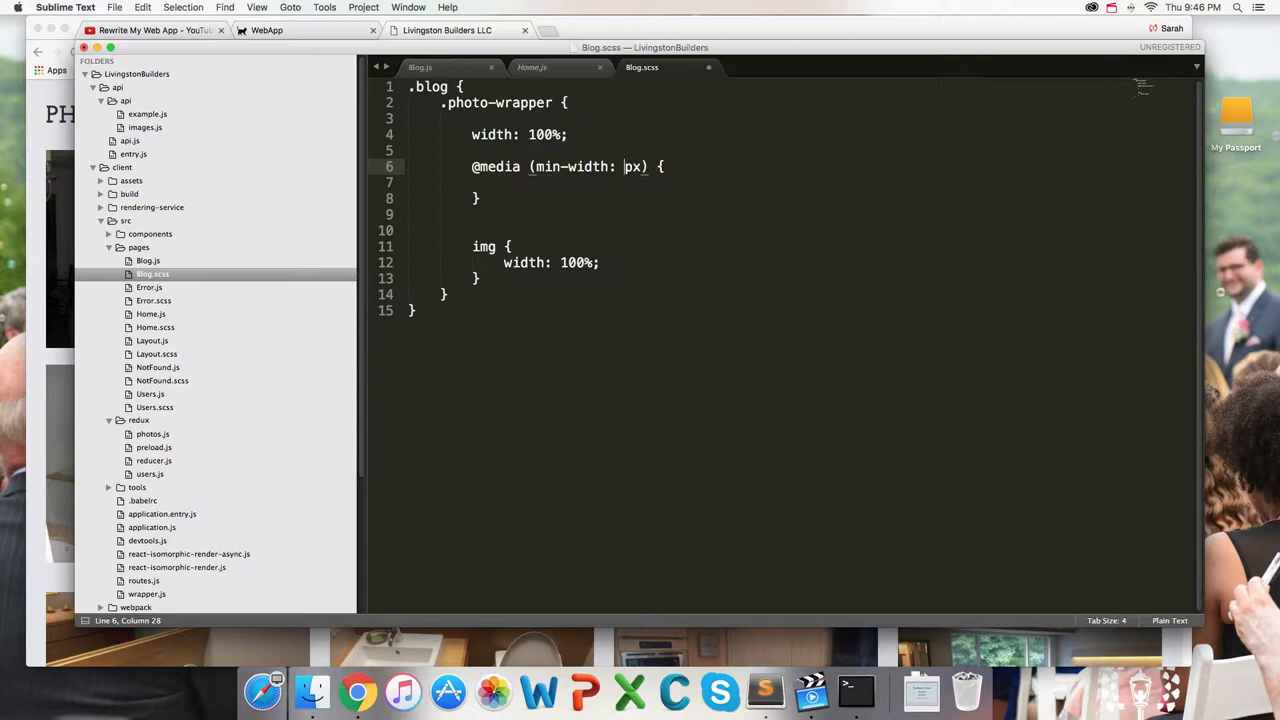
type("992")
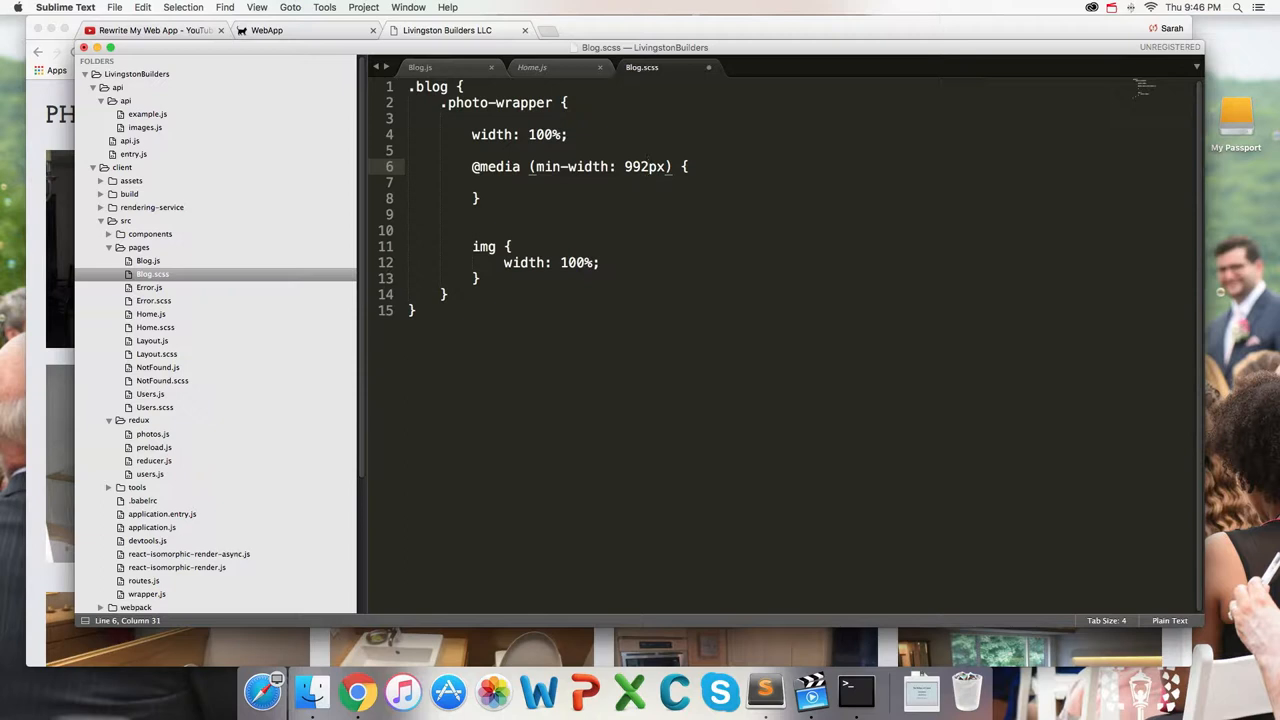
type("width: 25%;")
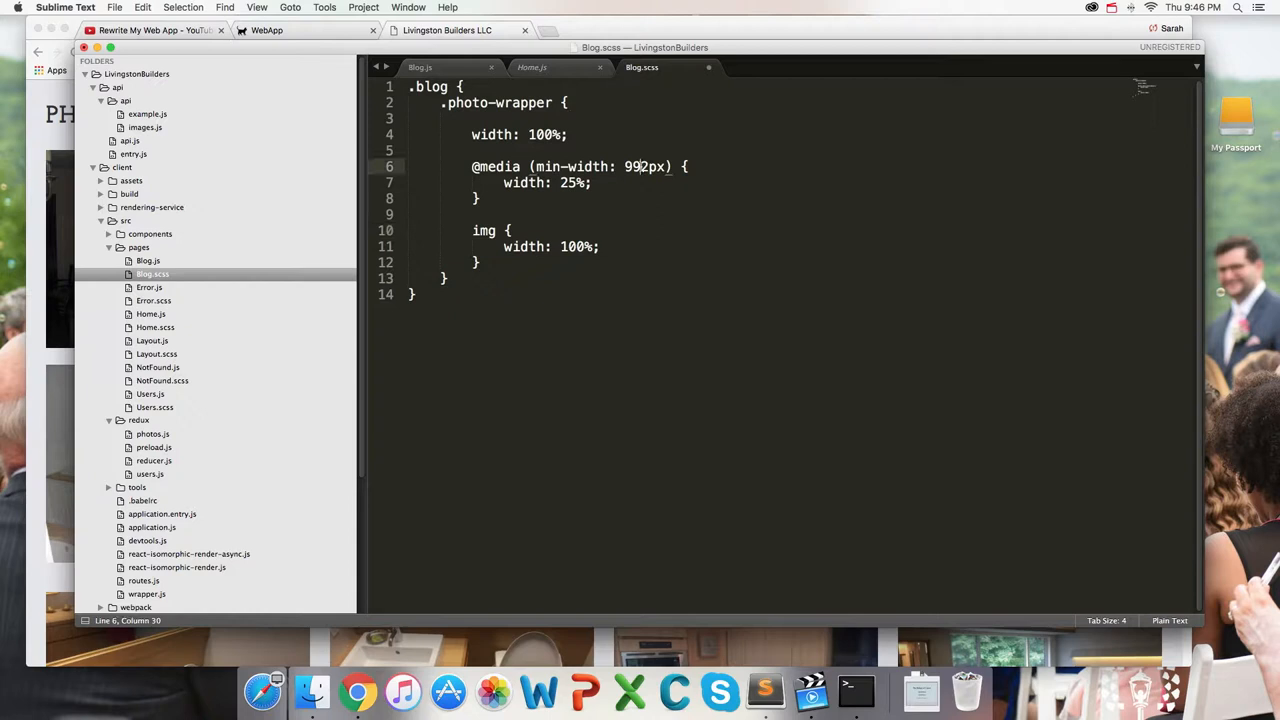
Give the photo wrappers 10px padding and display inline-block
left_click(473, 150)
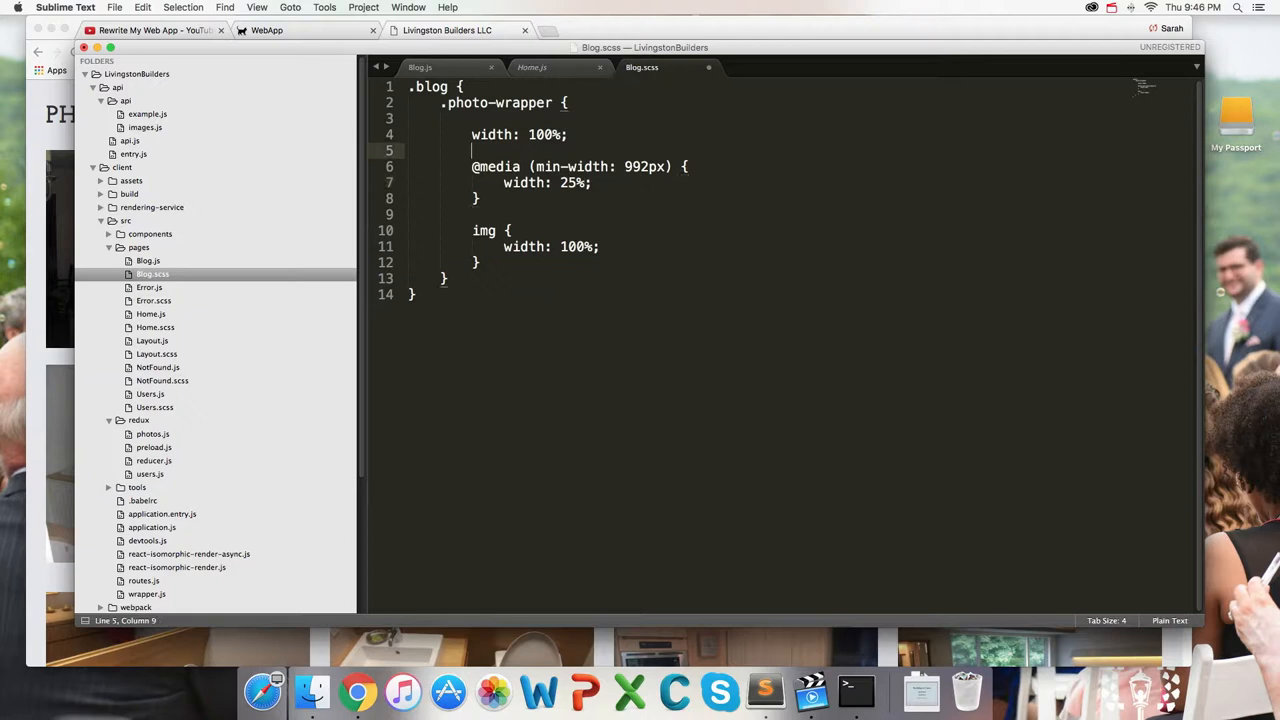
type("padding:")
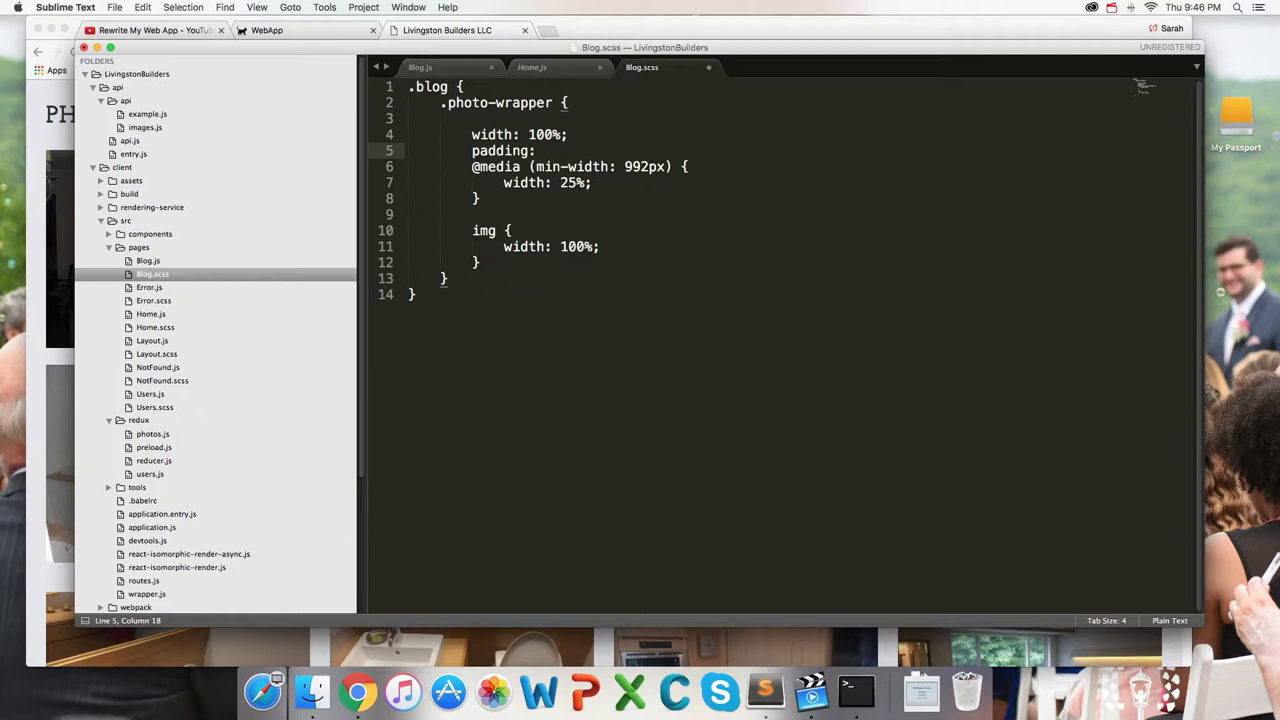
type("10px")
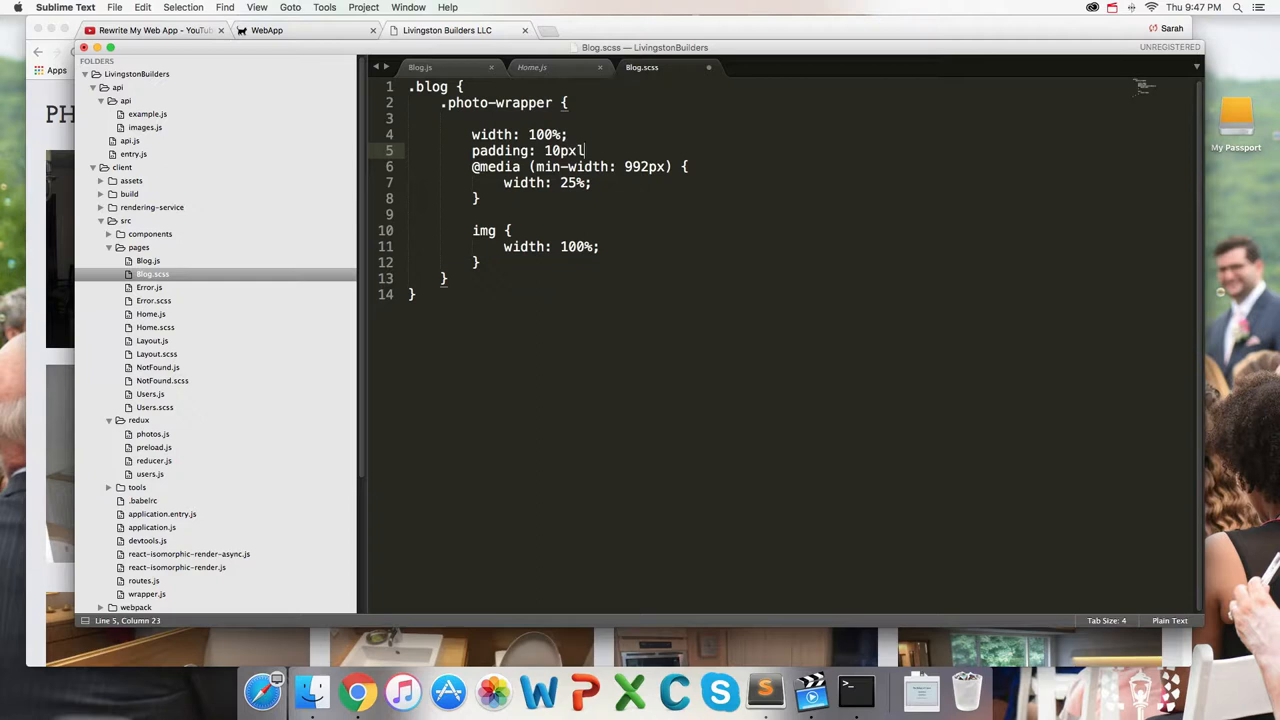
type("display: inline-block;")
type("ve")
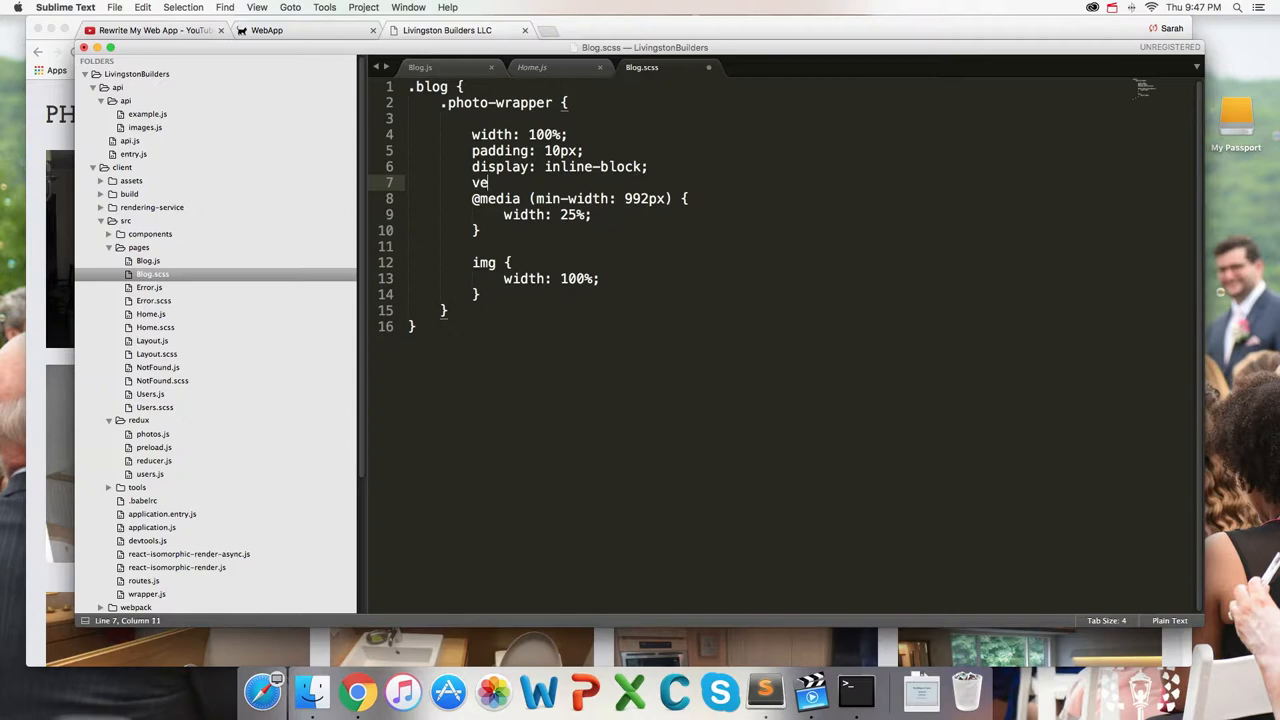
left_click(357, 690)
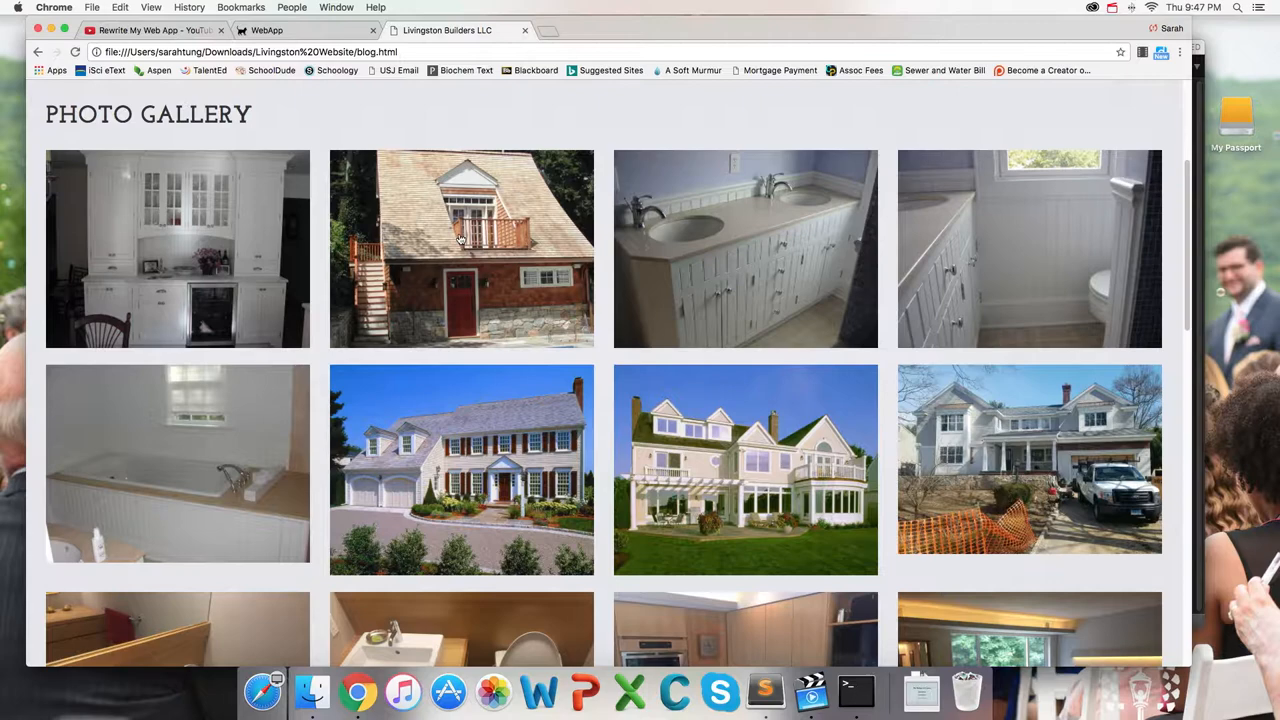
mouse_move(310, 281)
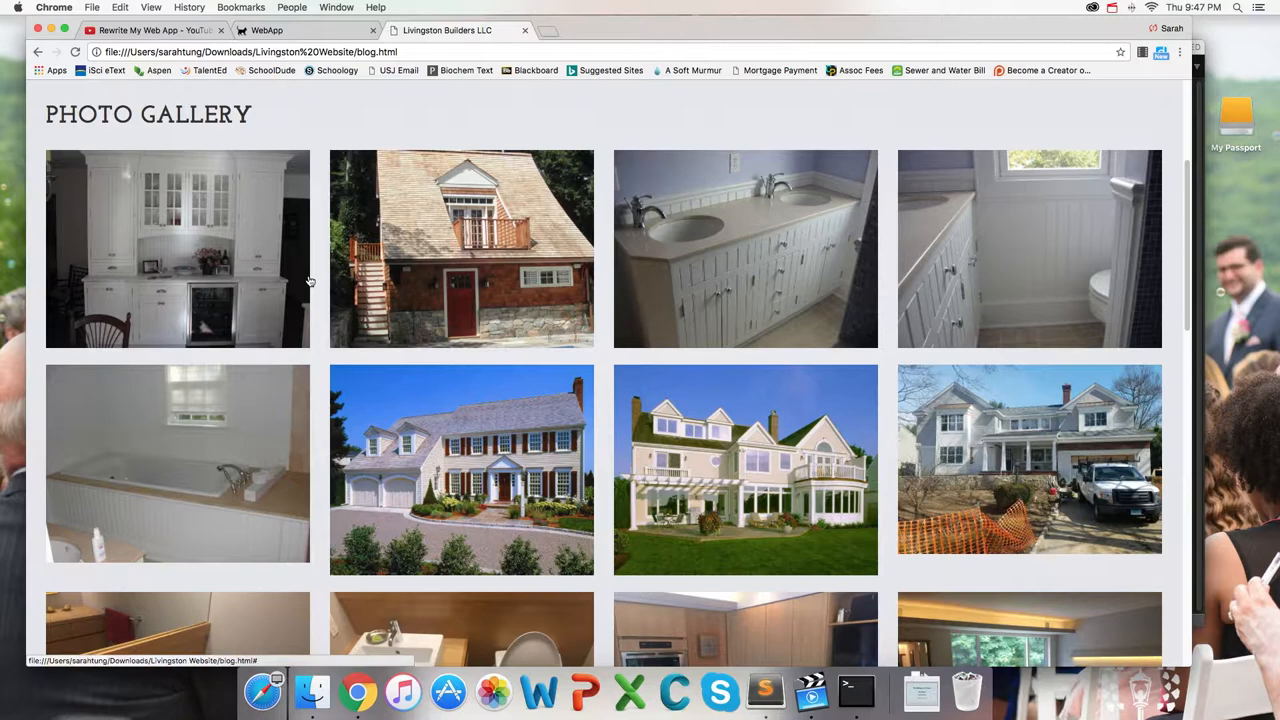
Return to Blog.scss after viewing the gallery in Chrome
left_click(765, 690)
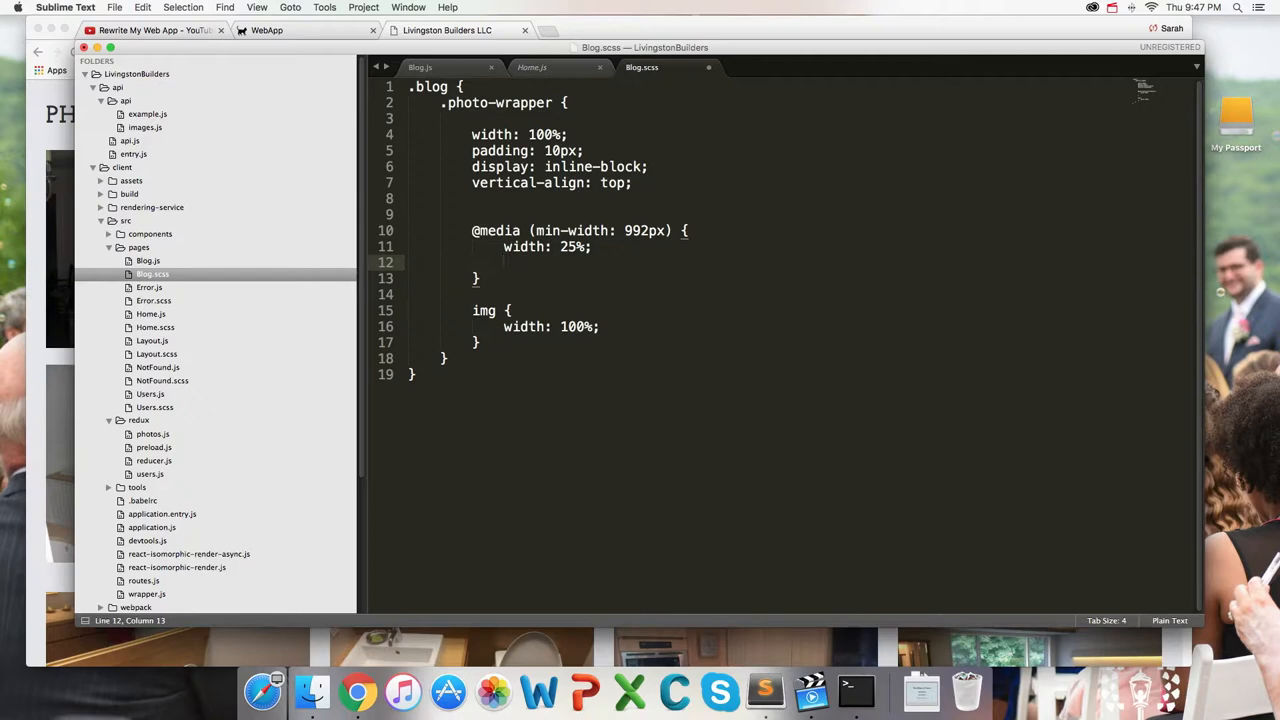
Try a 25vh wrapper height, then change the Cloudinary transform to w_600,h_400 and save
type("height: 25v")
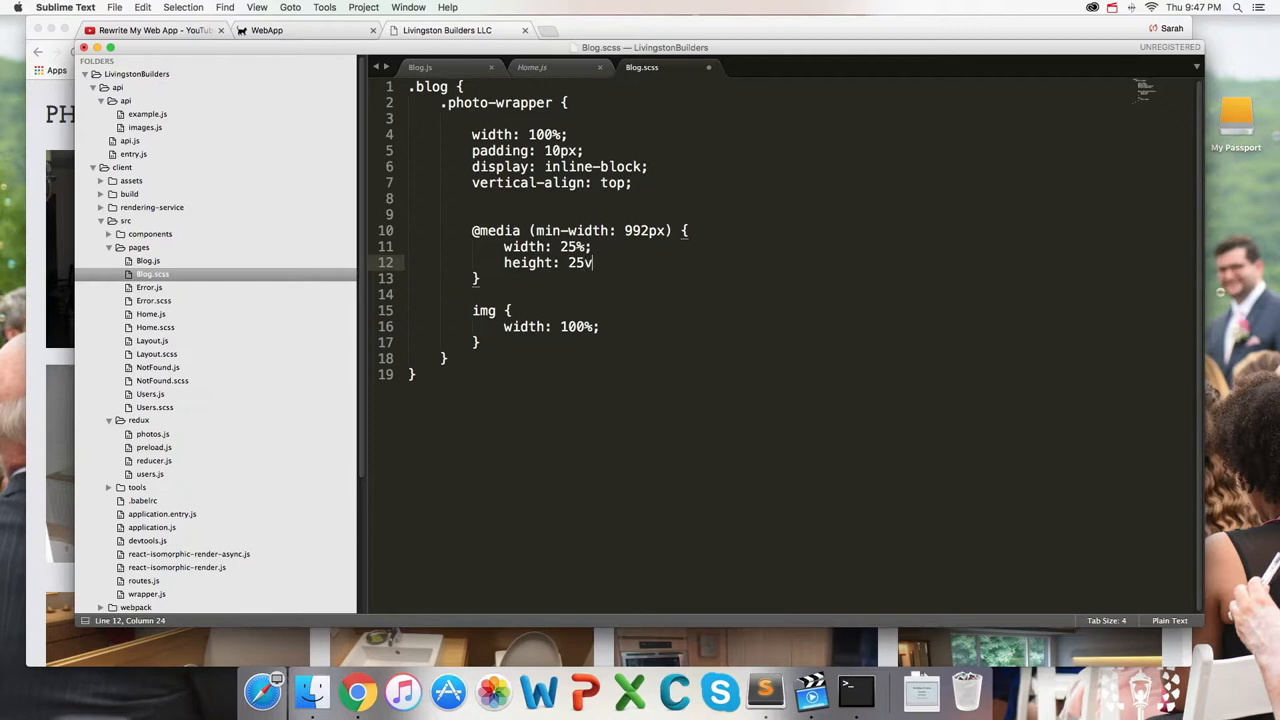
left_click(357, 690)
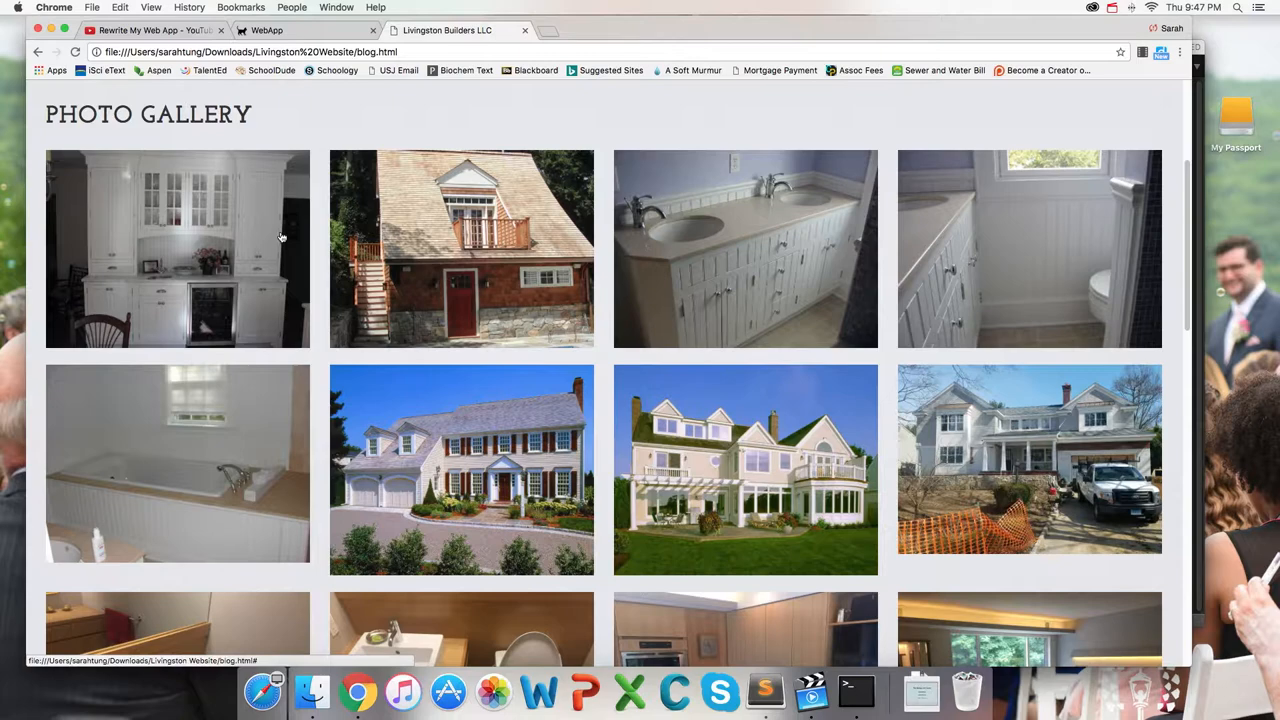
left_click(765, 691)
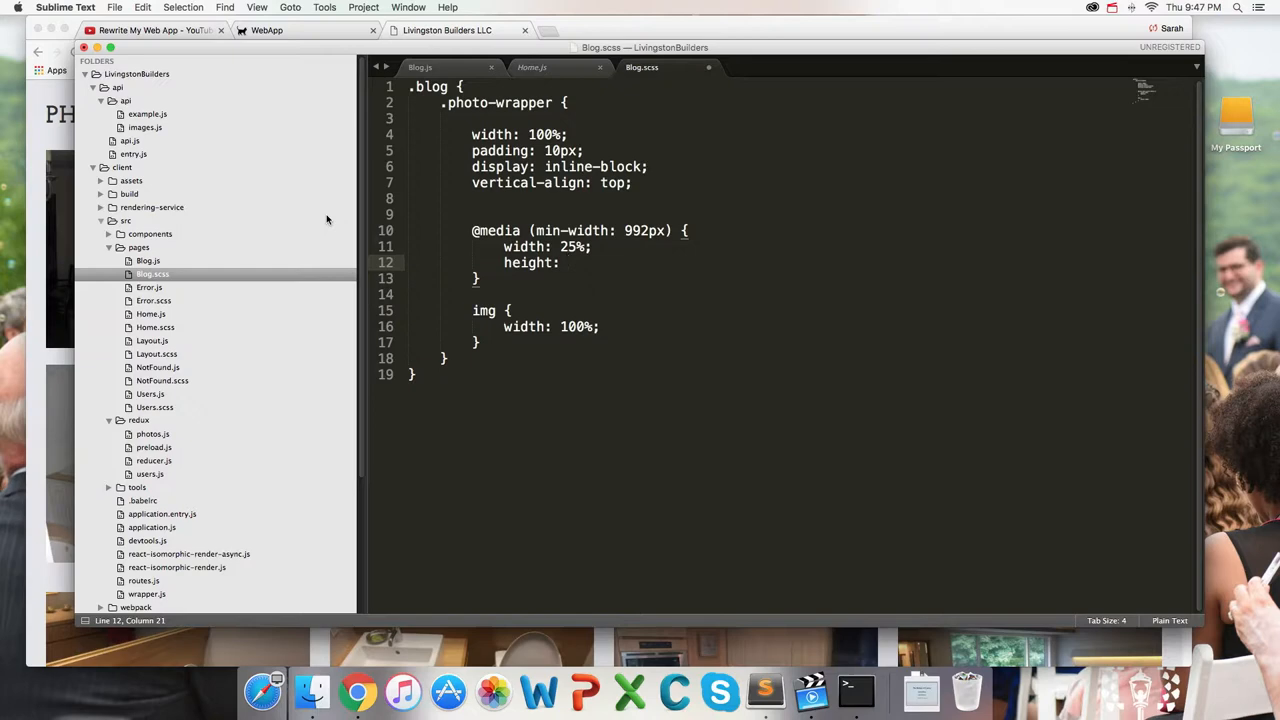
left_click(357, 691)
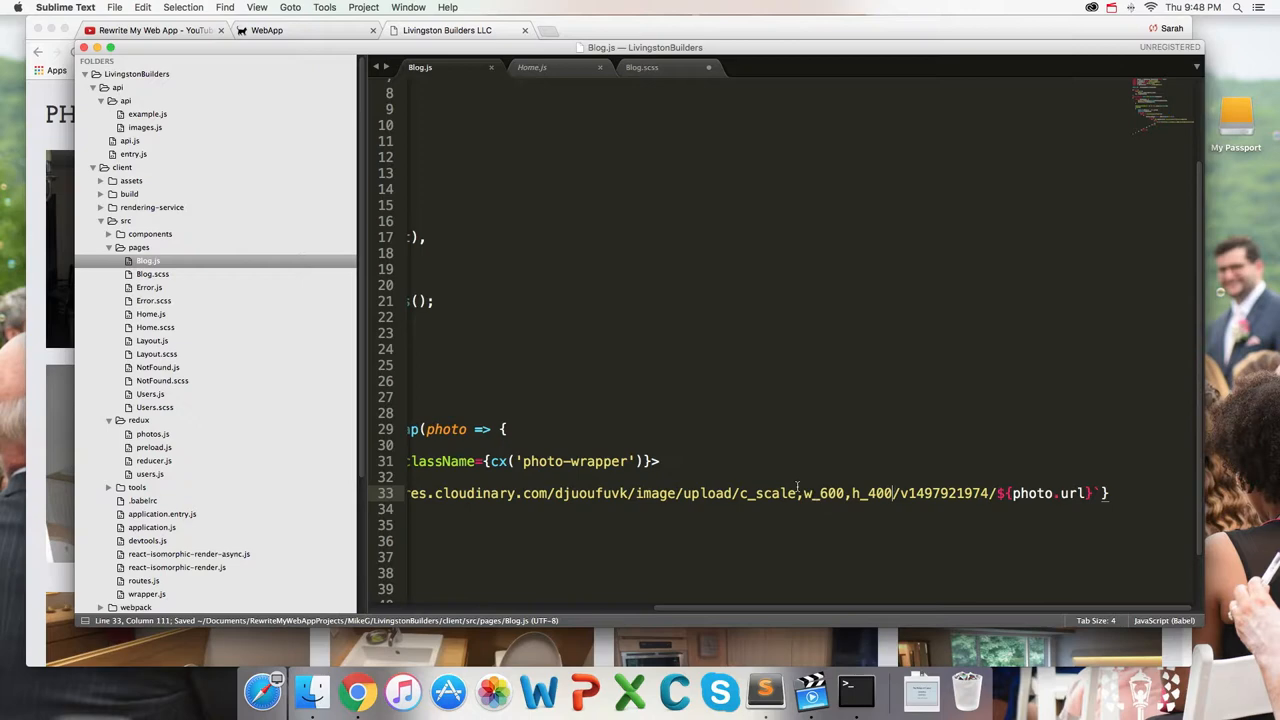
left_click(641, 67)
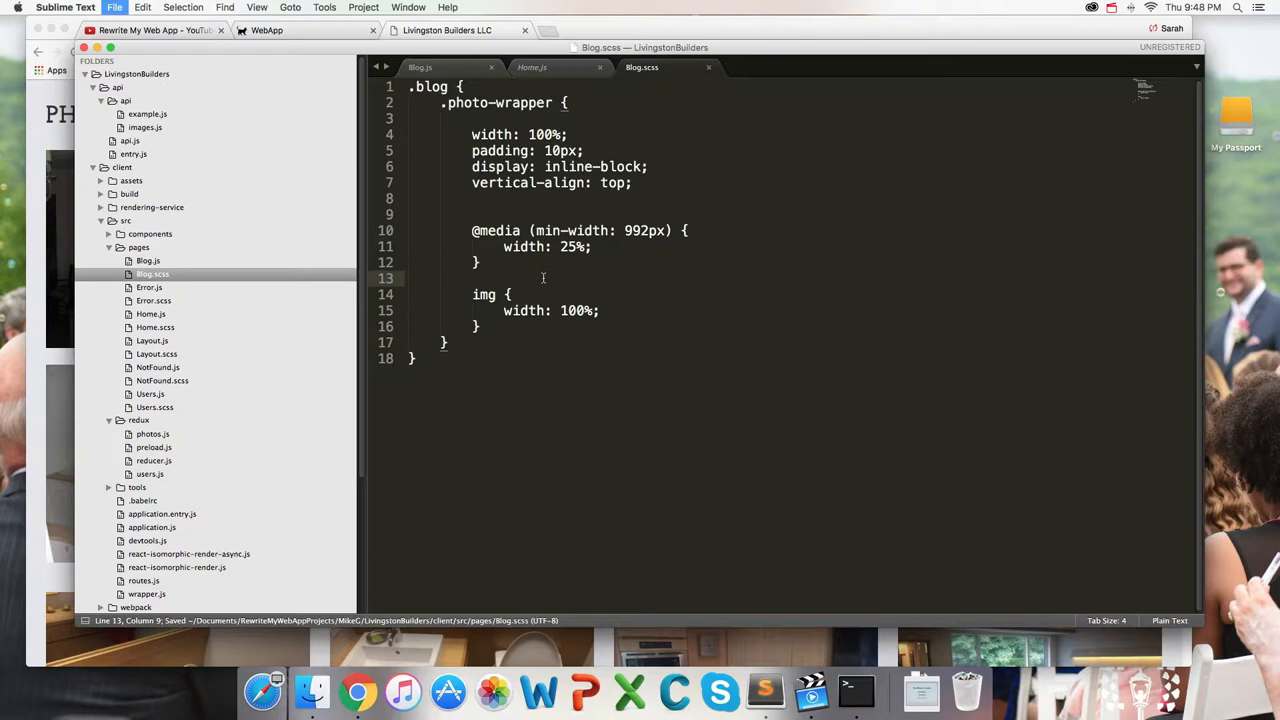
left_click(420, 67)
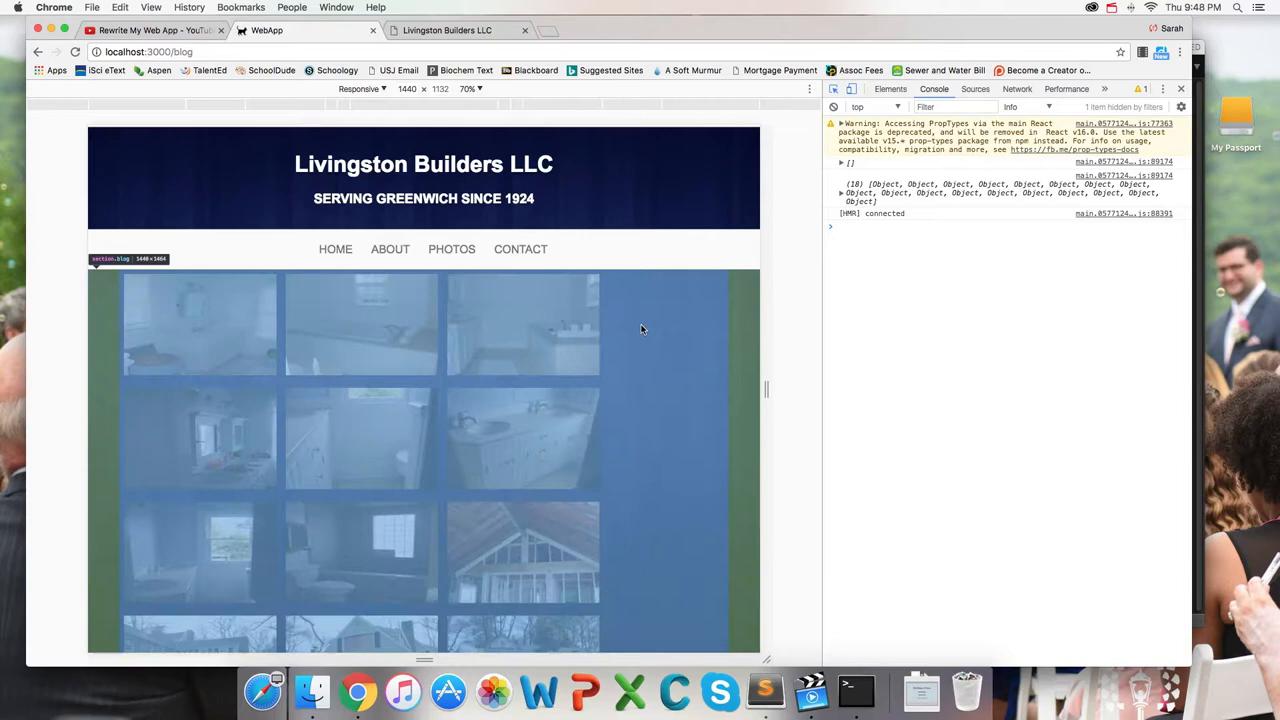
left_click(889, 89)
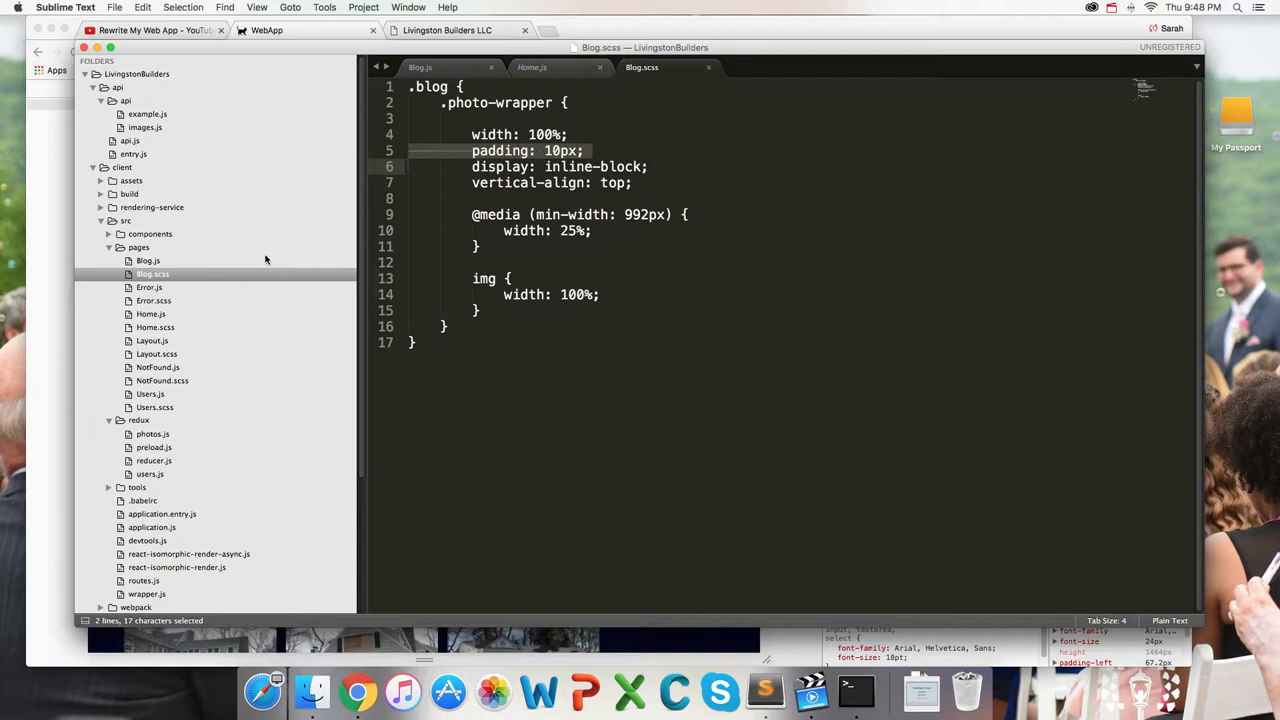
Add `* { box-sizing: border-box; }` inside .content in Layout.scss
left_click(152, 340)
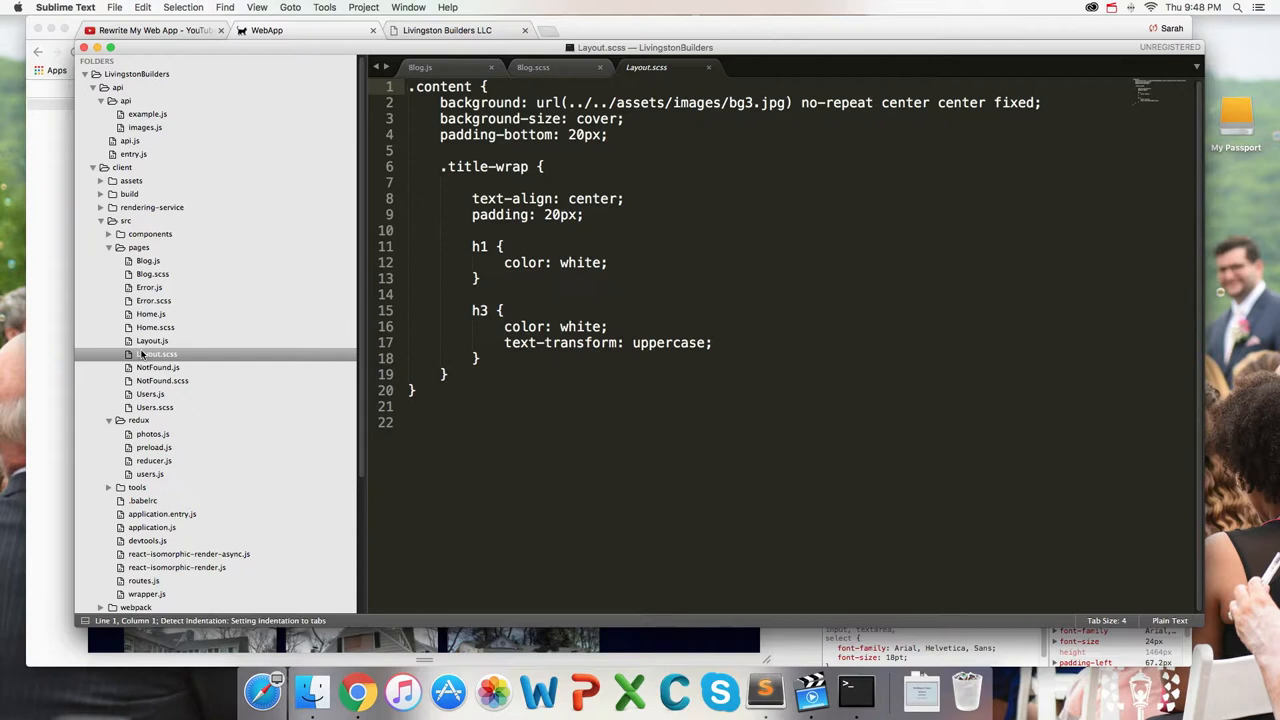
type("* {}")
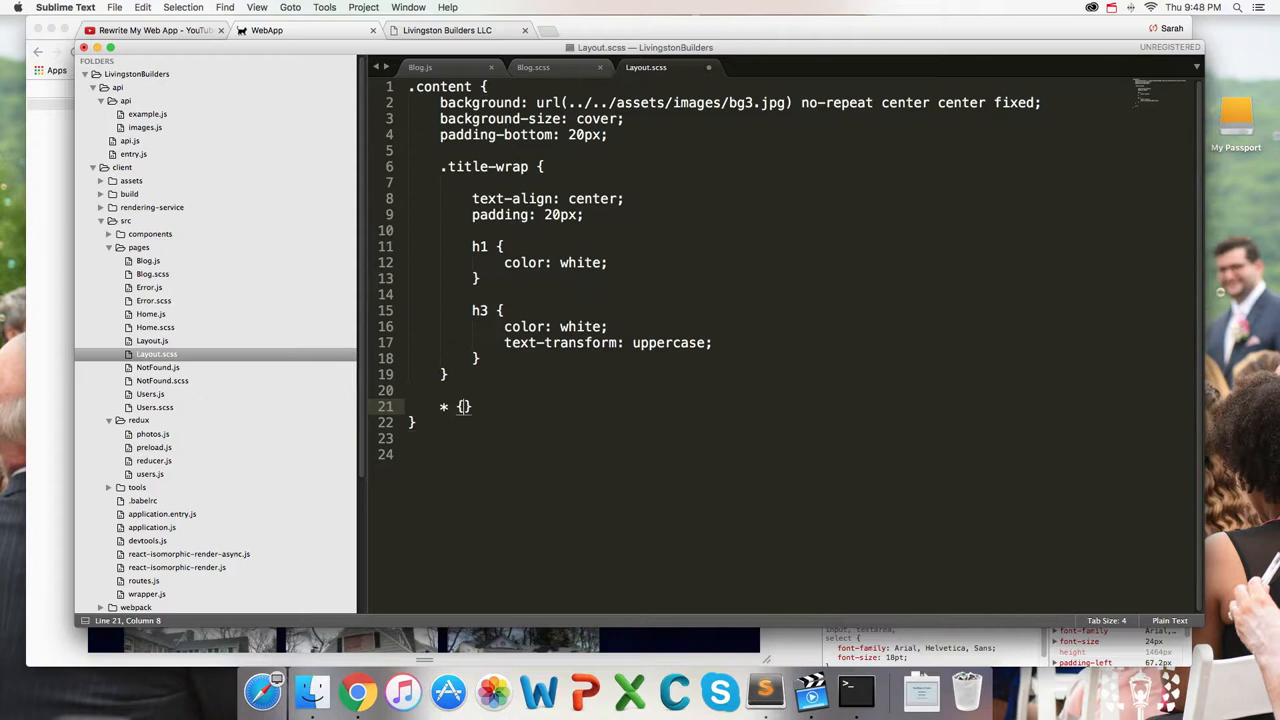
type("box-sizing: border-box;")
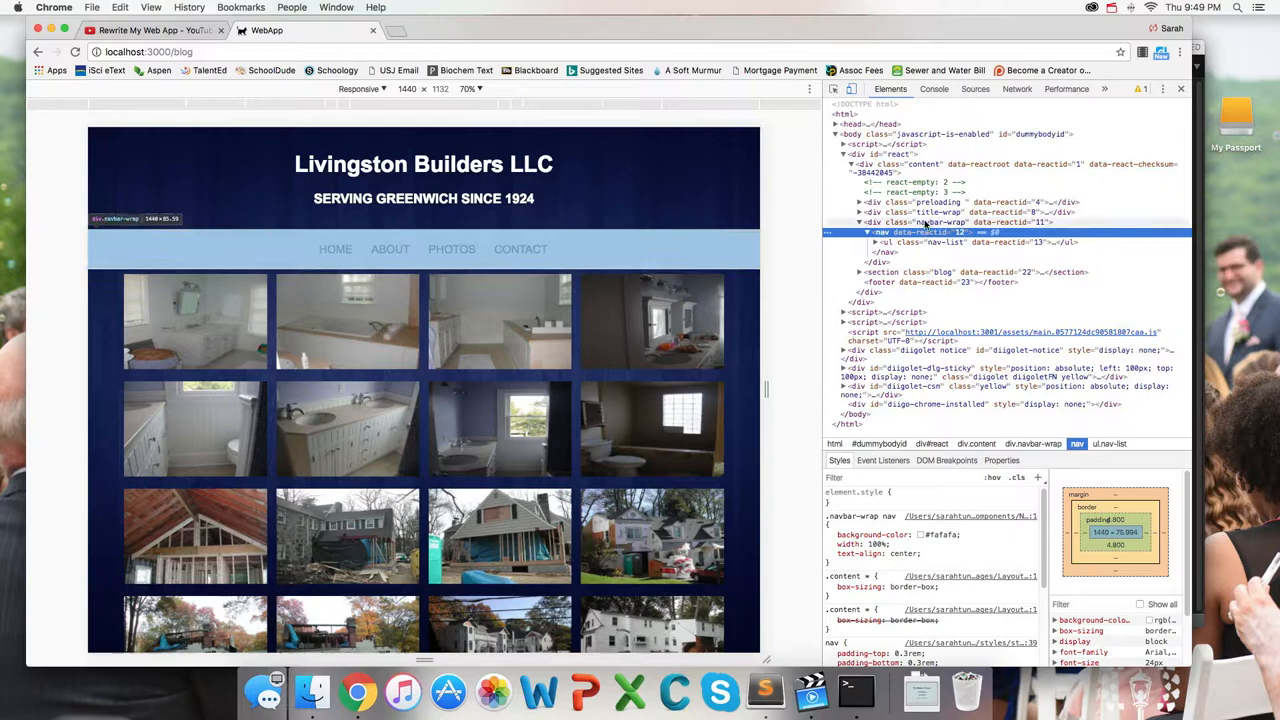
Give .blog a #fafafa background and 0px left padding, then view the gallery in Chrome
left_click(765, 691)
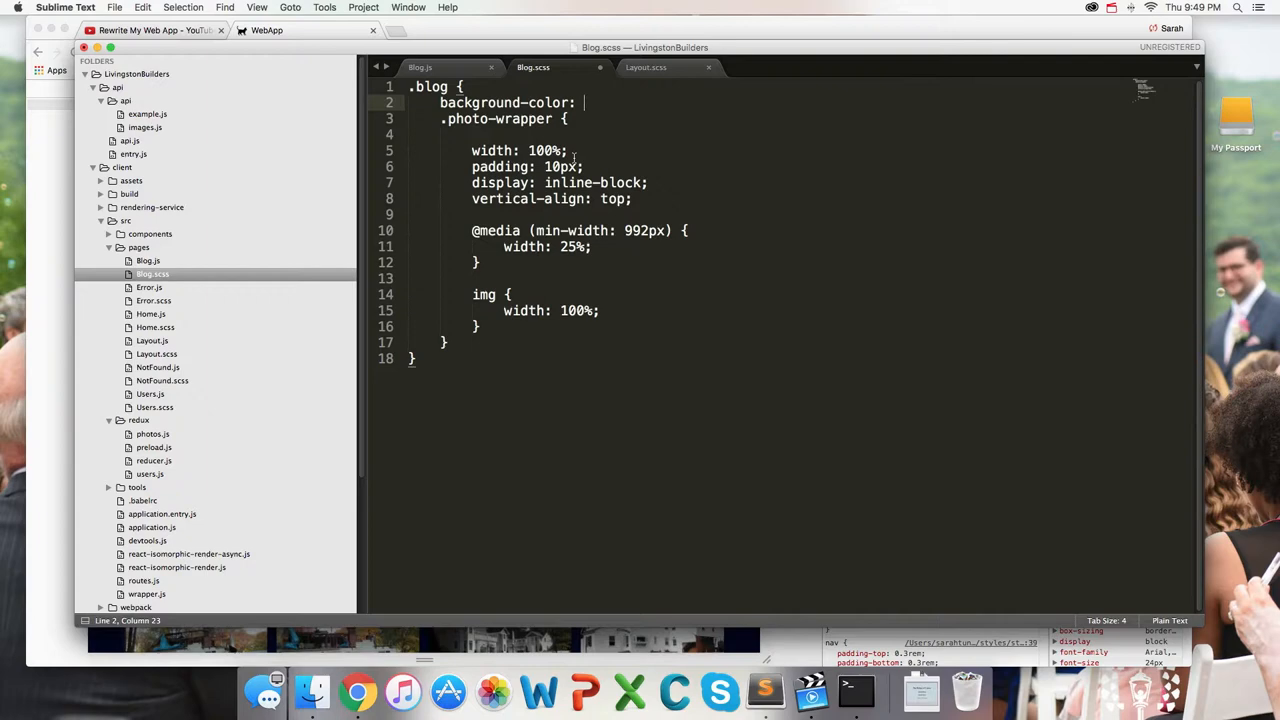
left_click(357, 691)
type(" #fafafa;")
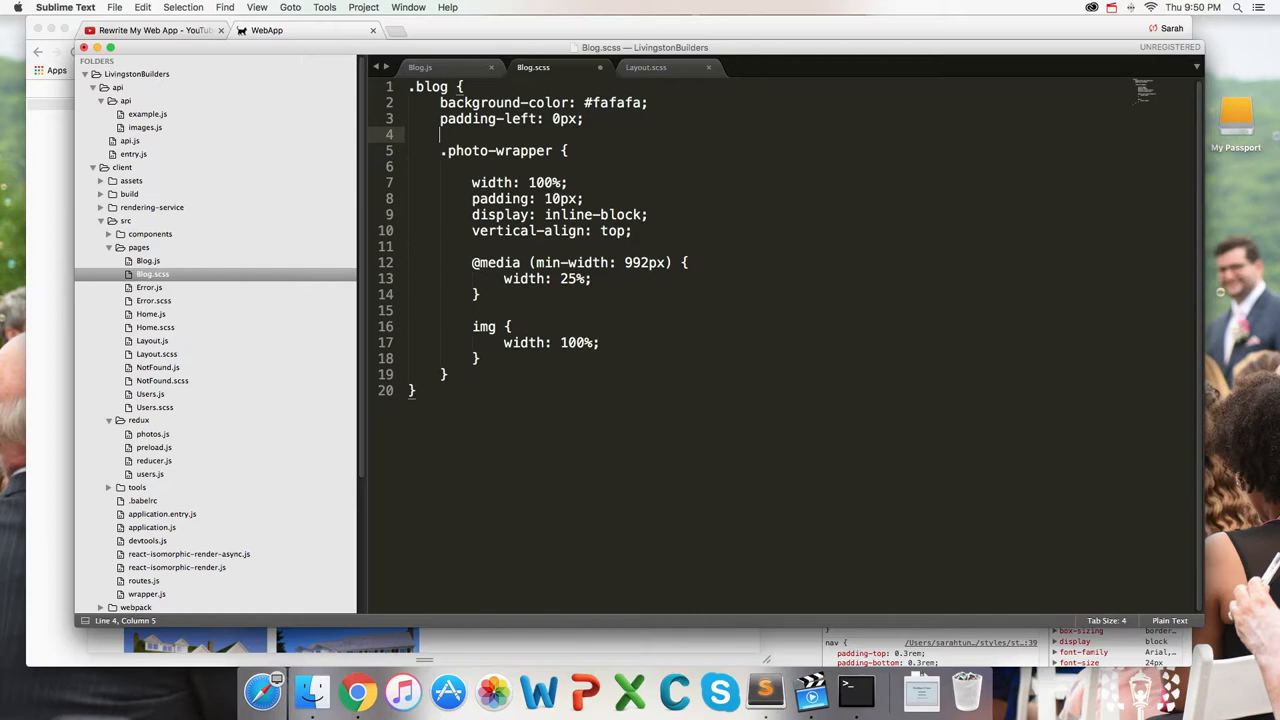
left_click(357, 691)
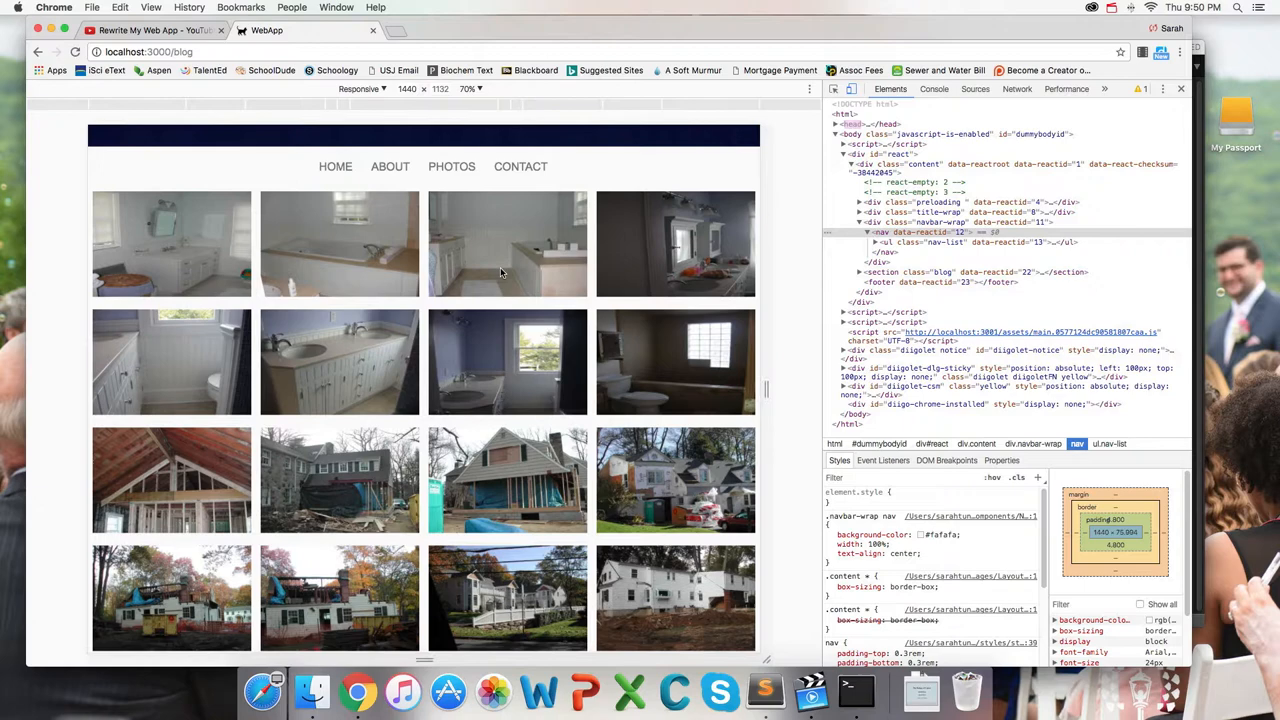
Emulate an iPhone 5 screen size in the DevTools device toolbar
left_click(362, 89)
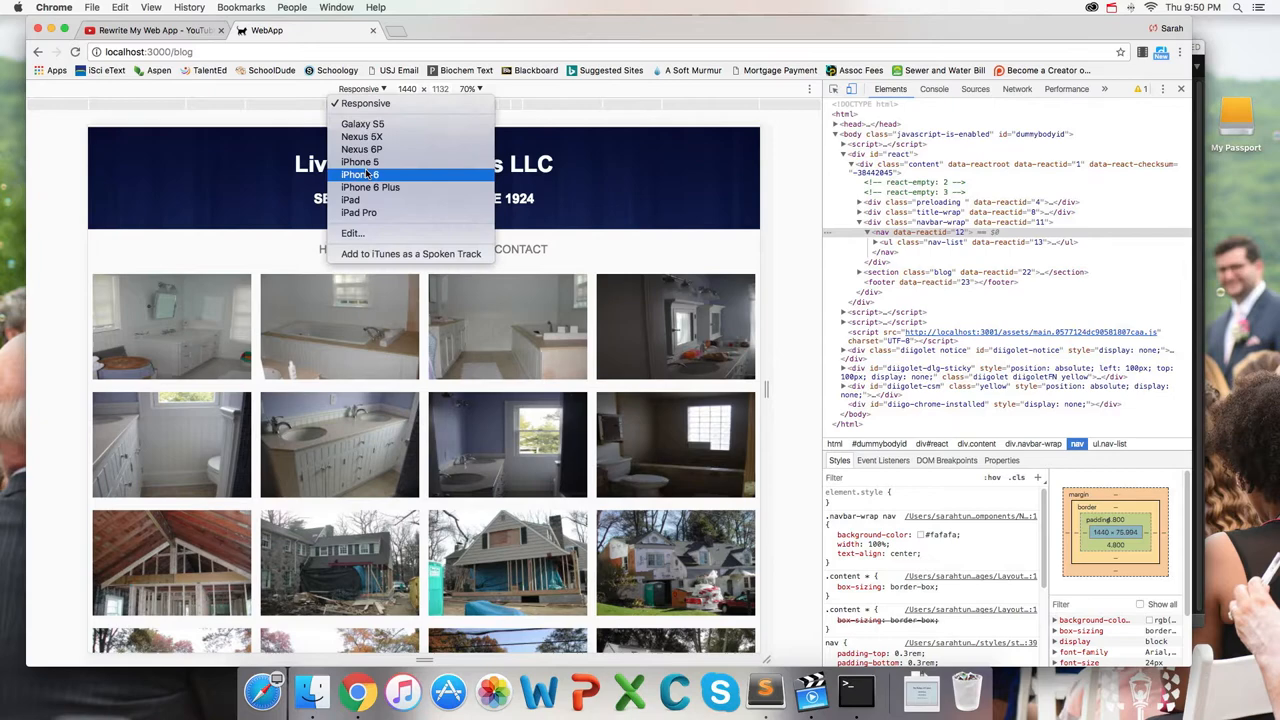
left_click(360, 161)
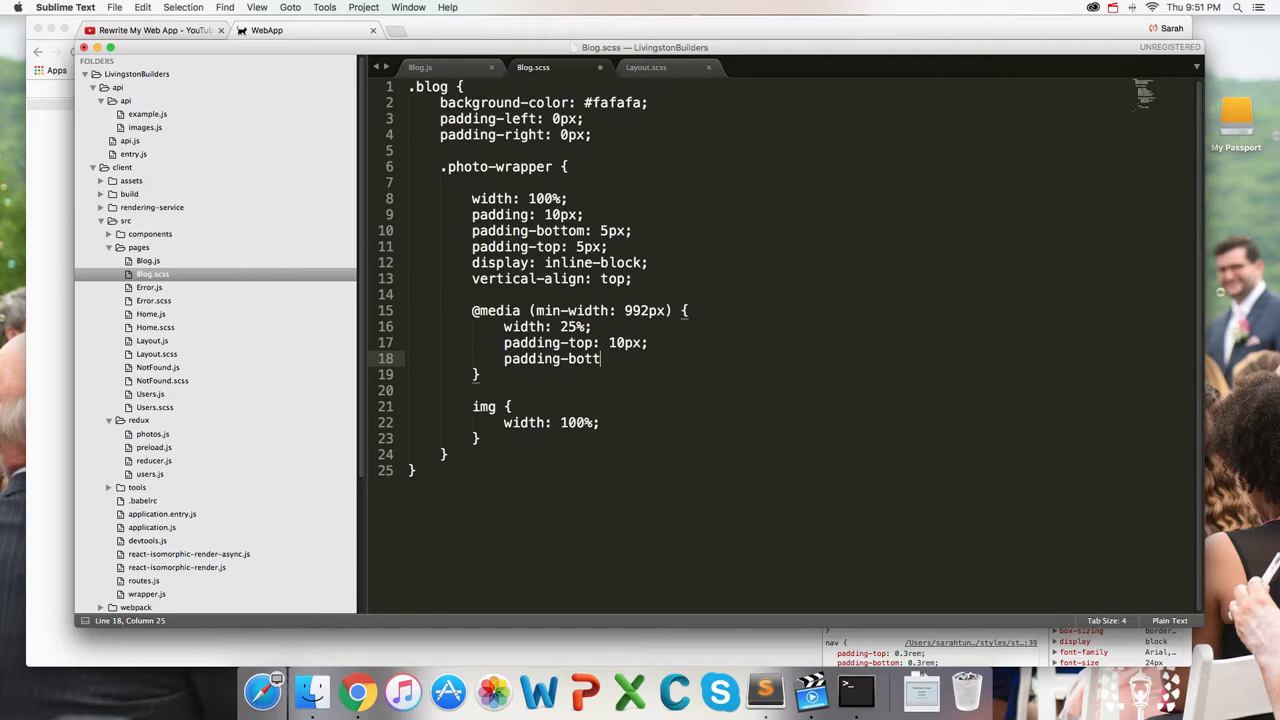
Save the 992px padding-bottom change and check the iPhone 5 view in Chrome
left_click(357, 691)
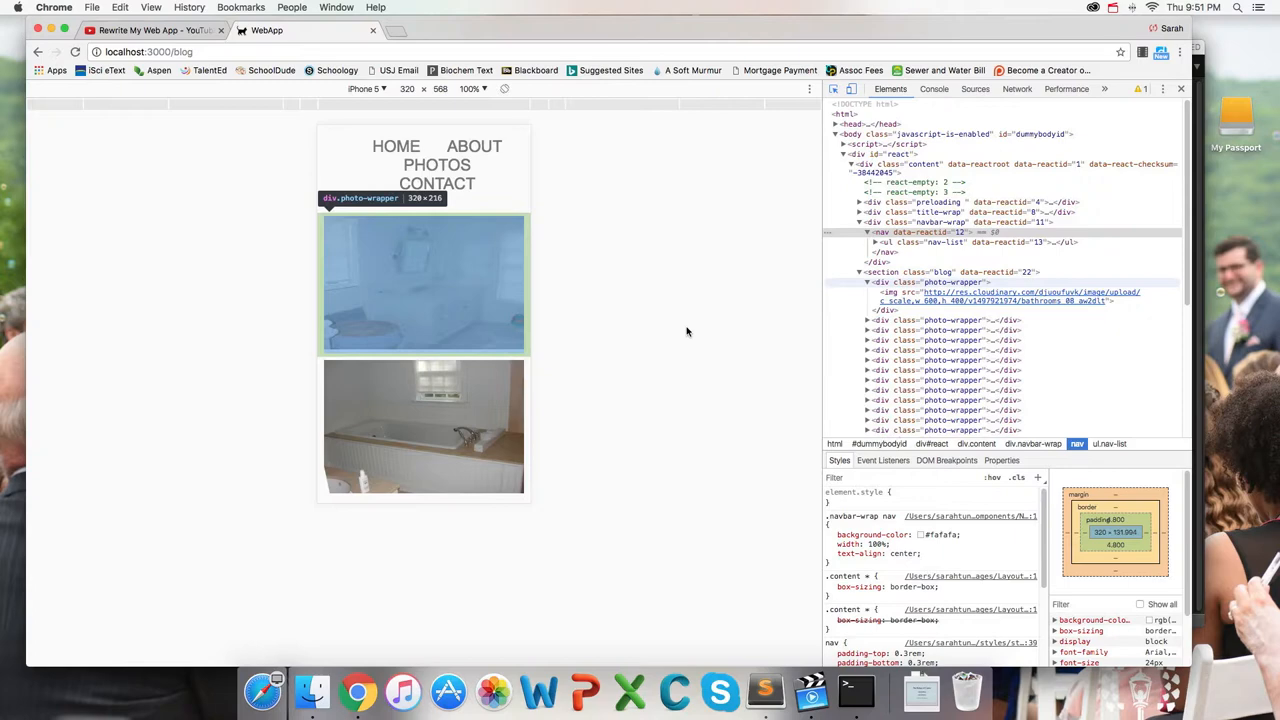
Preview the gallery at Laptop size, scroll through the four-per-row photos, then return to Blog.js
left_click(365, 88)
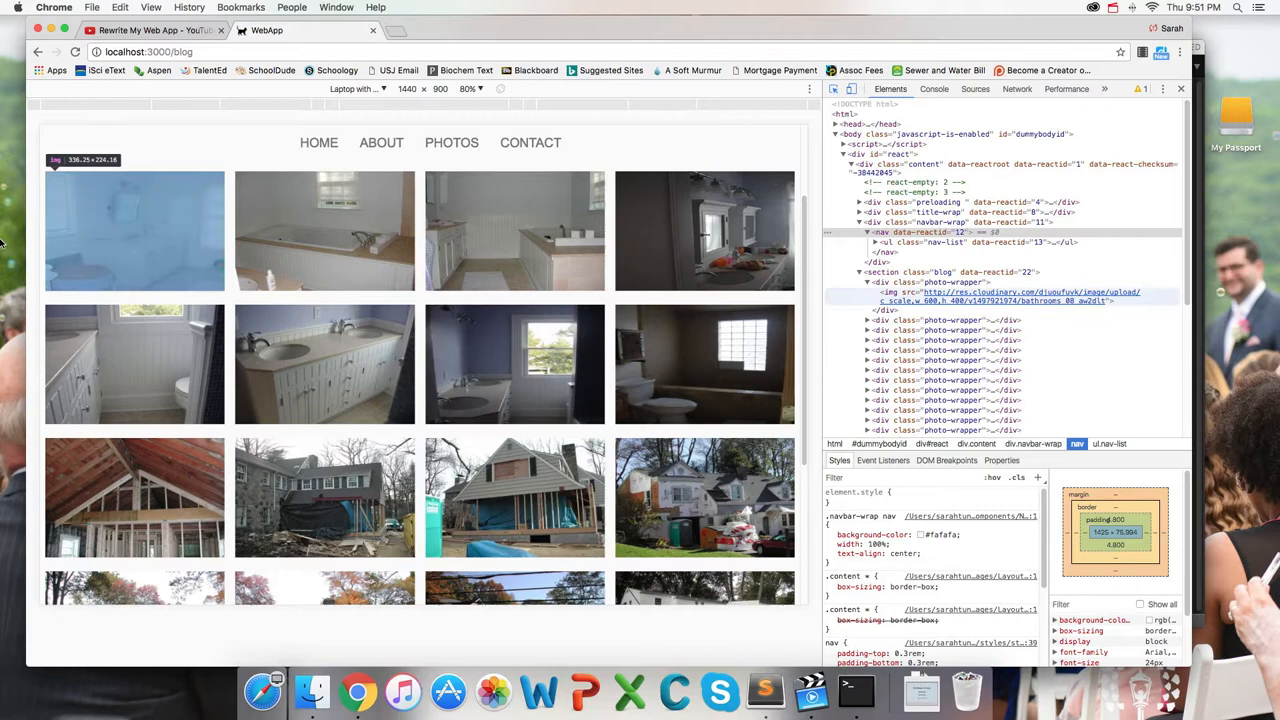
scroll("up", 3)
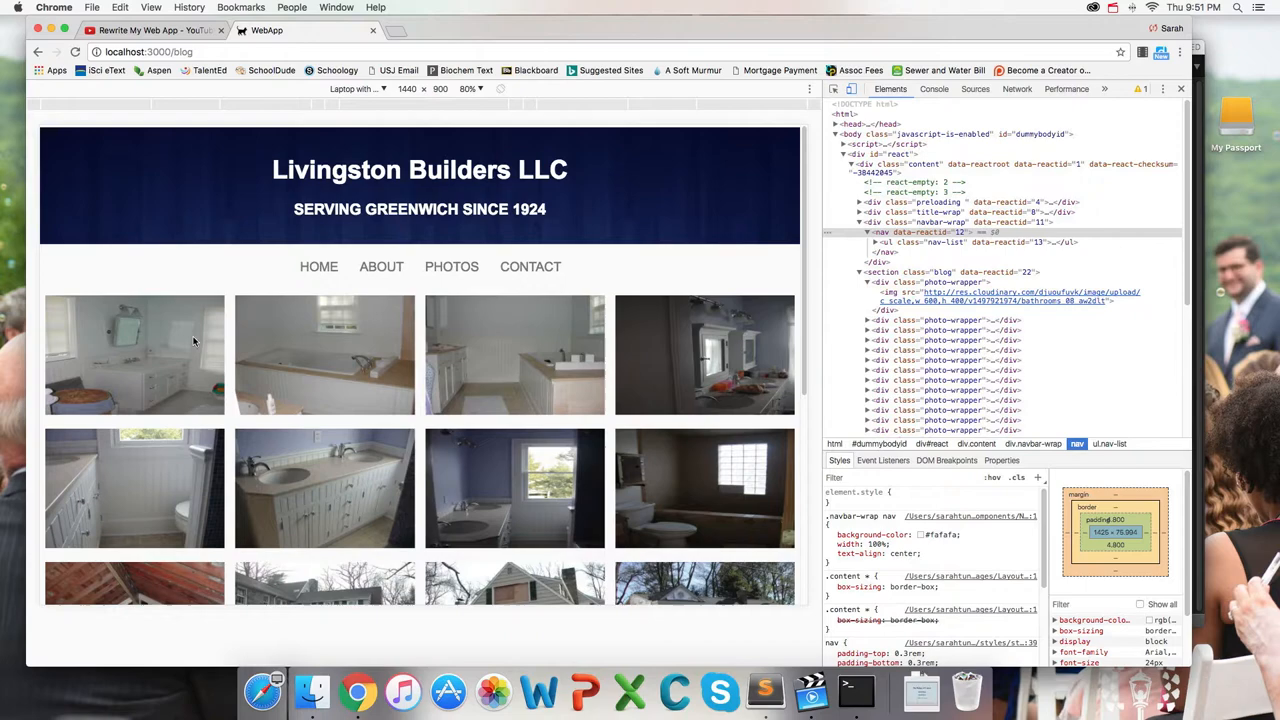
scroll("down", 3)
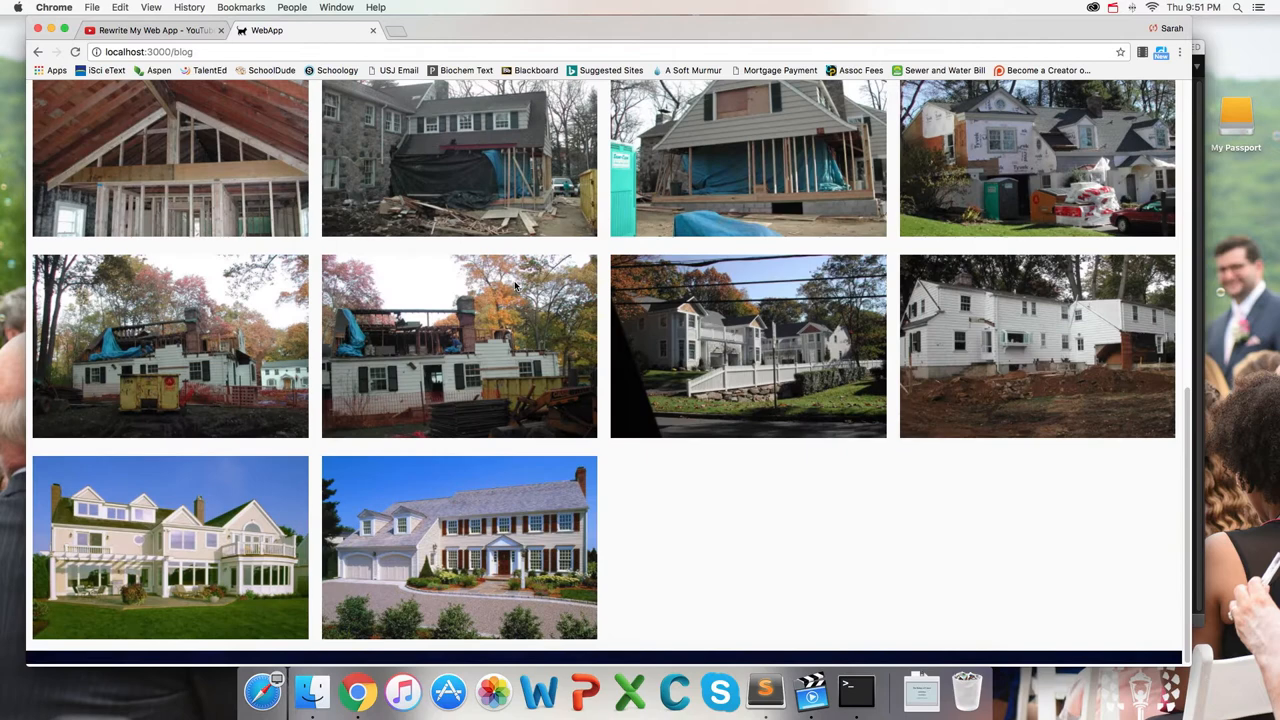
left_click(765, 690)
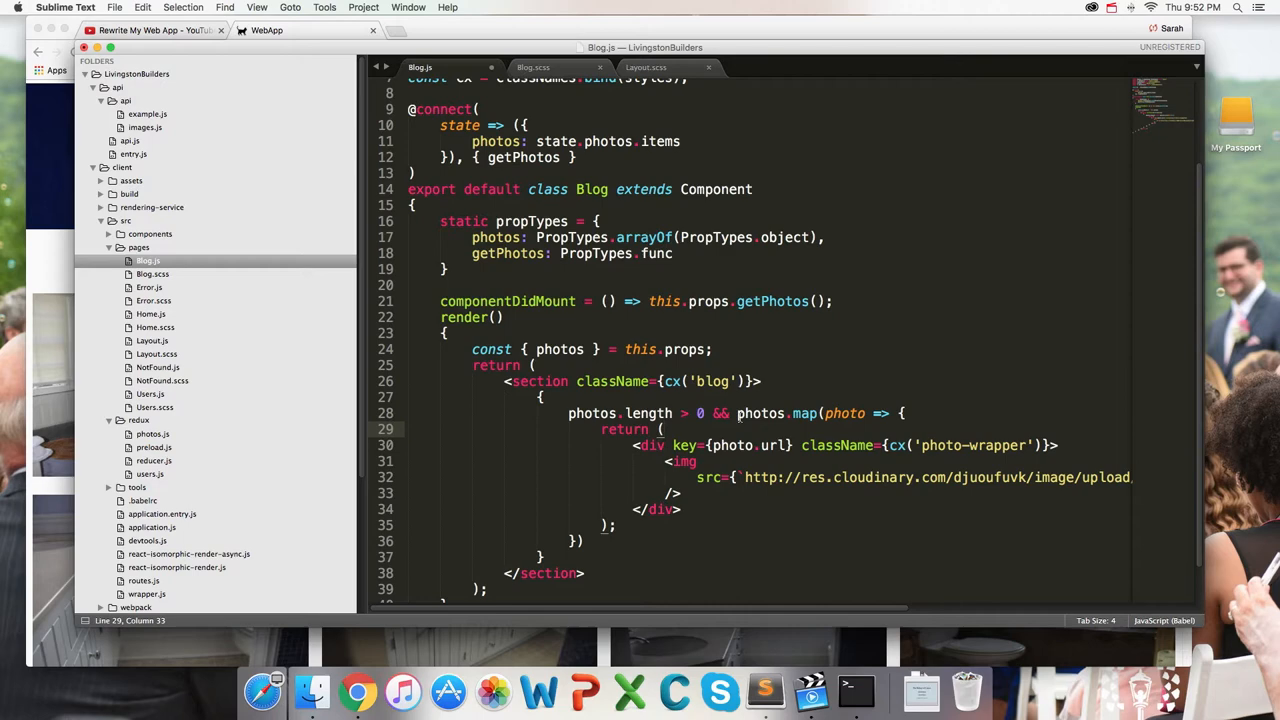
left_click_drag(665, 429, 665, 509)
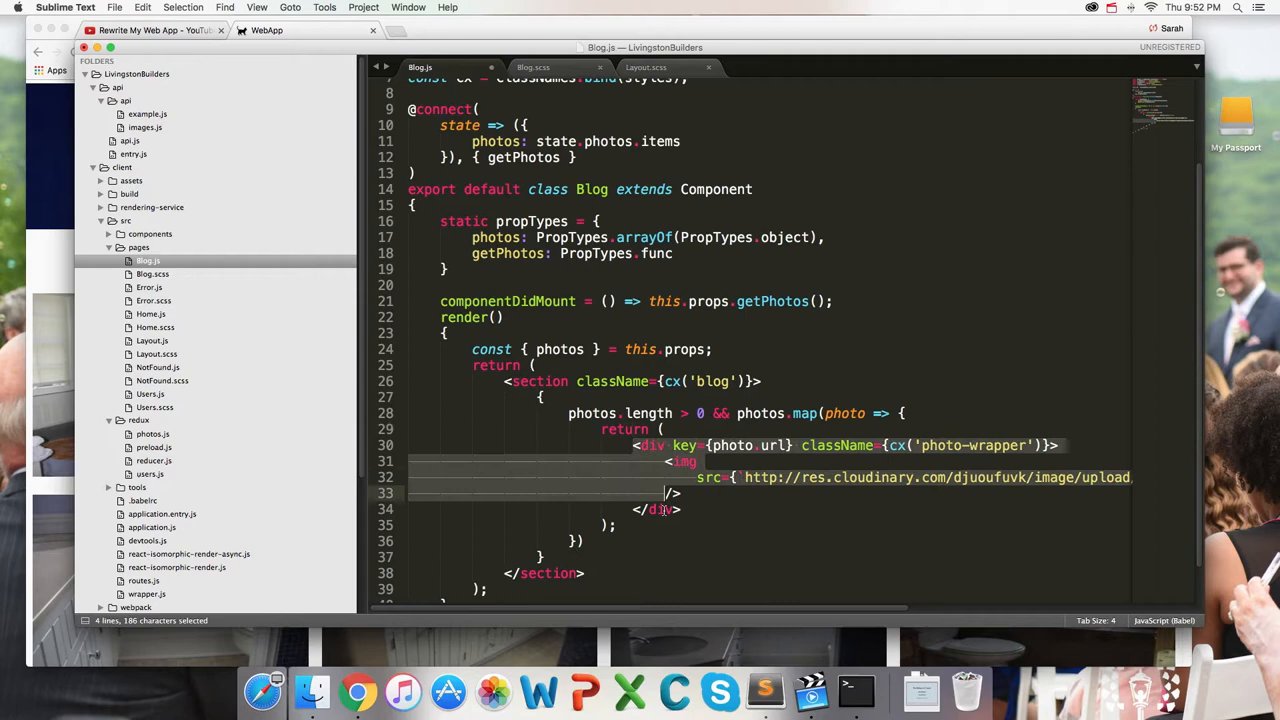
double_click(770, 445)
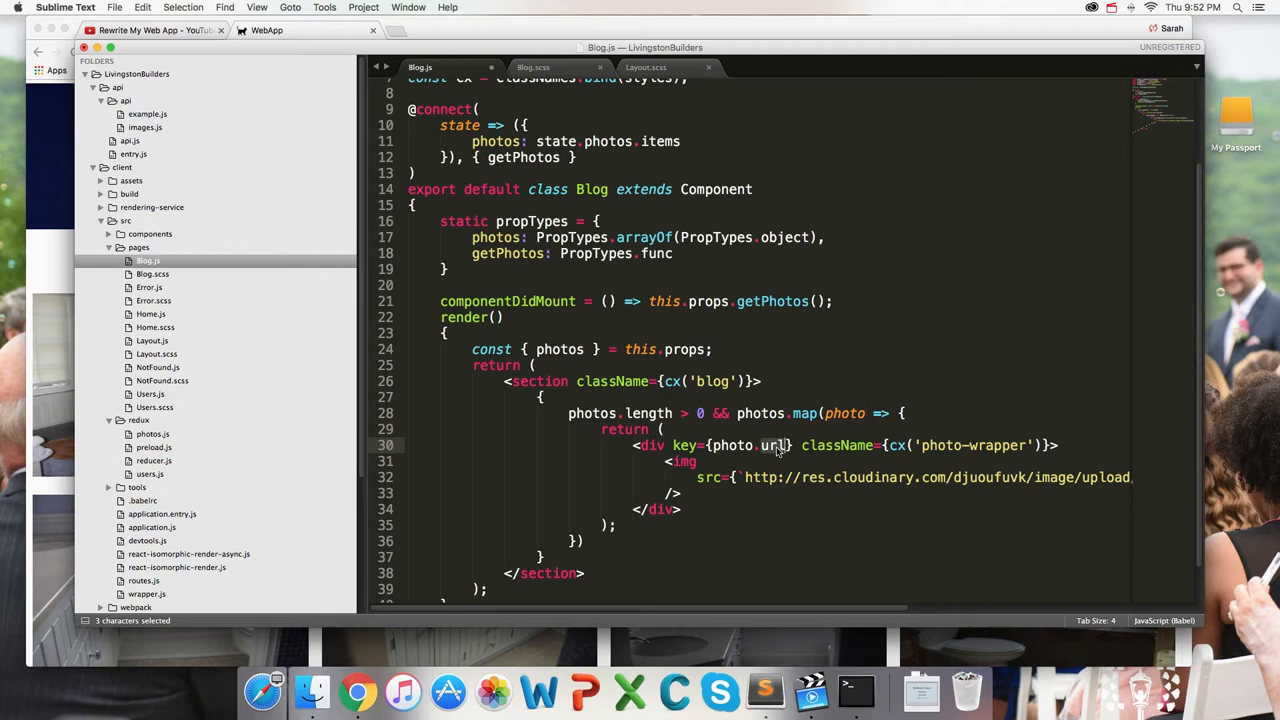
scroll("right", 3)
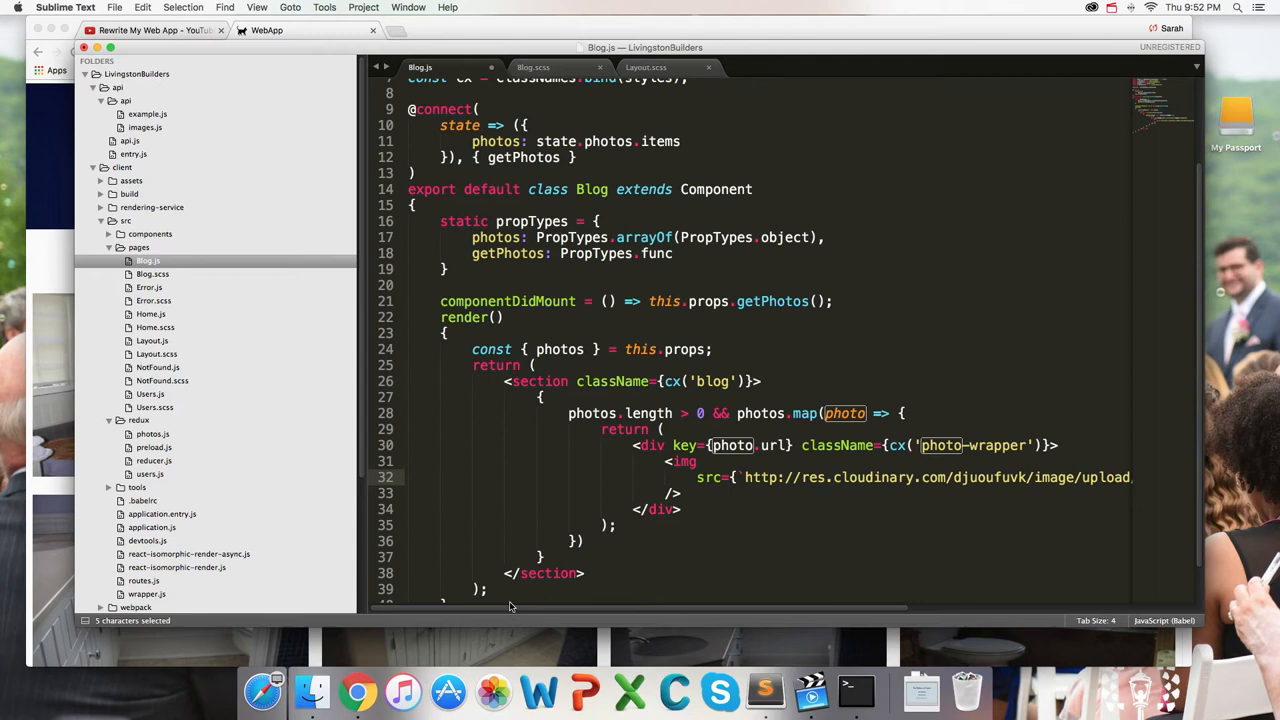
mouse_move(667, 305)
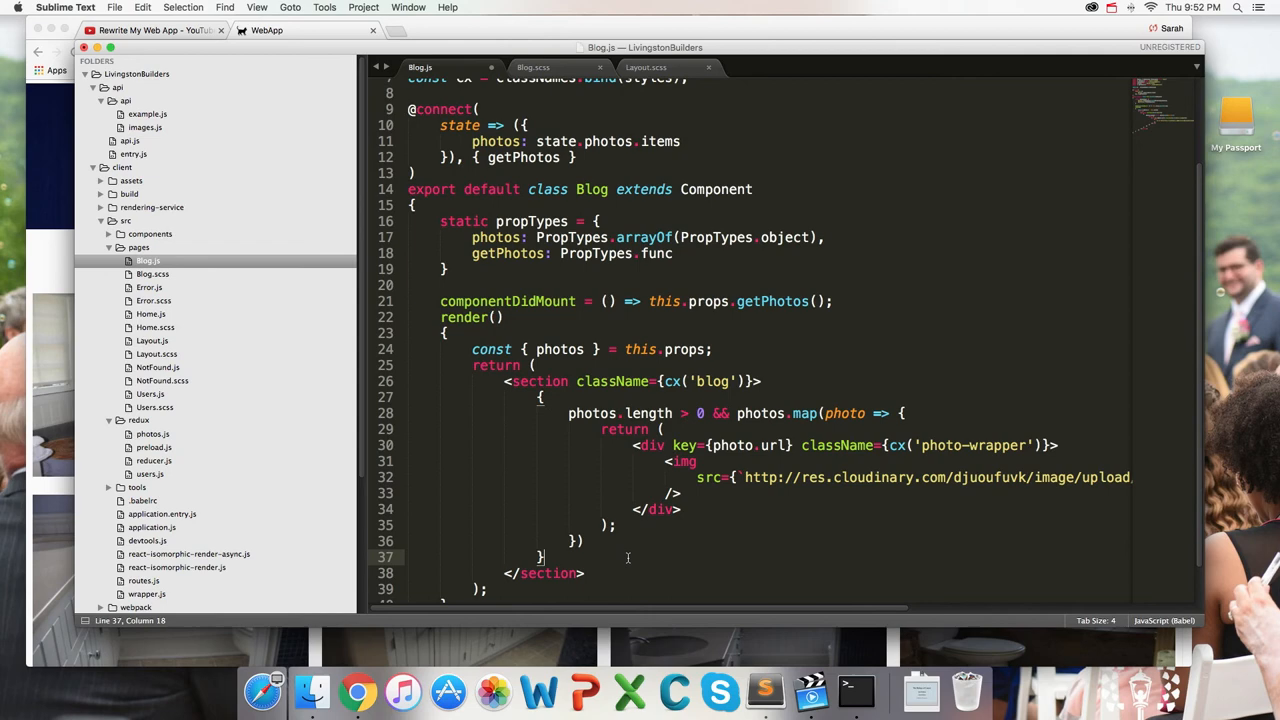
mouse_move(941, 110)
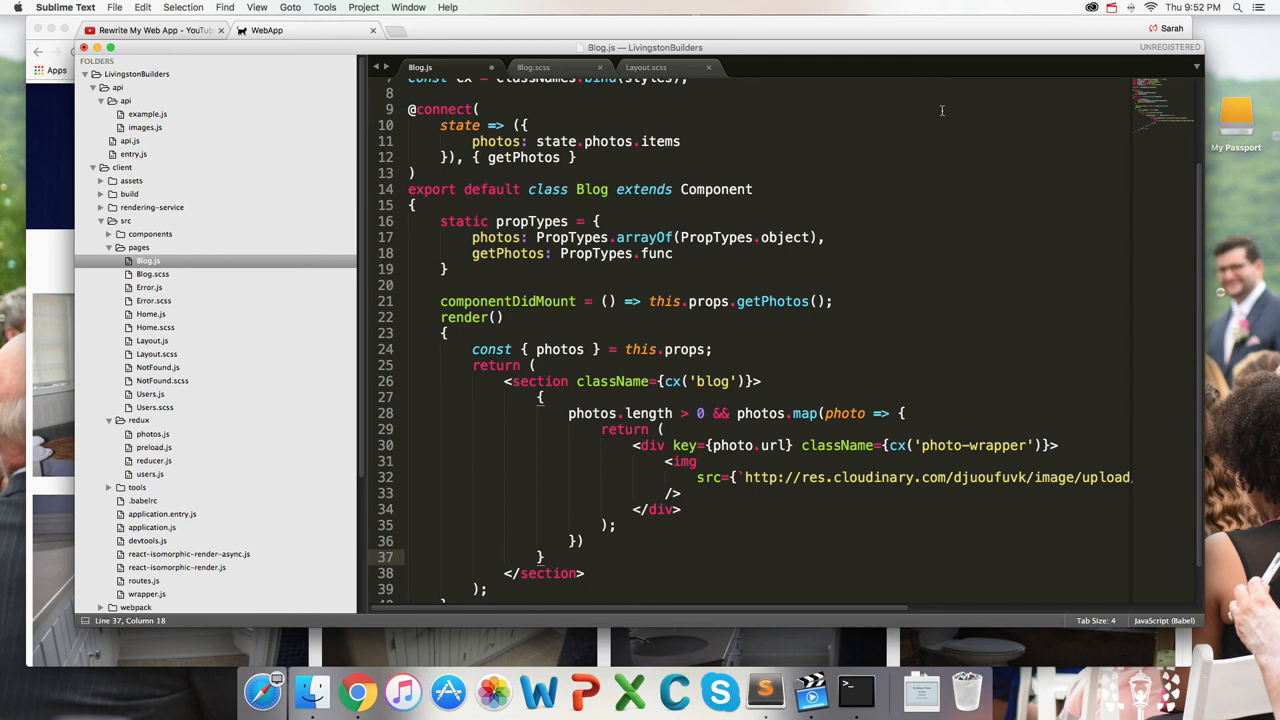